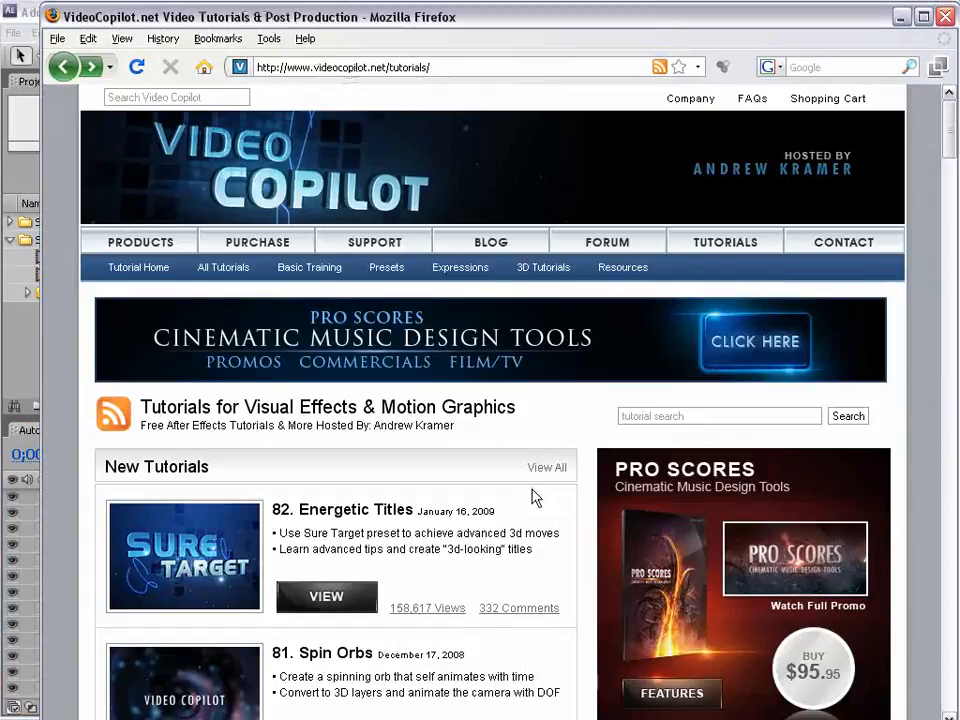
mouse_move(683, 273)
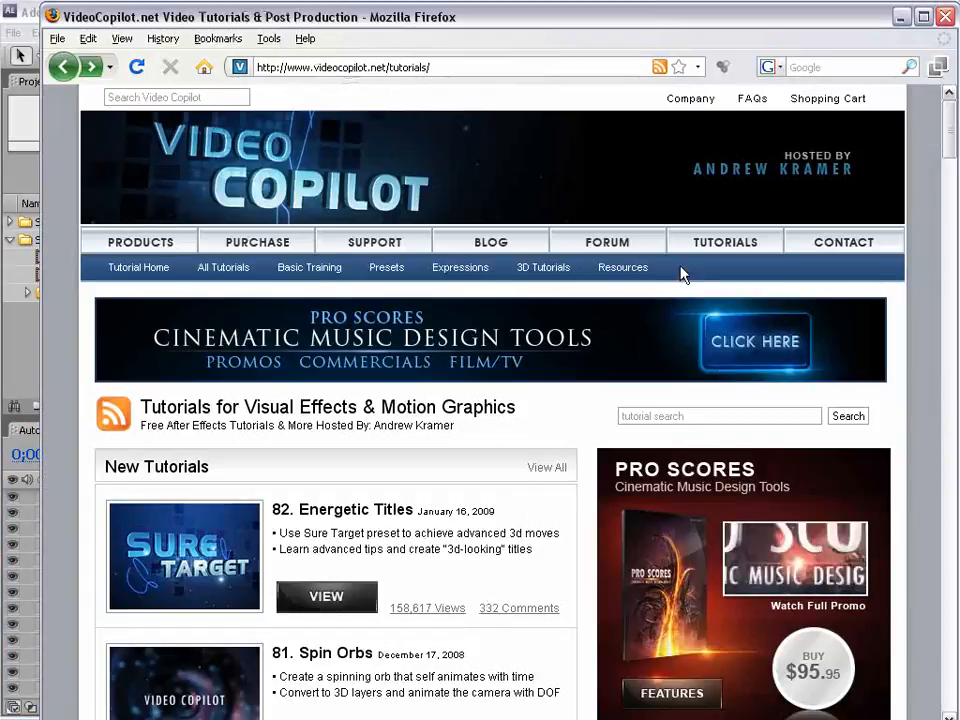
Open VideoCopilot.net's Presets page and scroll down and back up through the list.
left_click(386, 267)
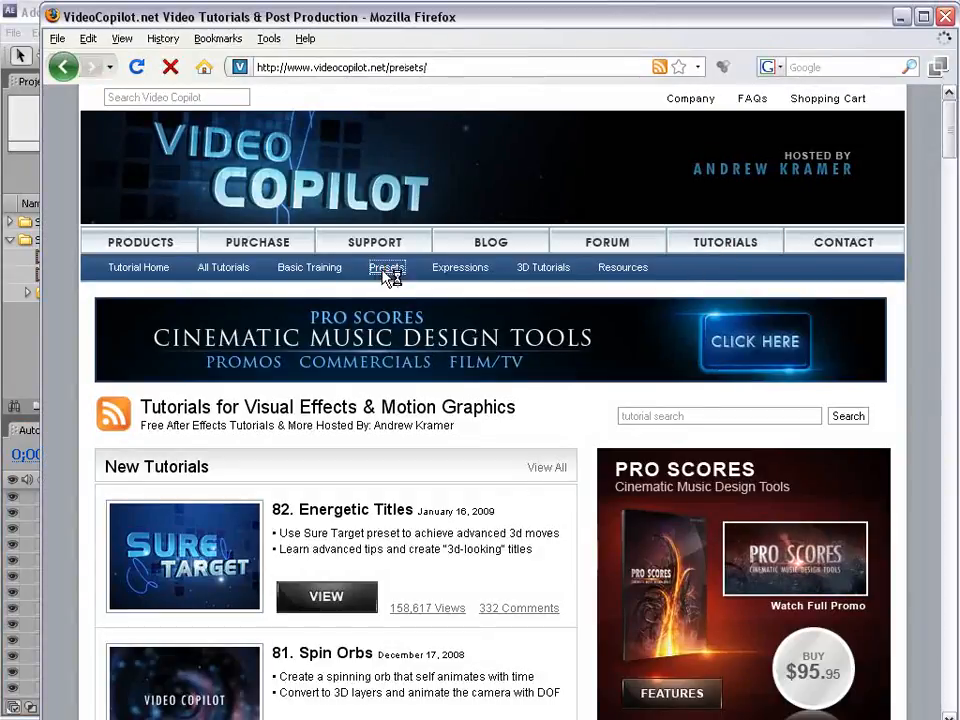
scroll("down", 3)
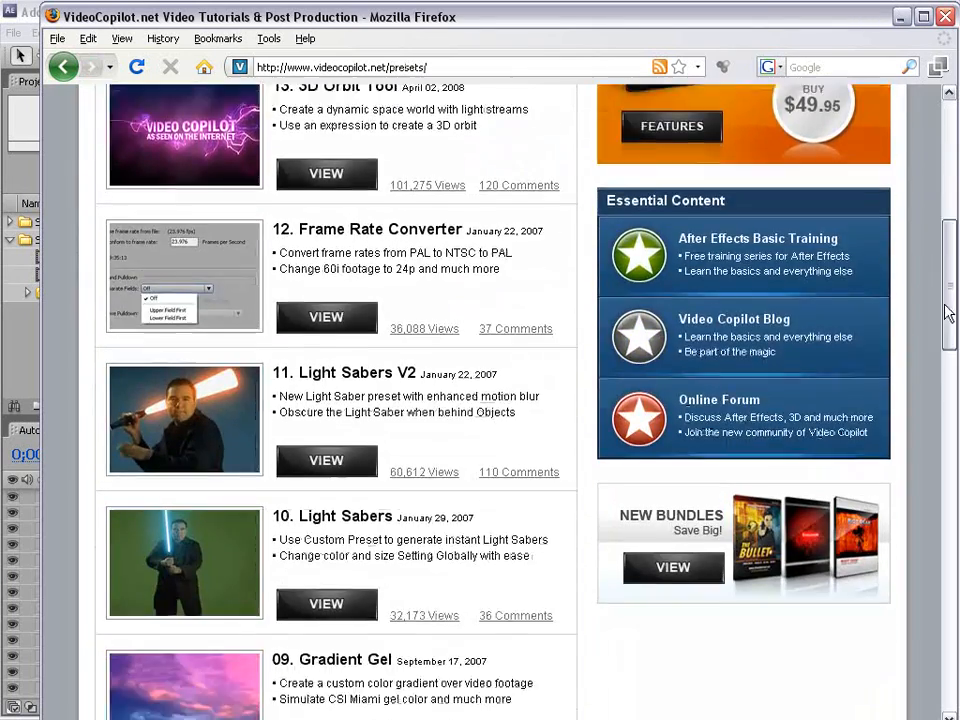
scroll("down", 3)
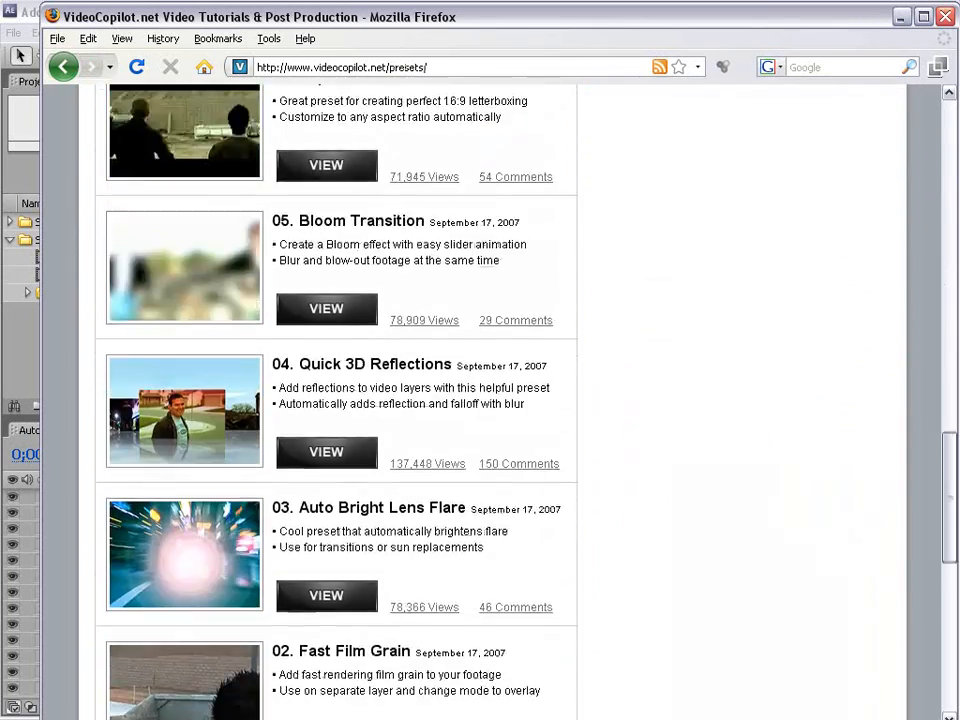
scroll("up", 3)
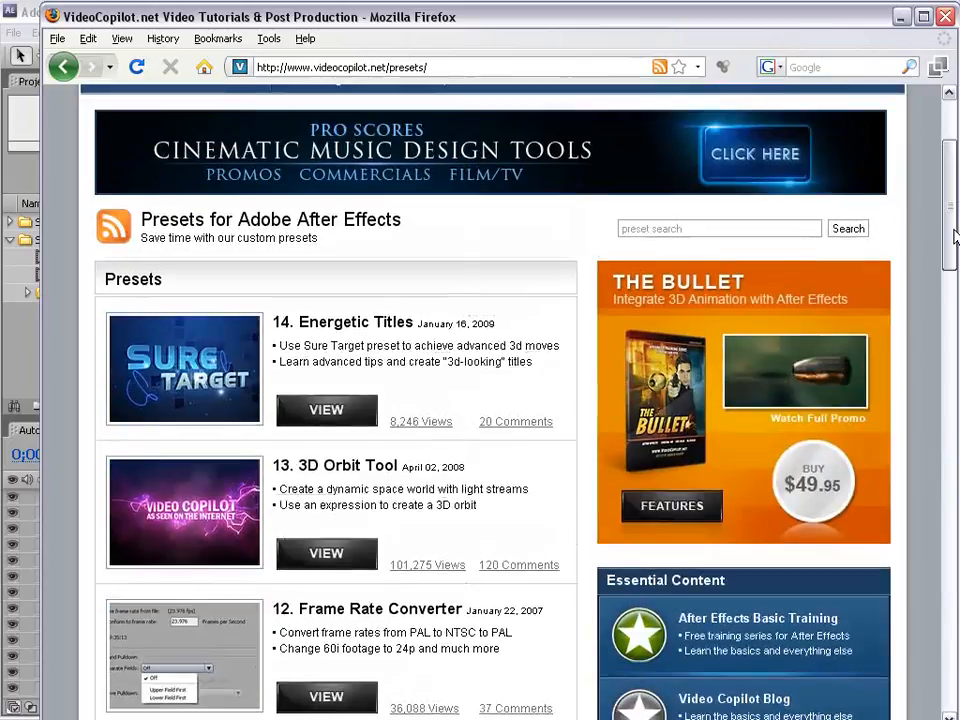
scroll("up", 3)
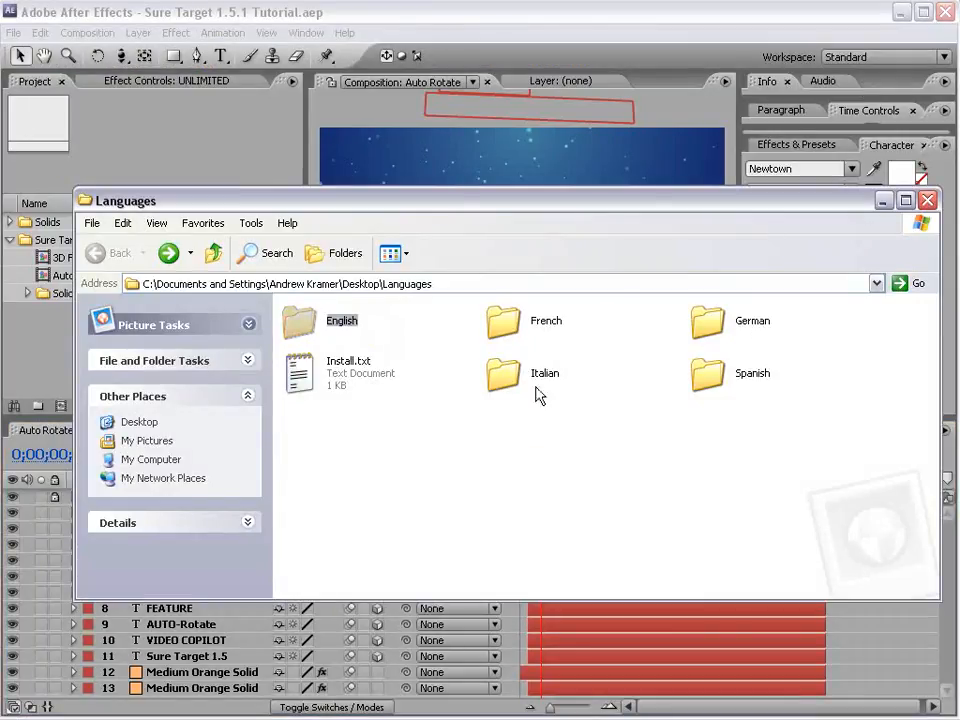
mouse_move(748, 380)
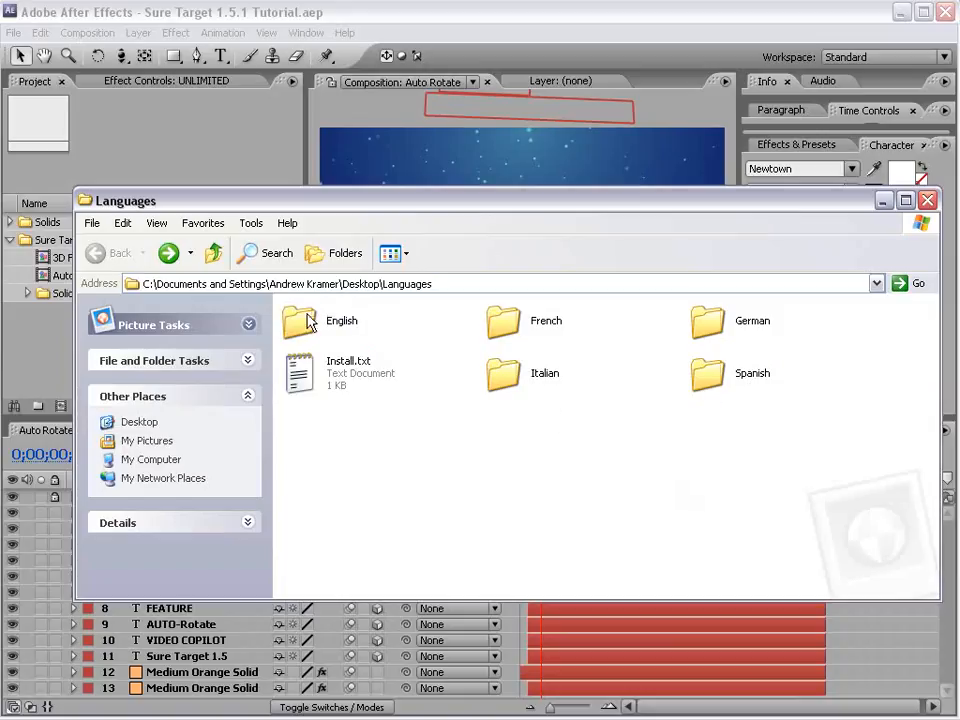
Open the English language folder, then the Video Copilot presets folder inside it.
double_click(299, 323)
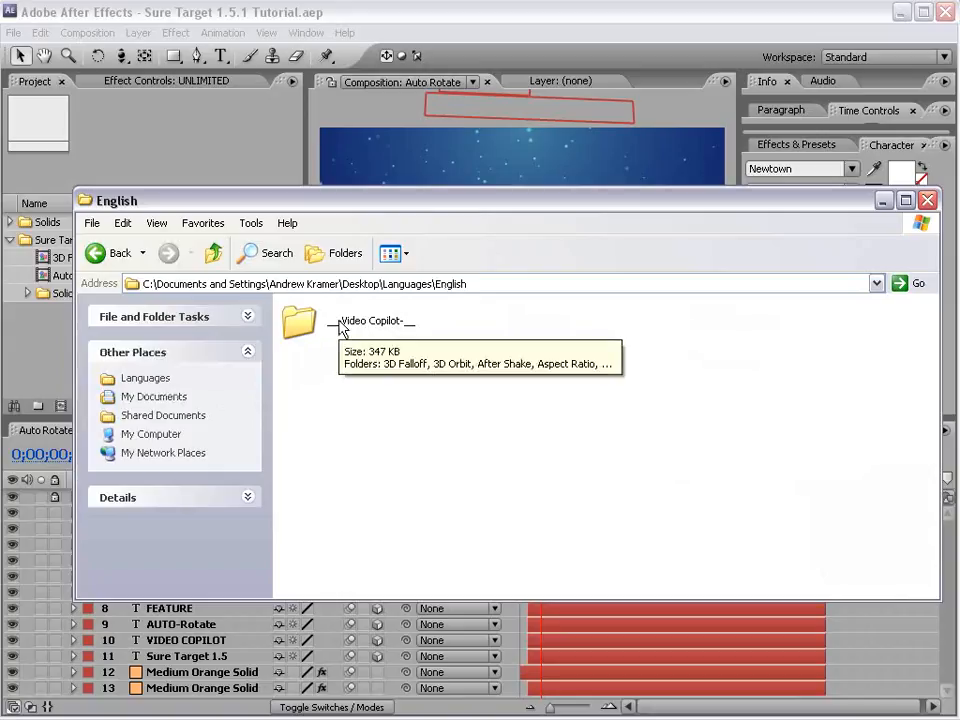
double_click(298, 325)
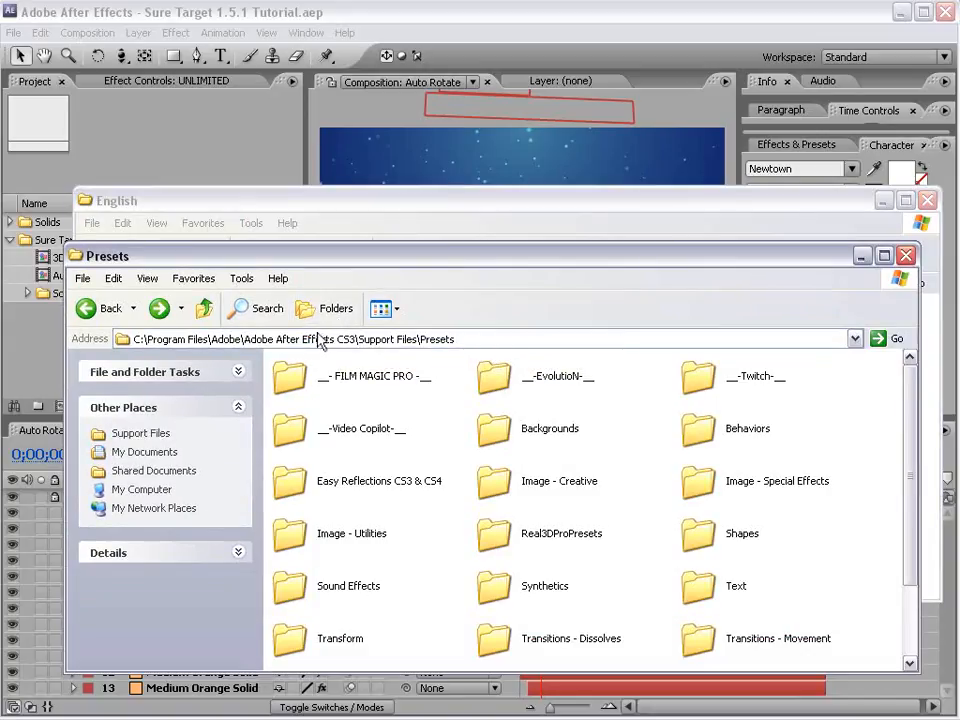
mouse_move(490, 503)
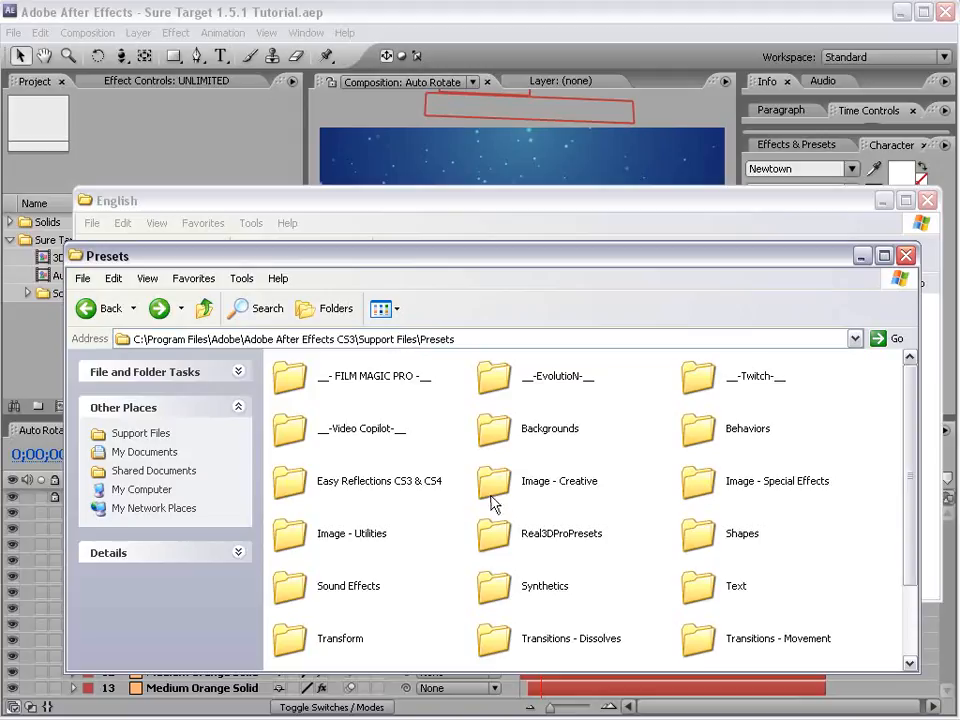
mouse_move(490, 485)
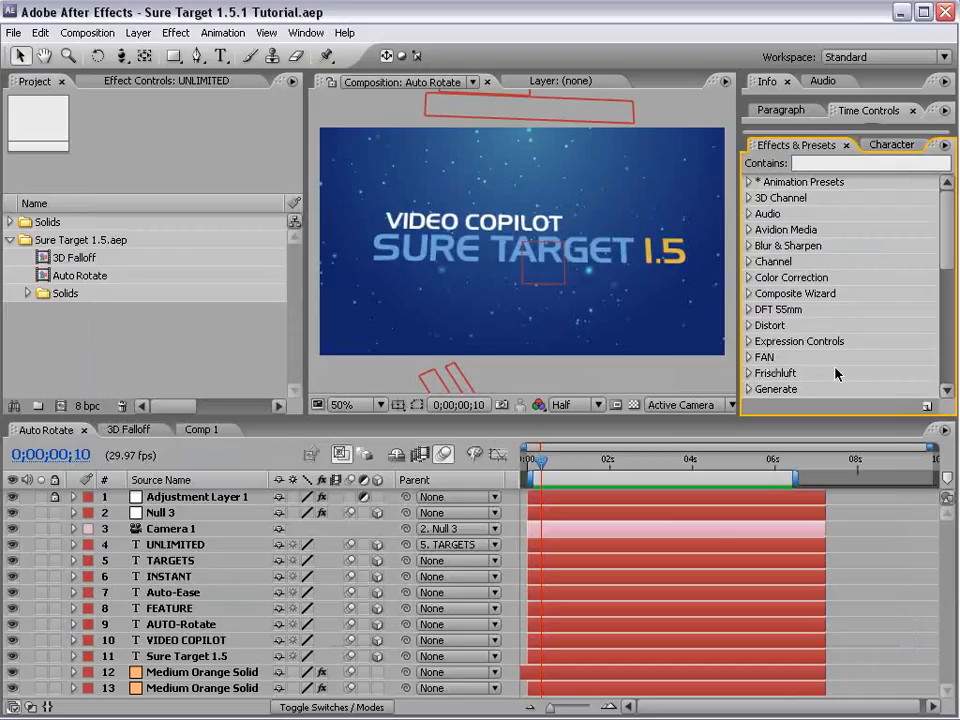
Expand Animation Presets > Presets > __Video Copilot__ in the Effects & Presets panel.
left_click(749, 181)
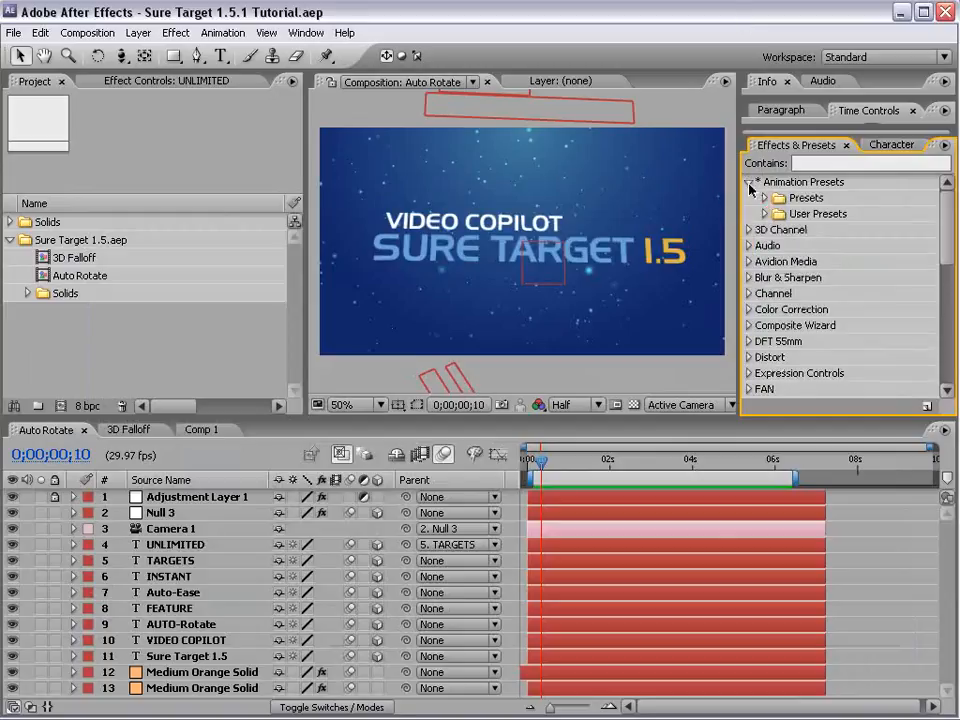
left_click(764, 197)
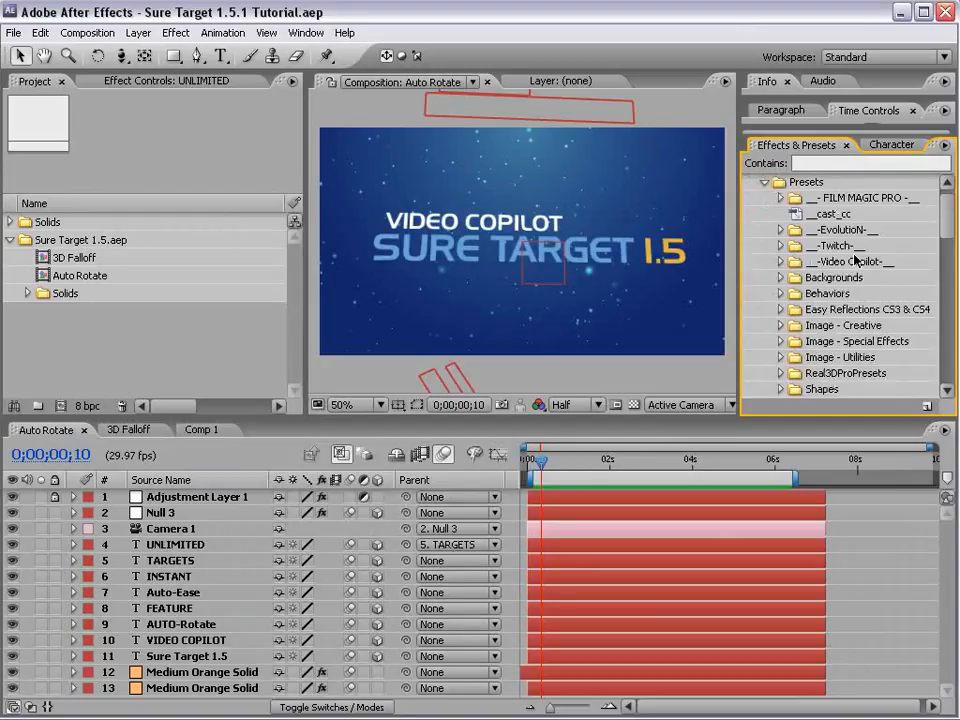
left_click(782, 261)
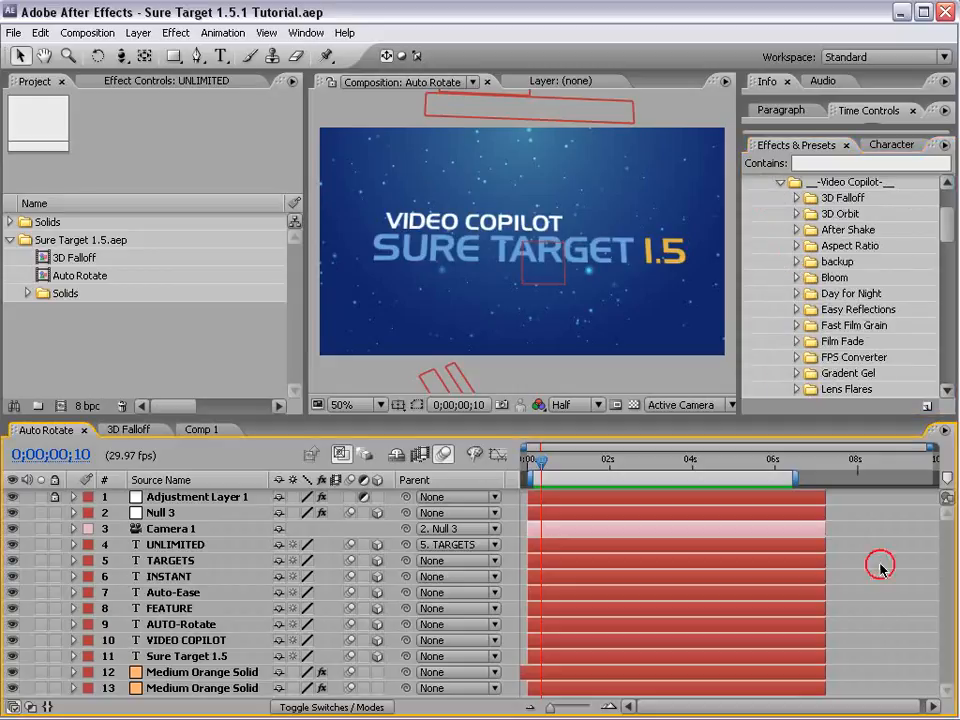
mouse_move(882, 570)
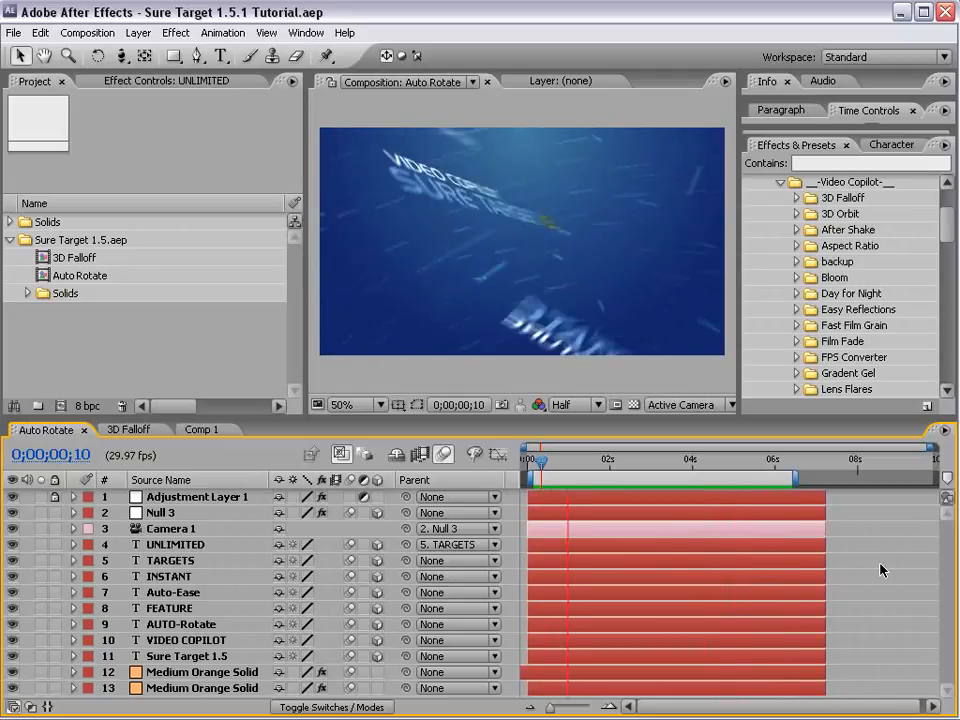
Scrub through the Auto Rotate camera animation and return to an early frame.
left_click_drag(540, 462, 548, 462)
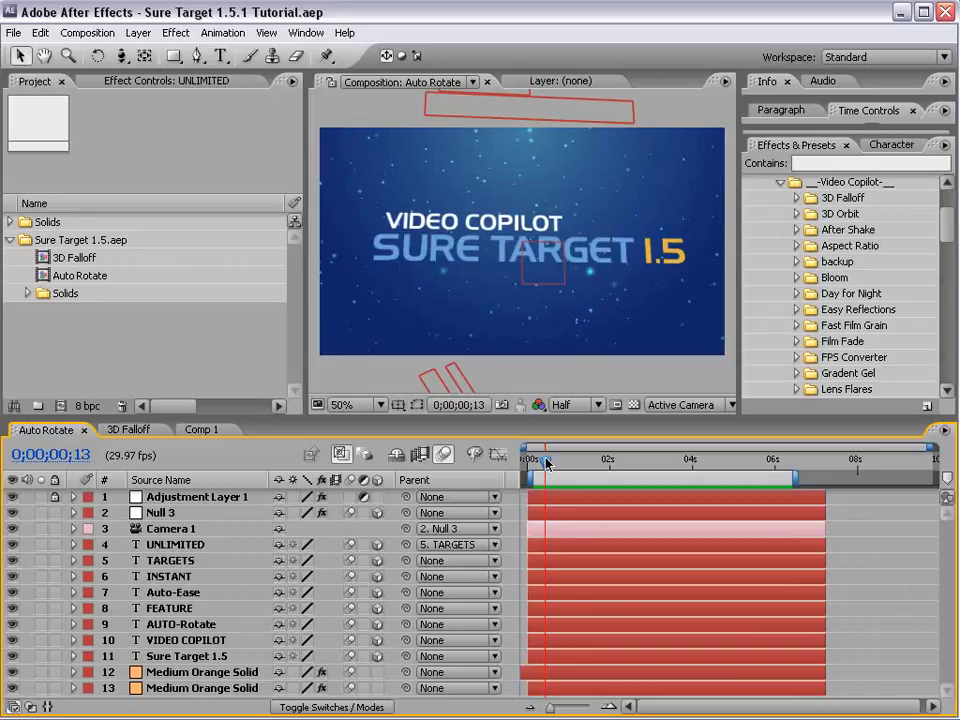
left_click_drag(548, 461, 608, 461)
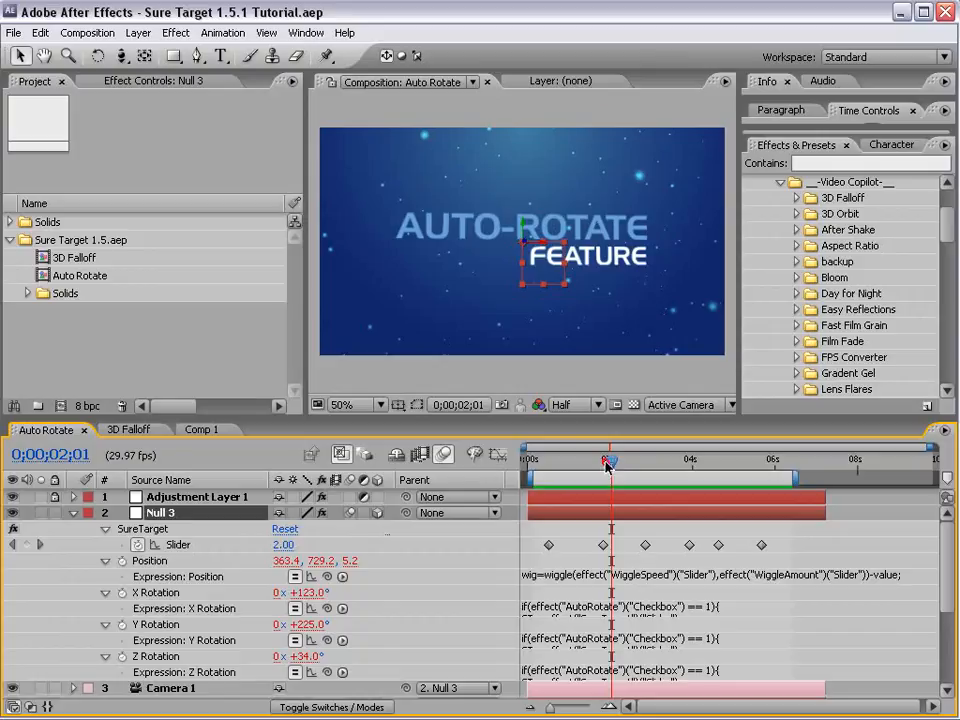
Move to about 0;00;01;27 and scroll through Null 3's SureTarget effect controls.
left_click_drag(608, 462, 634, 462)
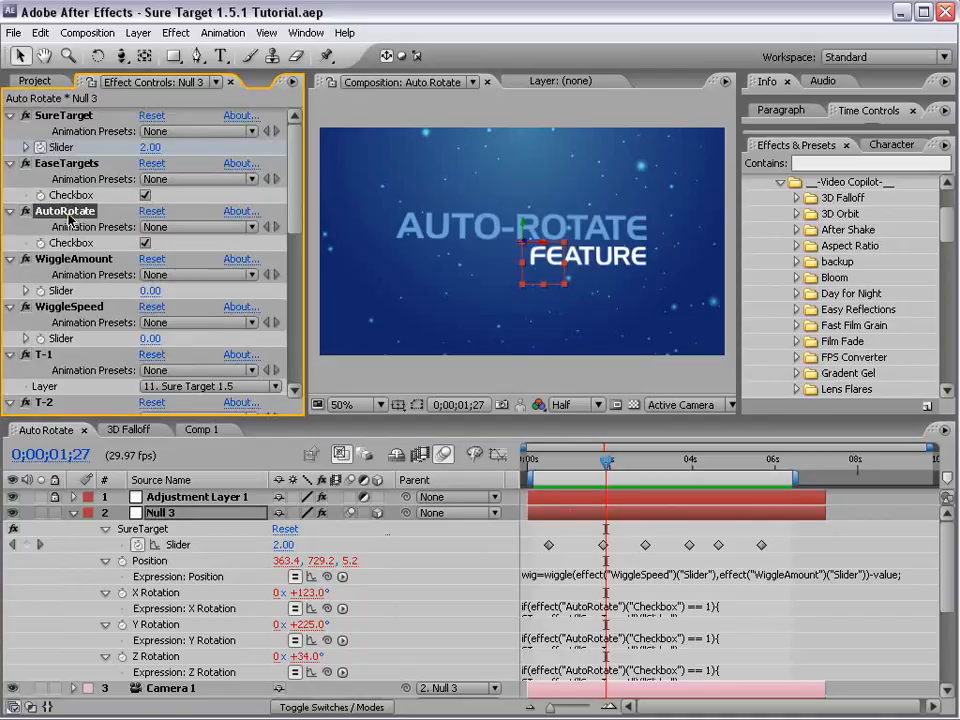
scroll("down", 3)
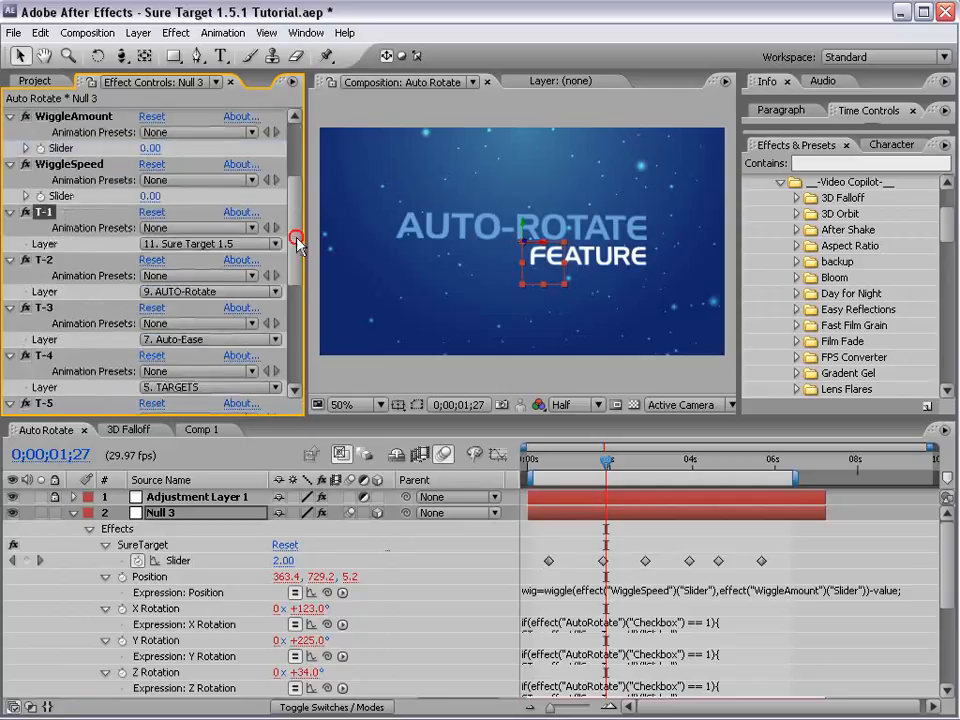
scroll("down", 3)
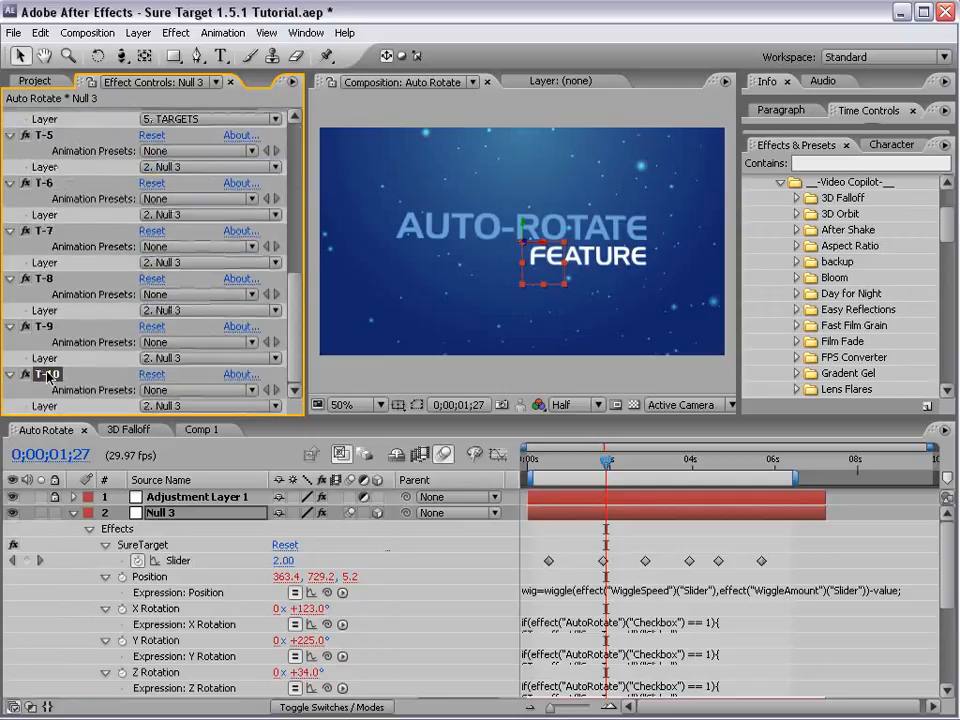
Undo the T-11 effect deletion and collapse Null 3 in the timeline.
left_click(40, 33)
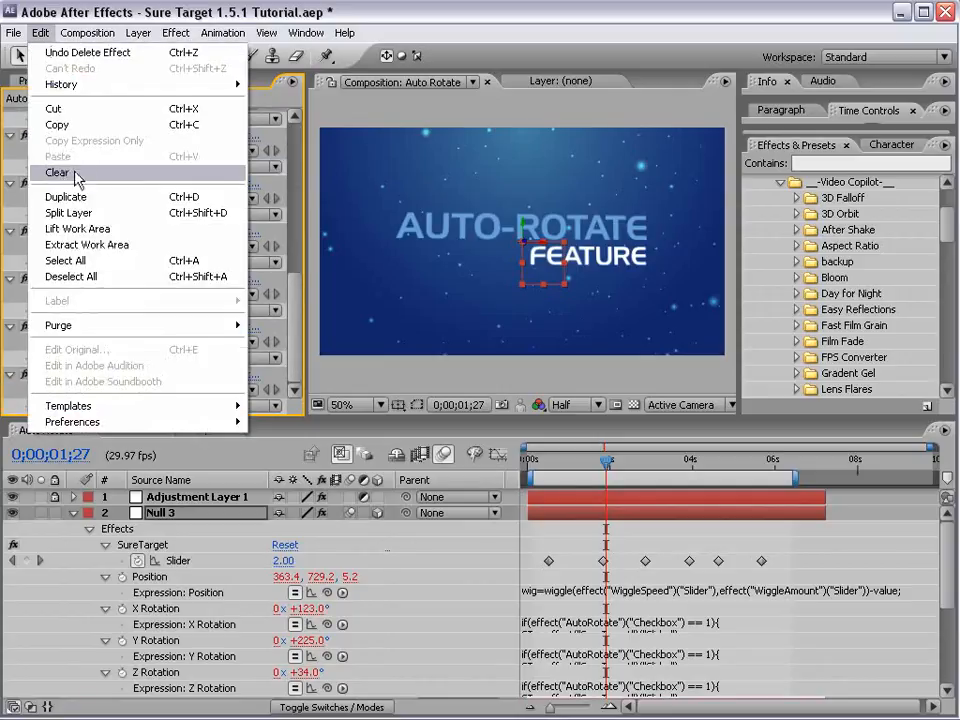
left_click(57, 172)
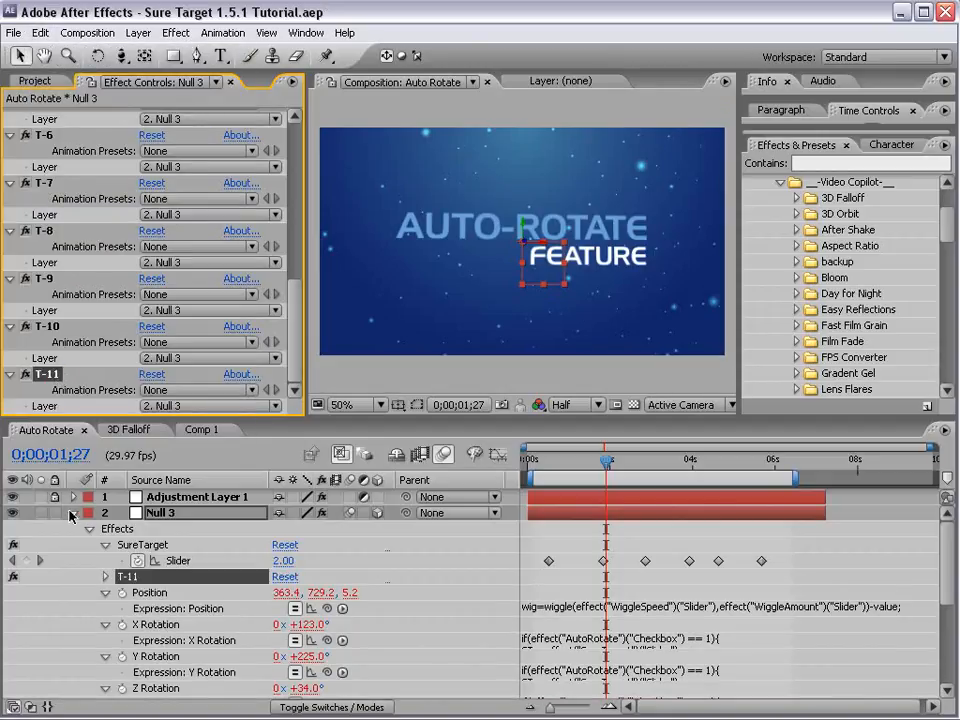
left_click(71, 513)
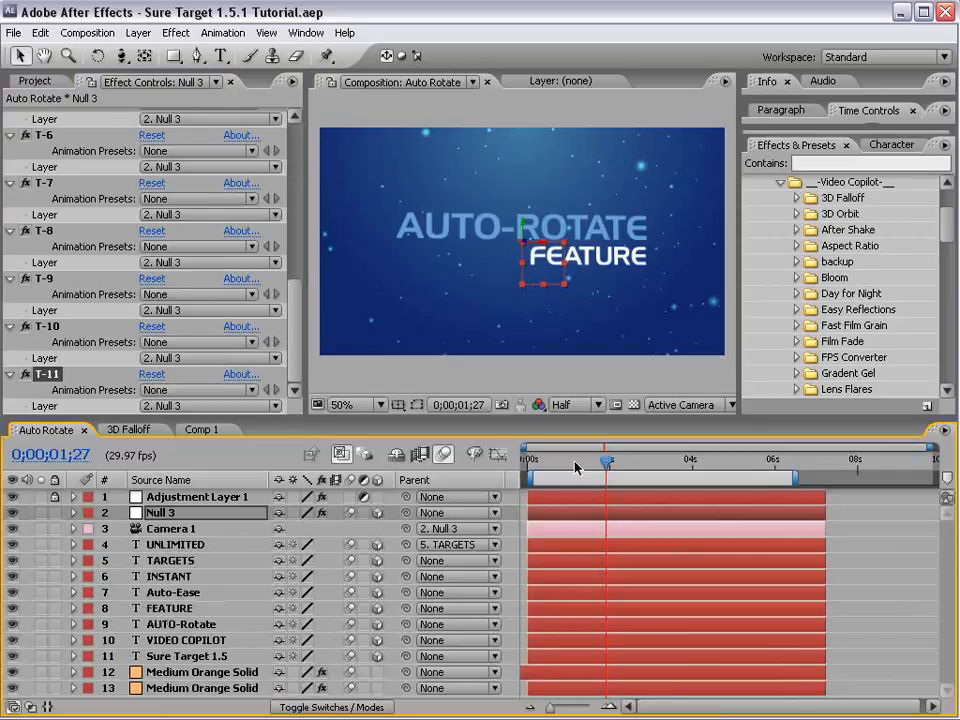
mouse_move(192, 127)
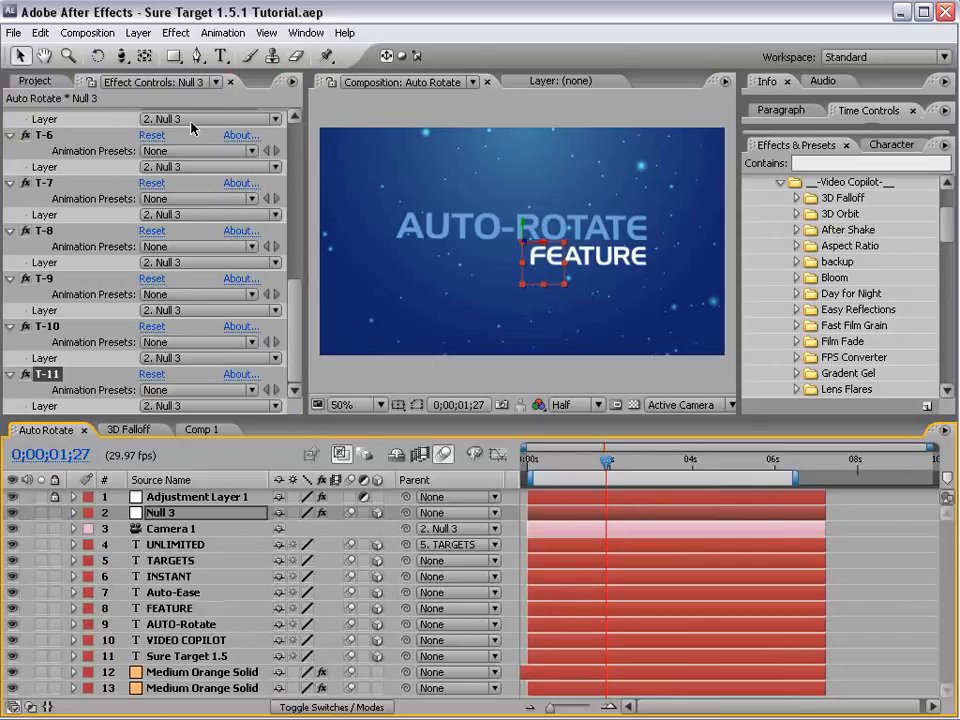
Create a new composition with a SURE TARGET text layer and duplicate it.
left_click(87, 32)
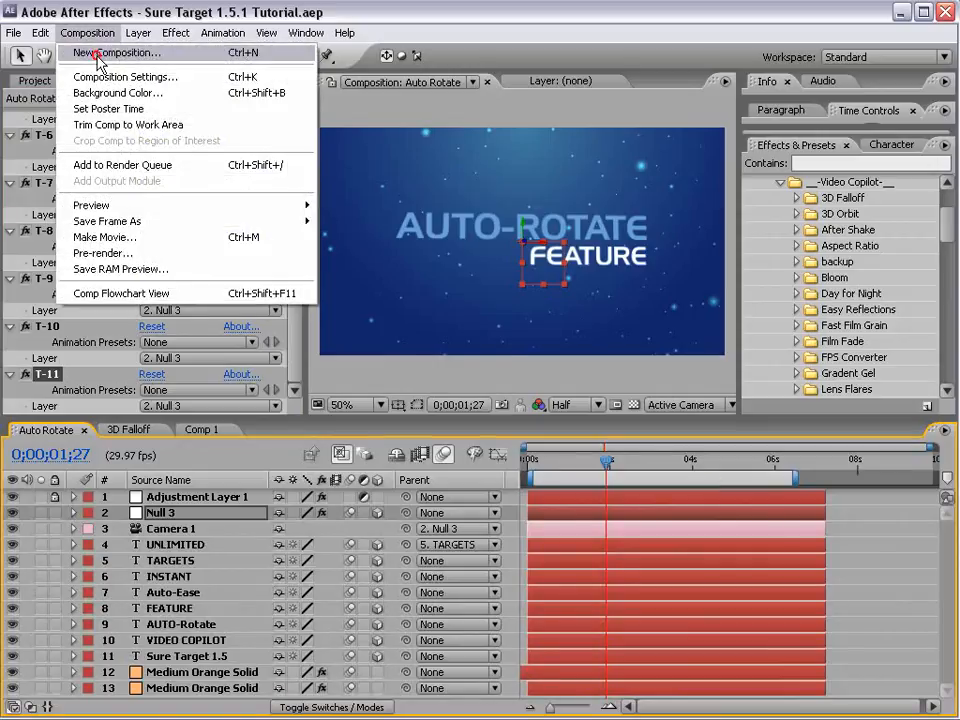
left_click(120, 52)
type("S")
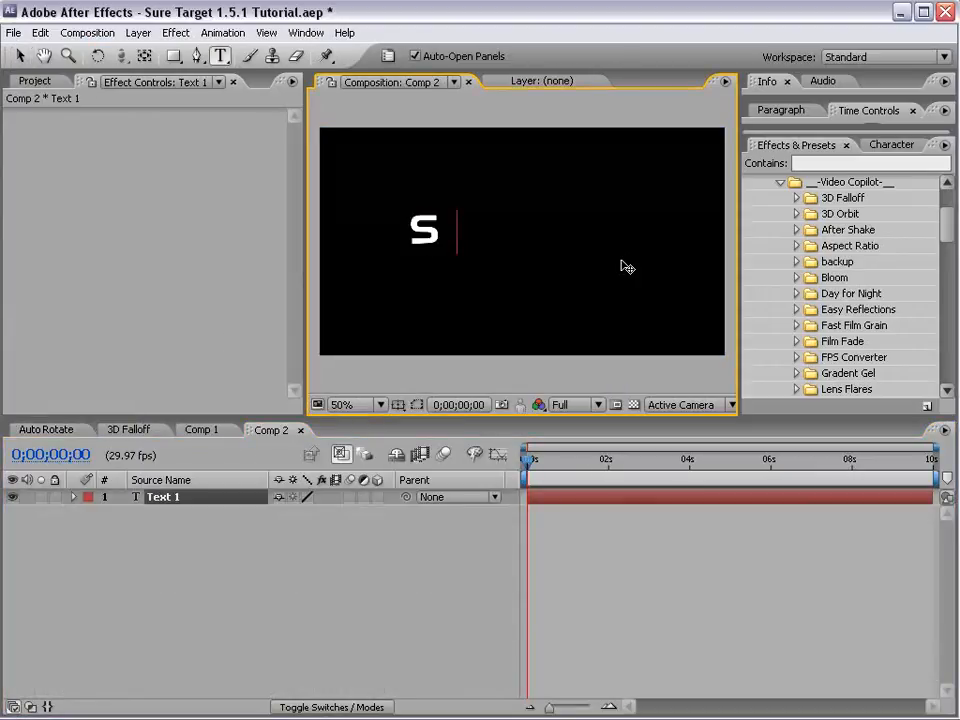
type("URE TARGET")
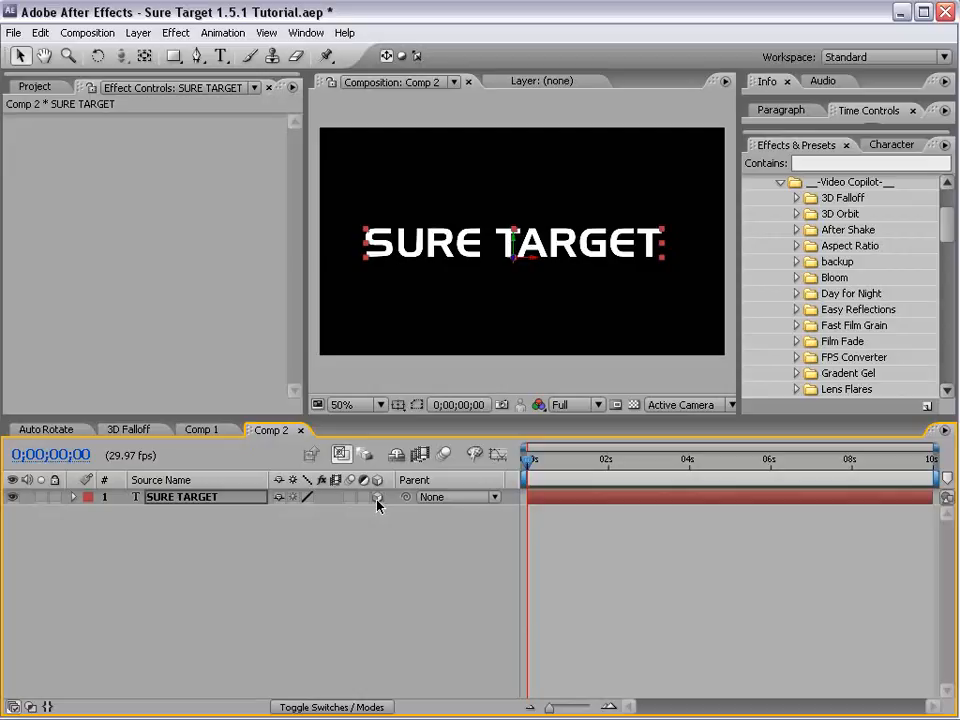
key("ctrl+d")
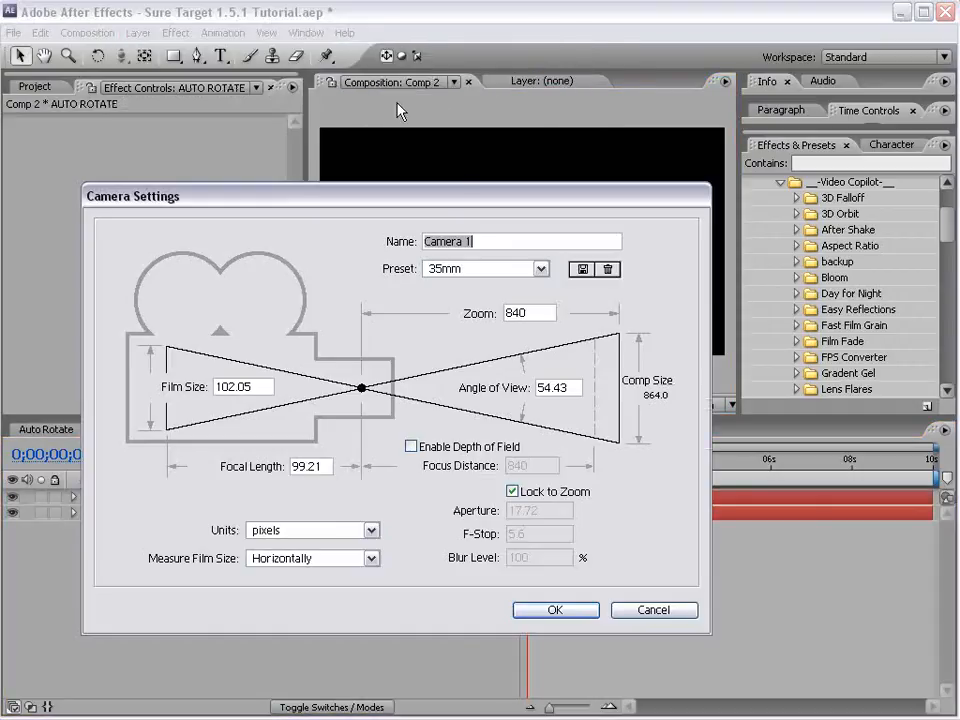
Confirm Camera 1's settings and make Null 9 a 3D layer.
left_click(138, 33)
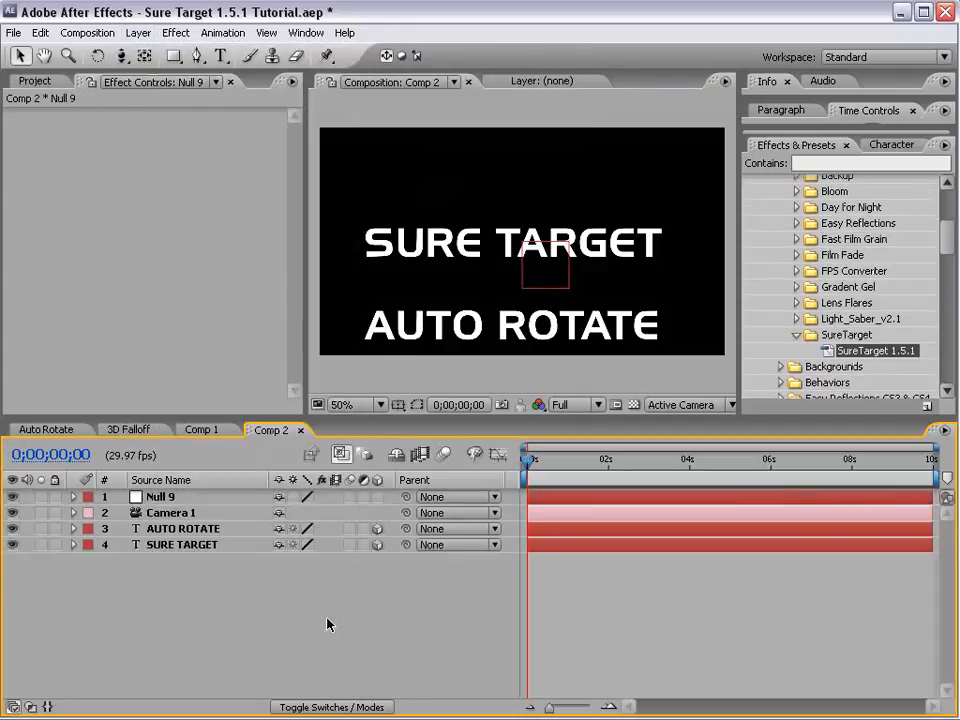
mouse_move(377, 505)
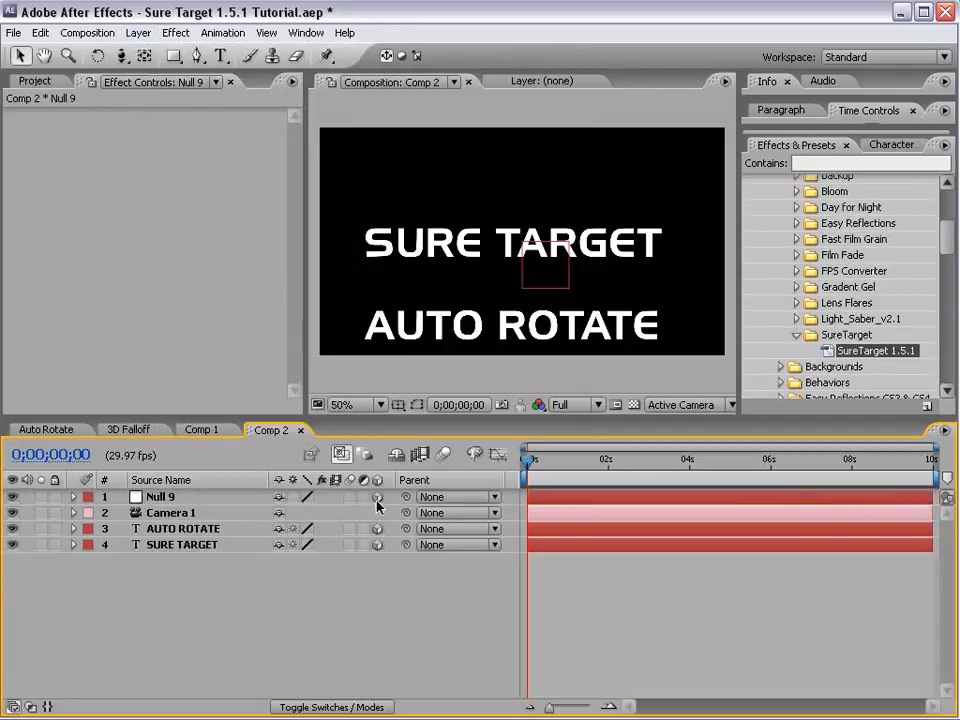
left_click(170, 512)
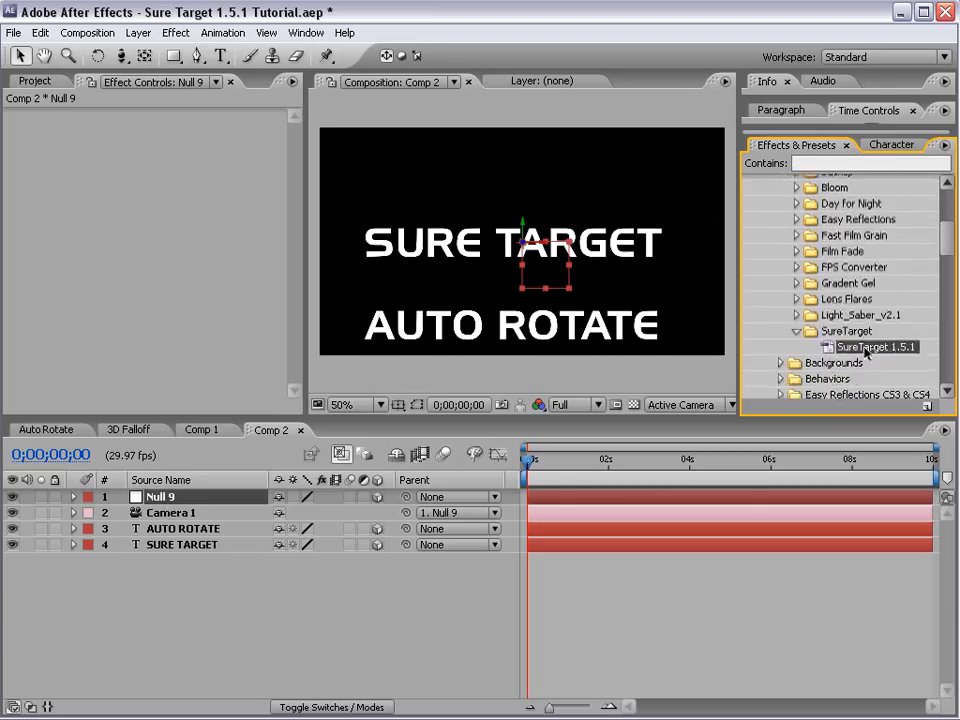
Apply SureTarget 1.5.1 to Null 9 with T-1 SURE TARGET and T-2 AUTO ROTATE.
left_click(160, 496)
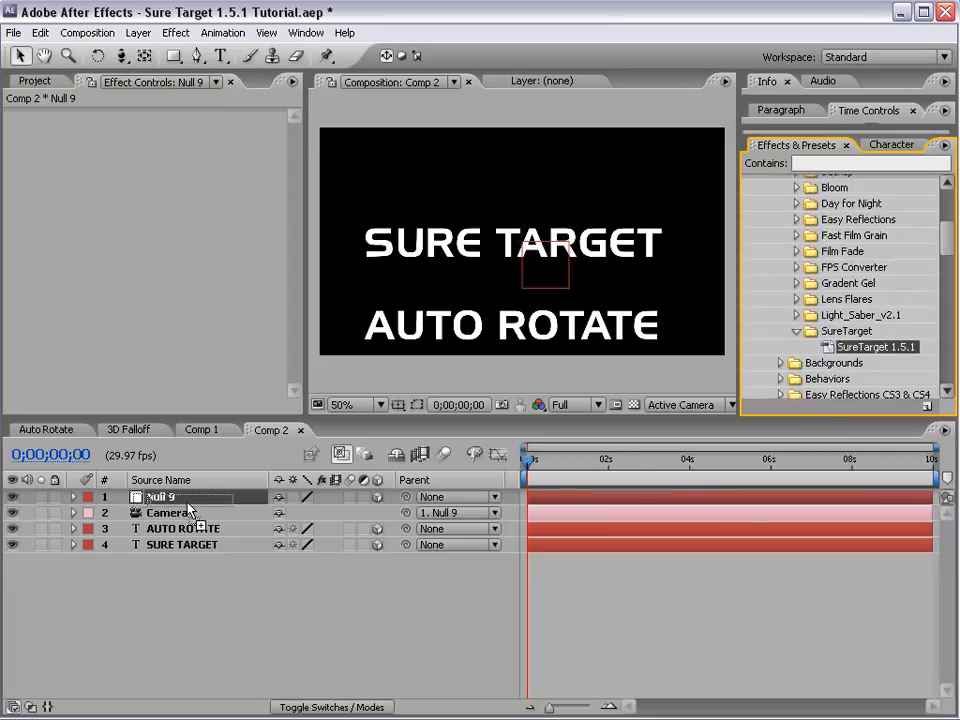
left_click(160, 497)
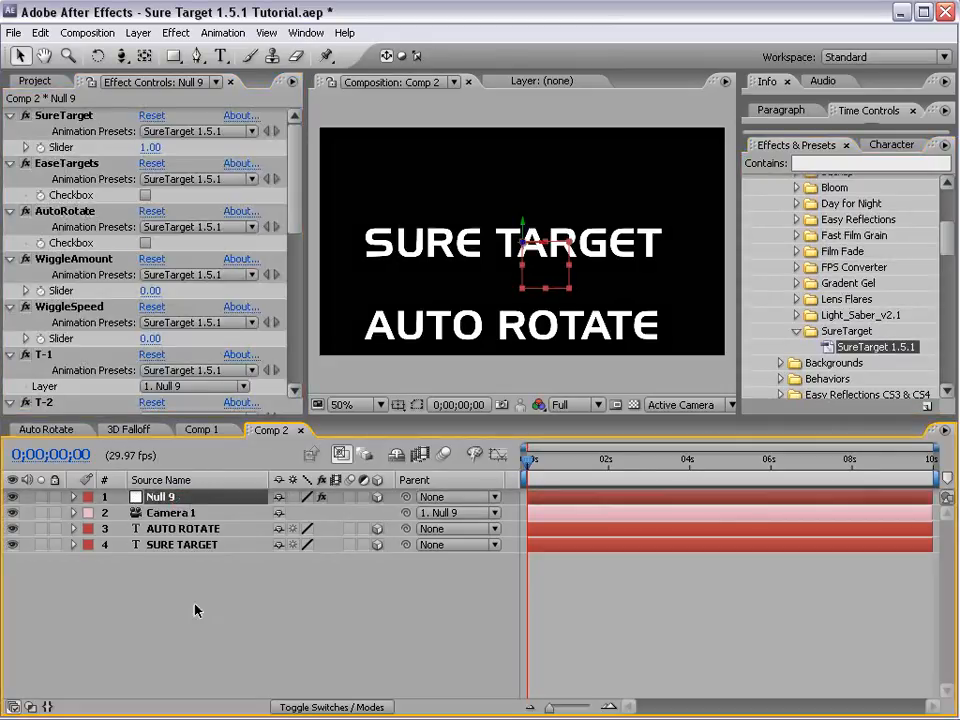
scroll("down", 3)
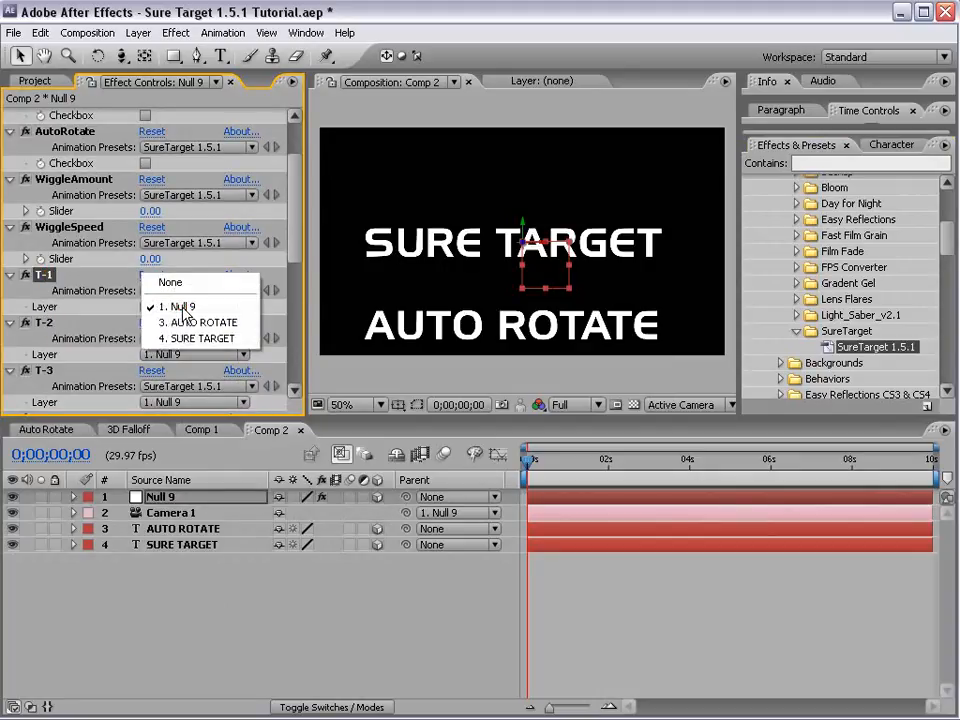
left_click(202, 338)
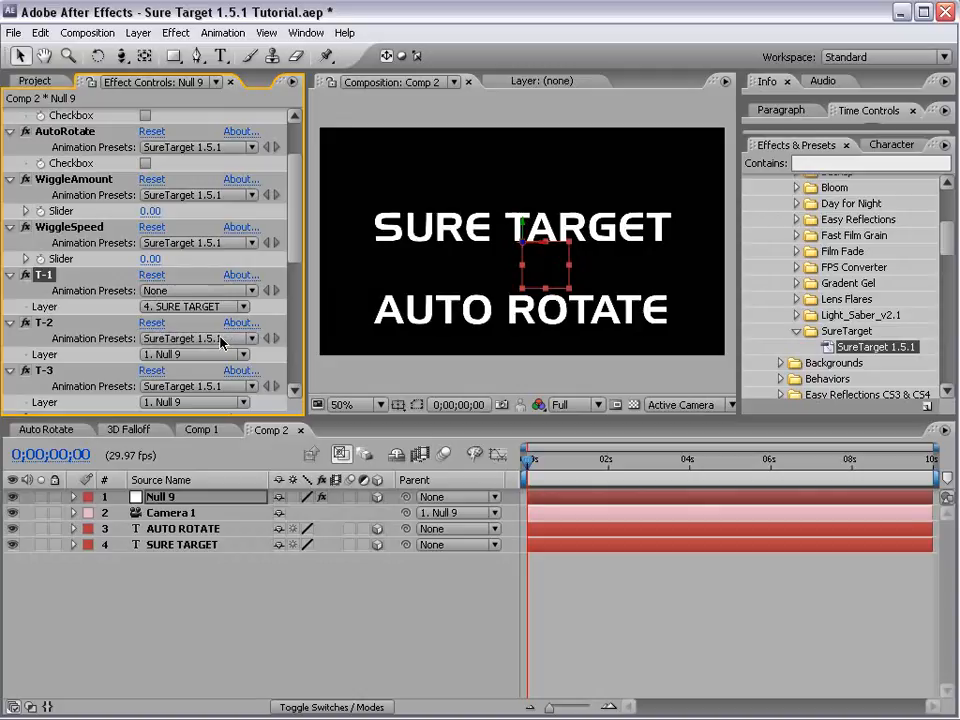
left_click(240, 338)
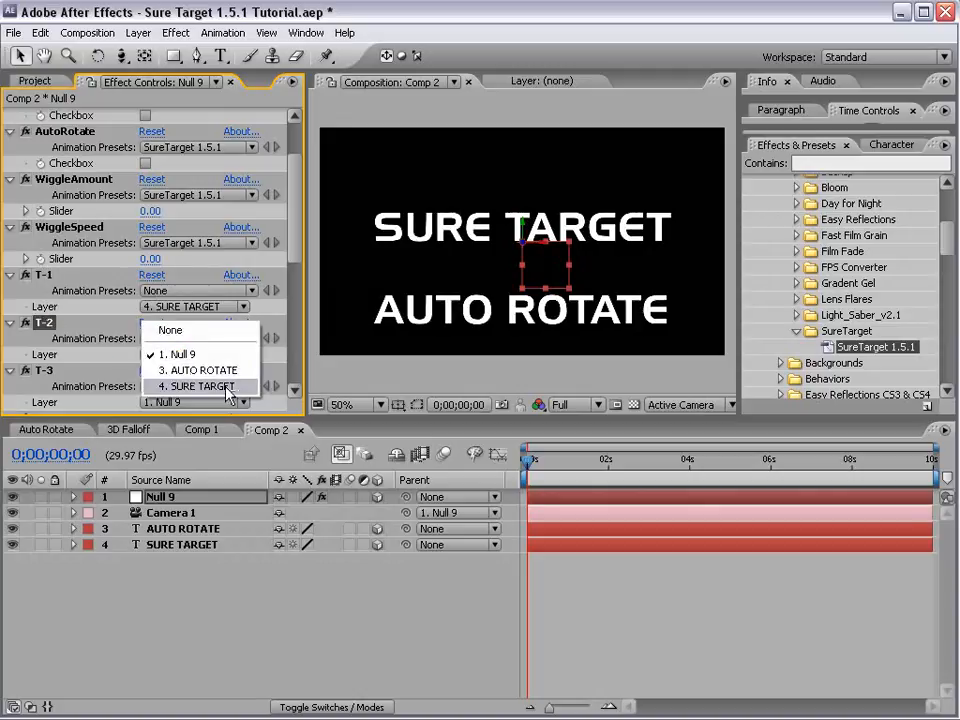
left_click(200, 370)
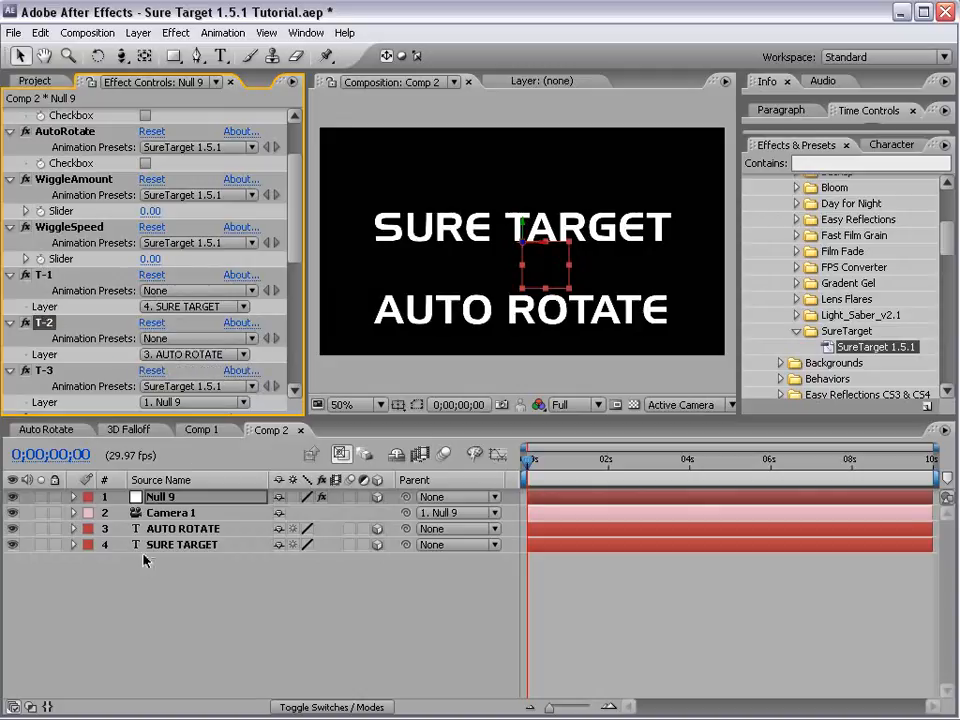
Keyframe Null 9's SureTarget slider from 1 to 2 across the two target moments.
left_click(73, 497)
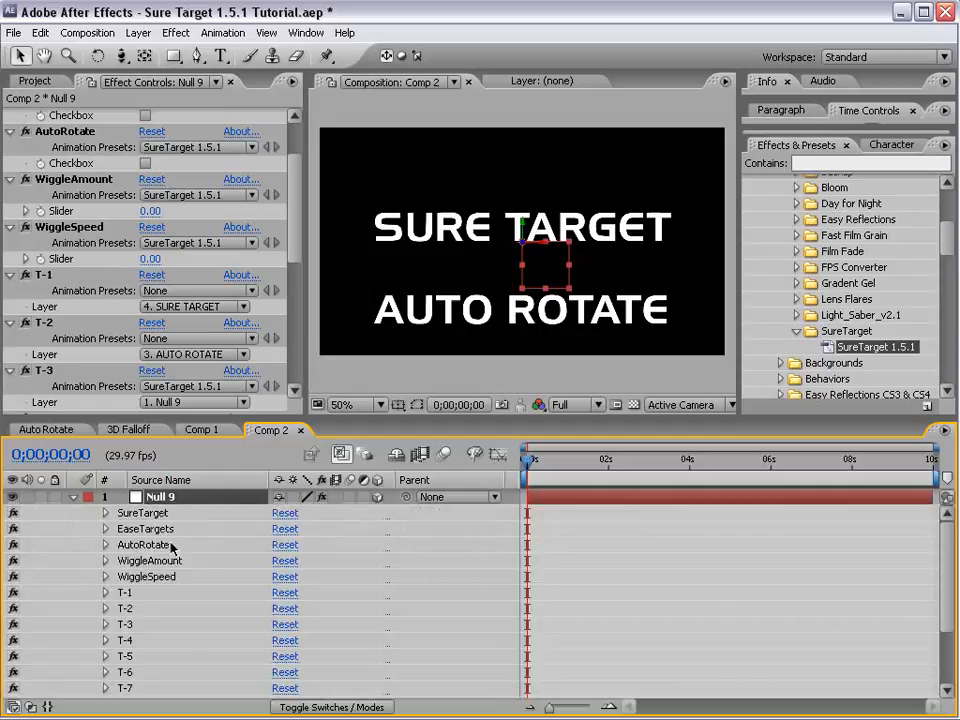
left_click(105, 513)
type("1")
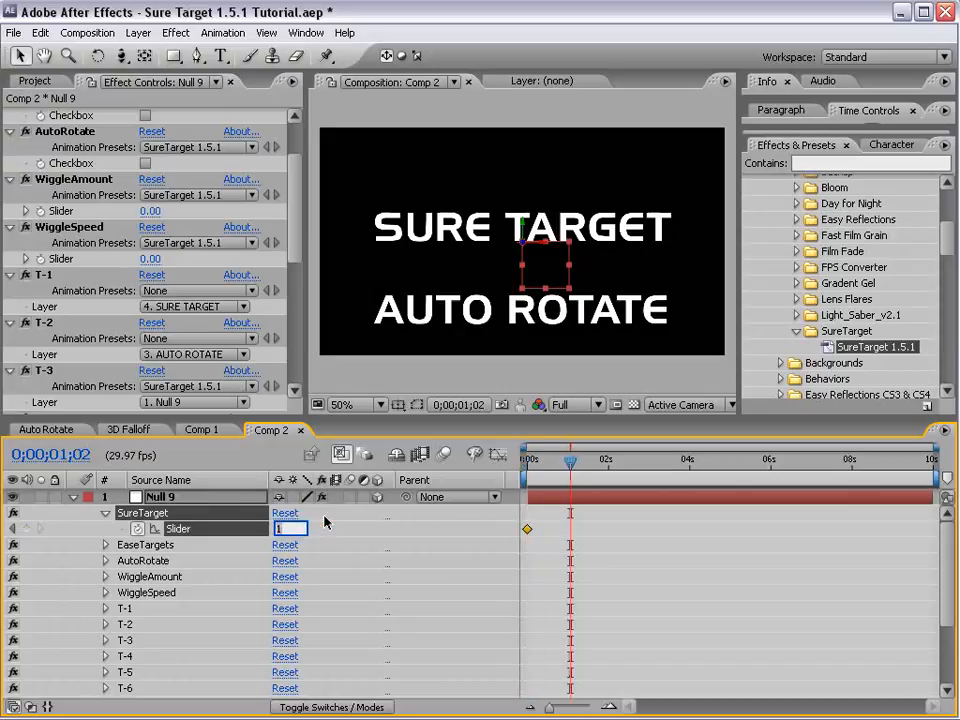
left_click(527, 460)
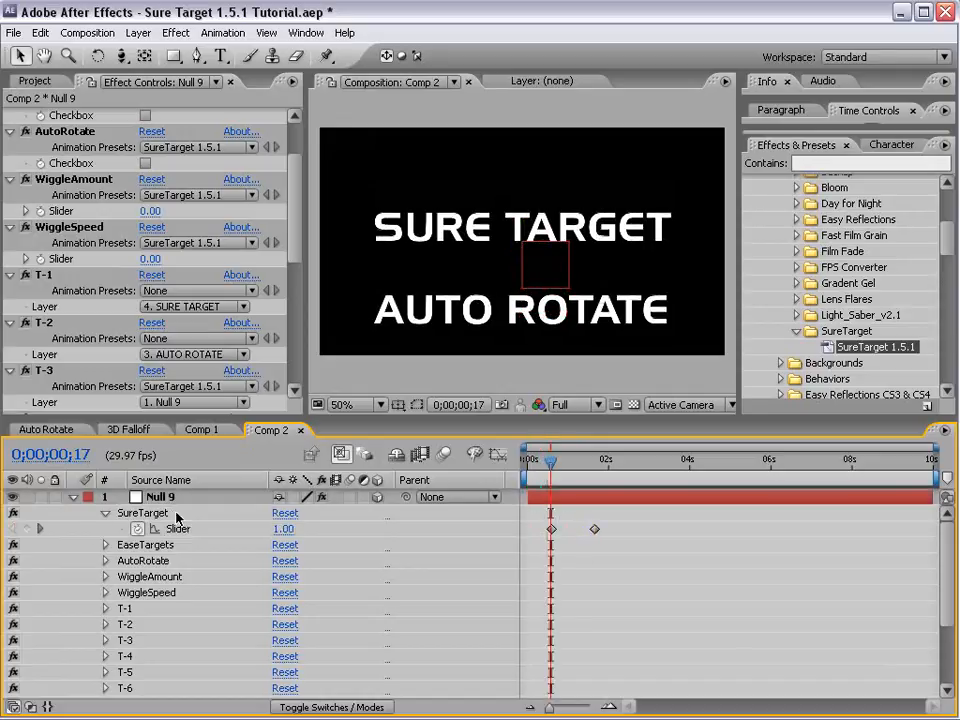
left_click(160, 497)
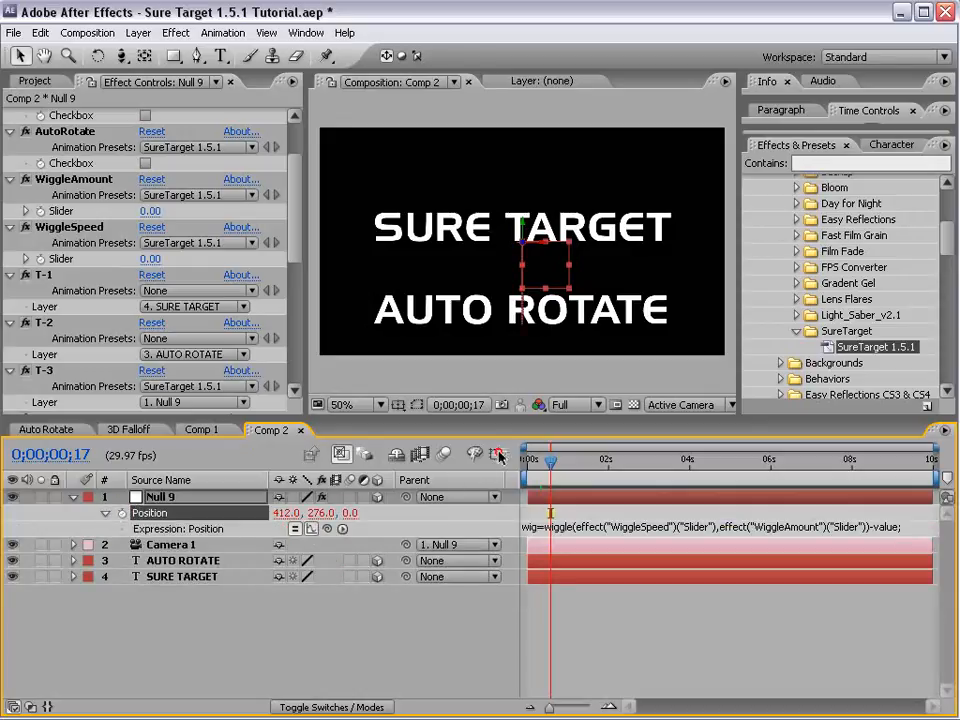
left_click(498, 453)
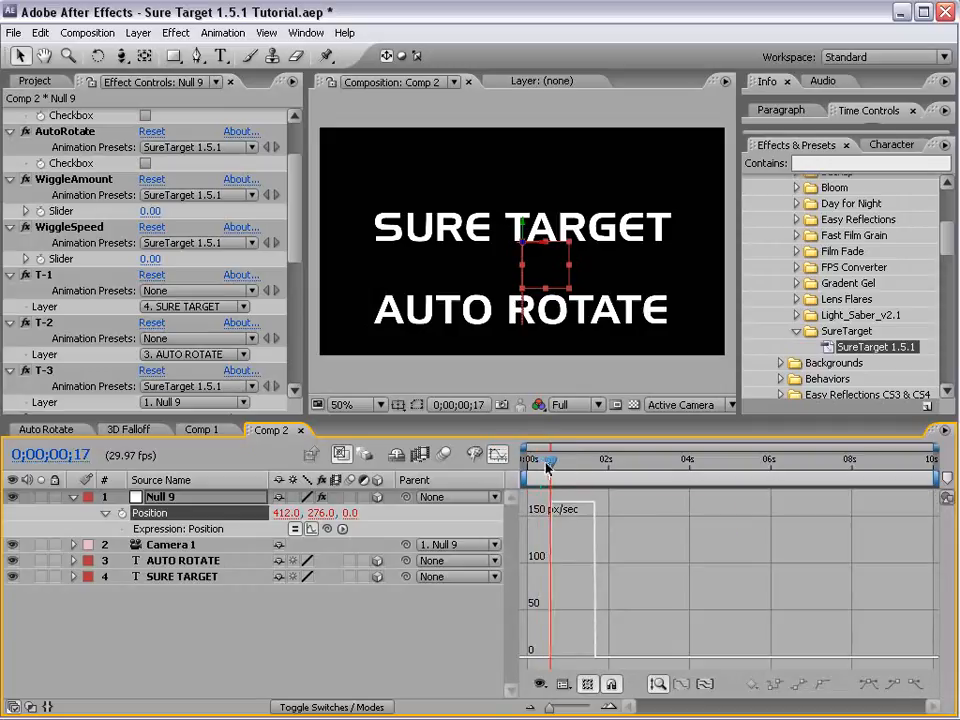
left_click_drag(548, 460, 593, 460)
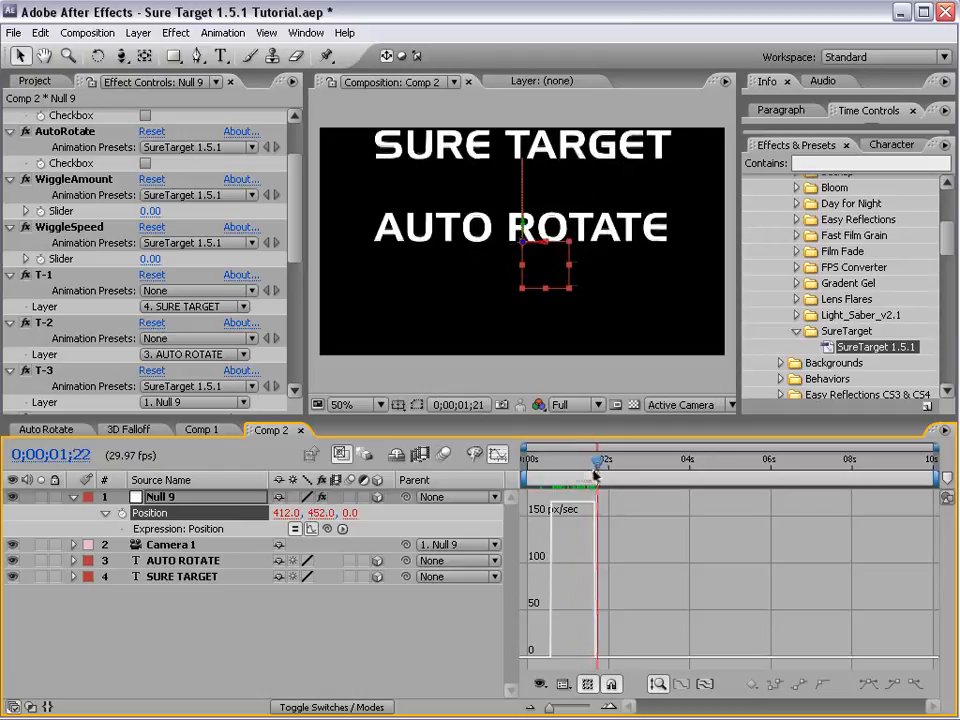
left_click_drag(595, 476, 562, 476)
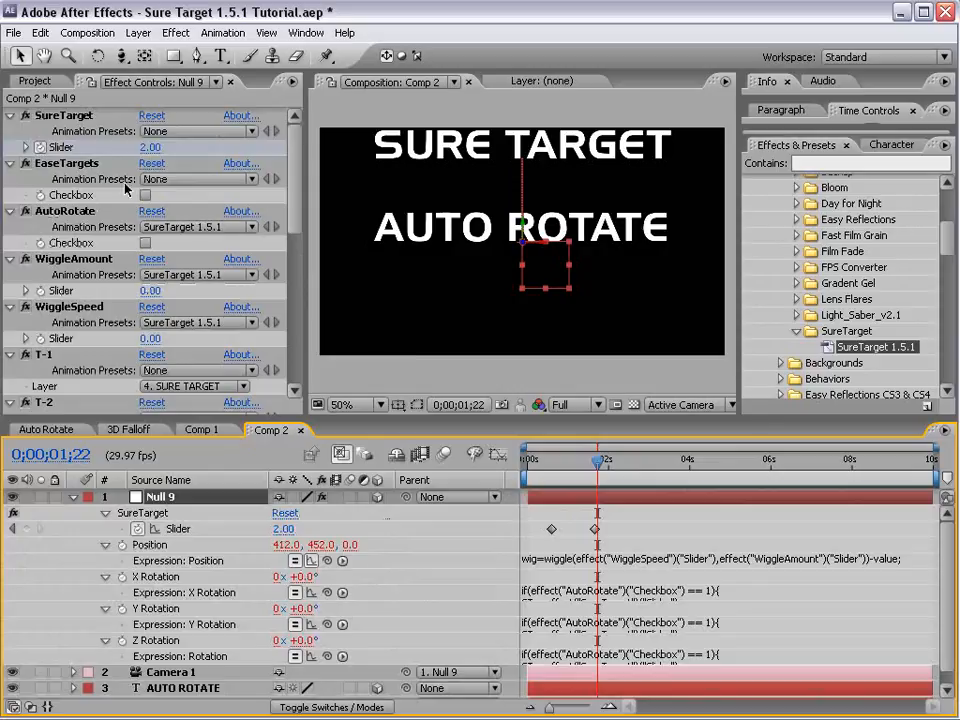
Enable EaseTargets and scrub to preview the eased camera move.
left_click(145, 195)
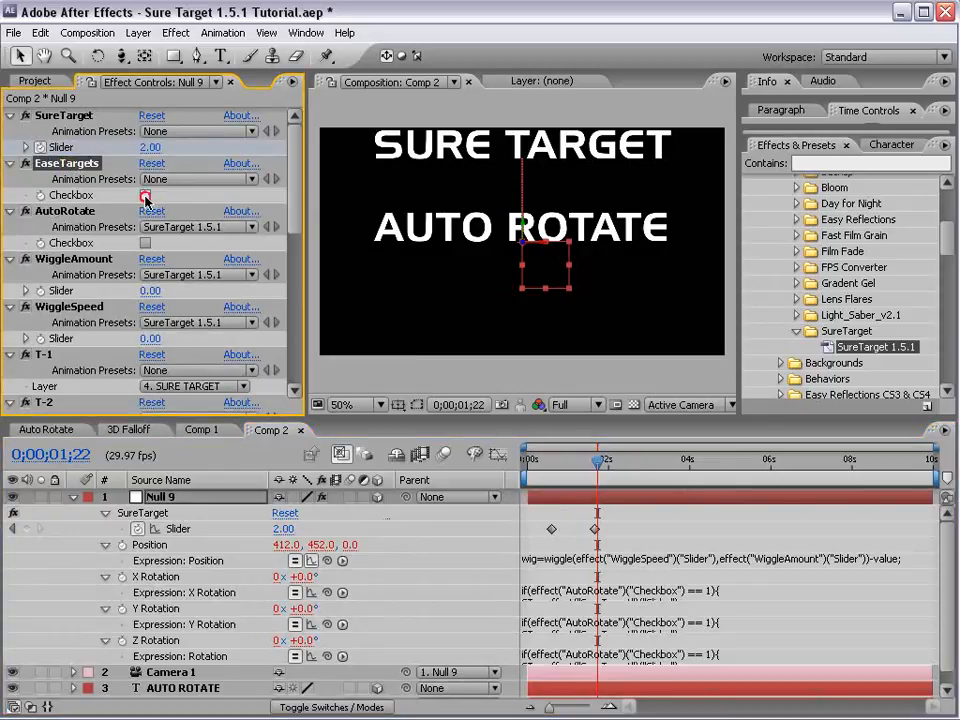
left_click(145, 195)
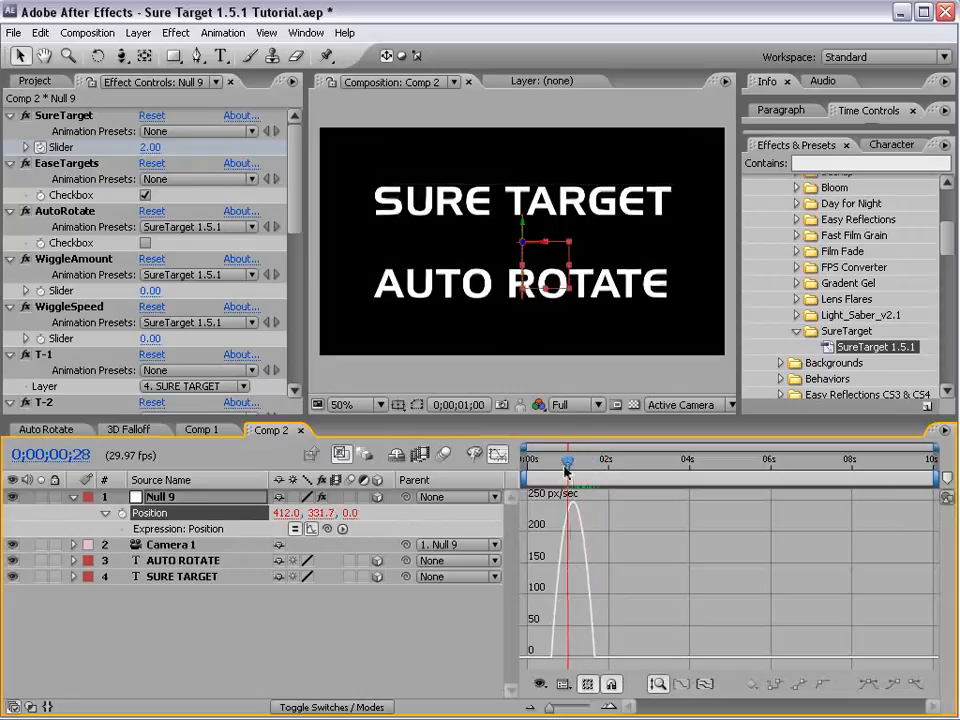
left_click_drag(568, 460, 592, 460)
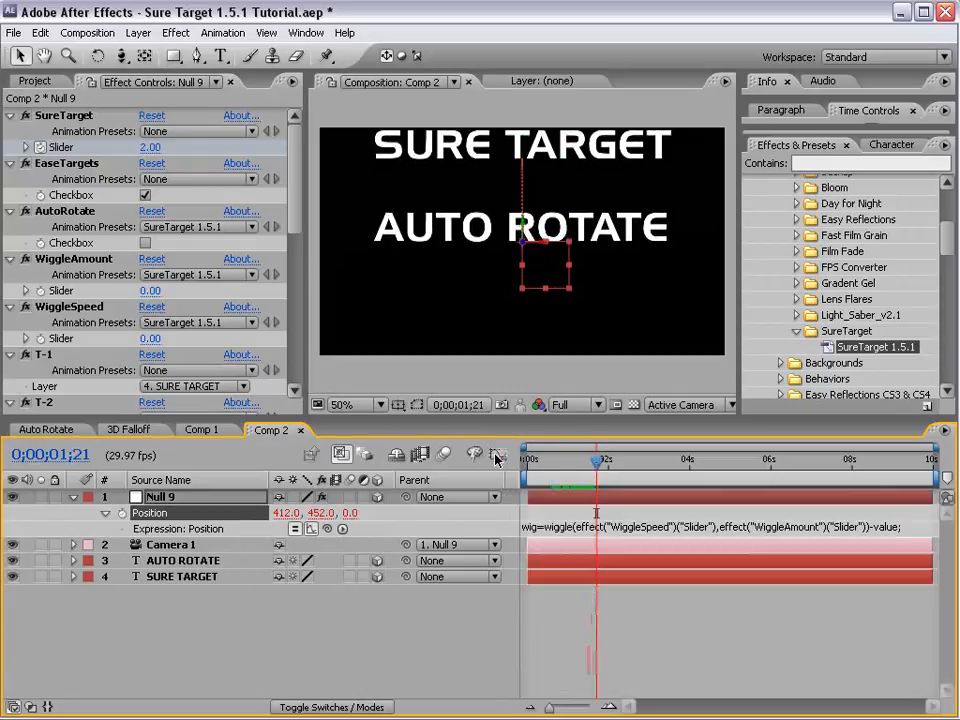
mouse_move(395, 290)
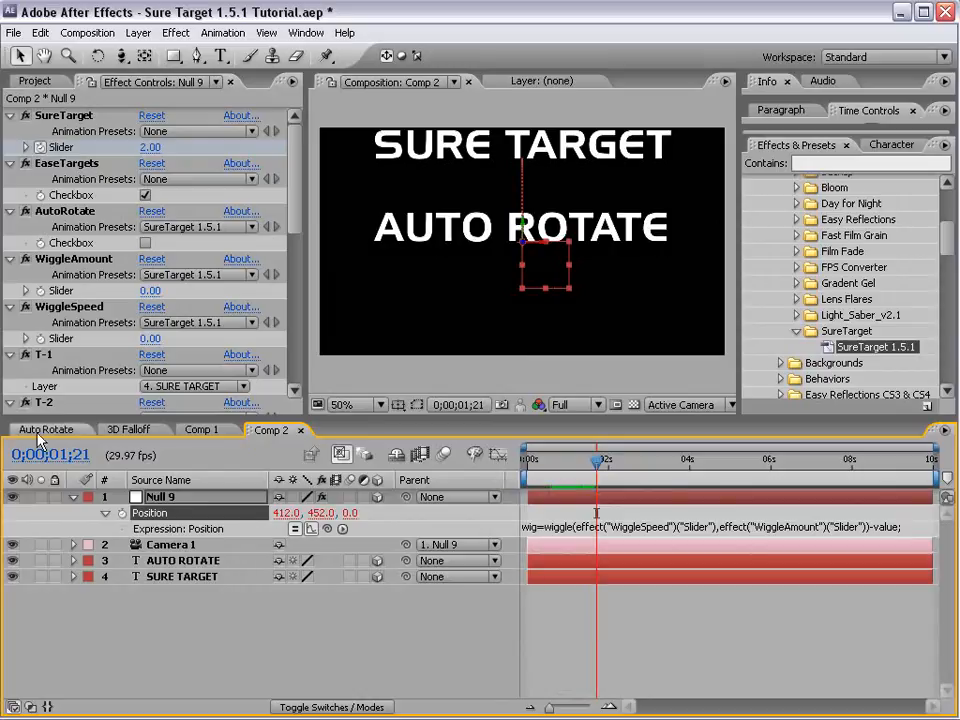
Bring the two Medium Orange Solid layers from Auto Rotate into Comp 2, then select AUTO ROTATE.
left_click(46, 429)
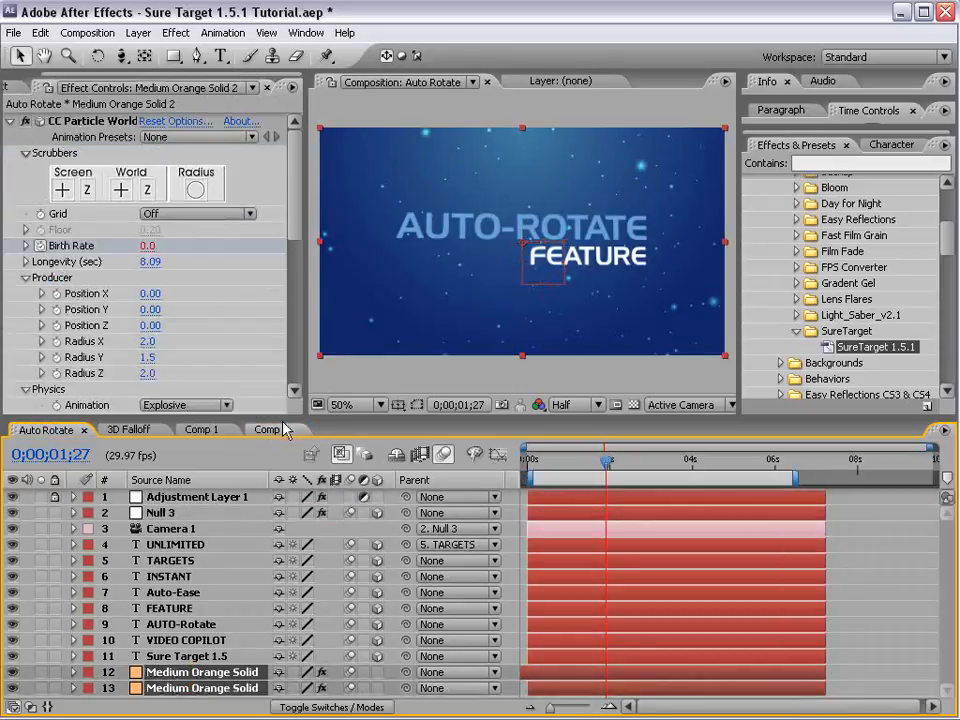
left_click(270, 429)
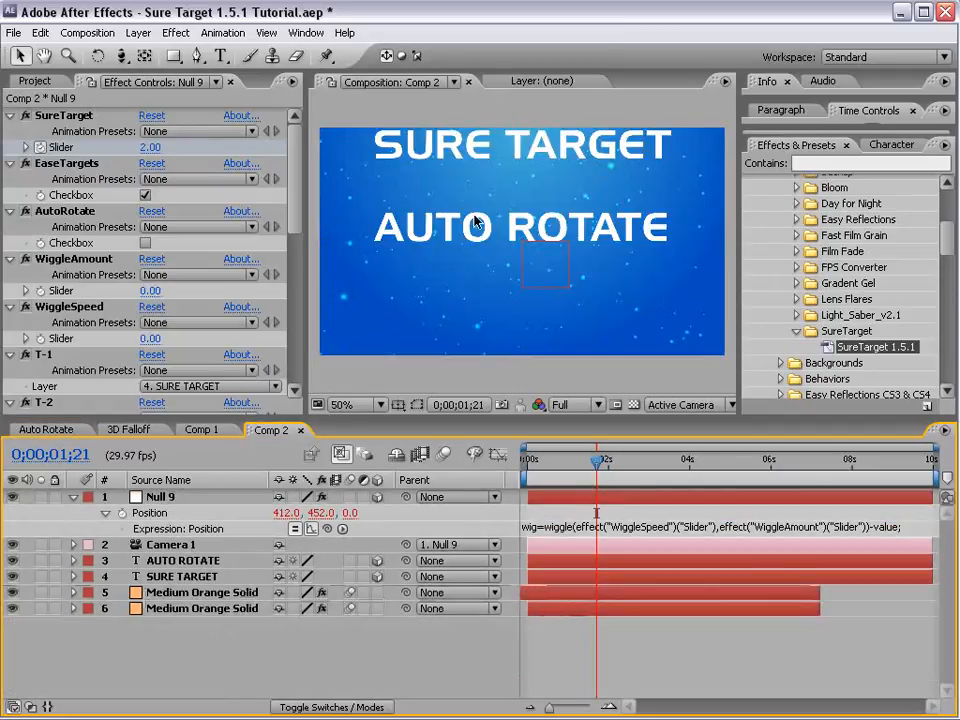
left_click(183, 560)
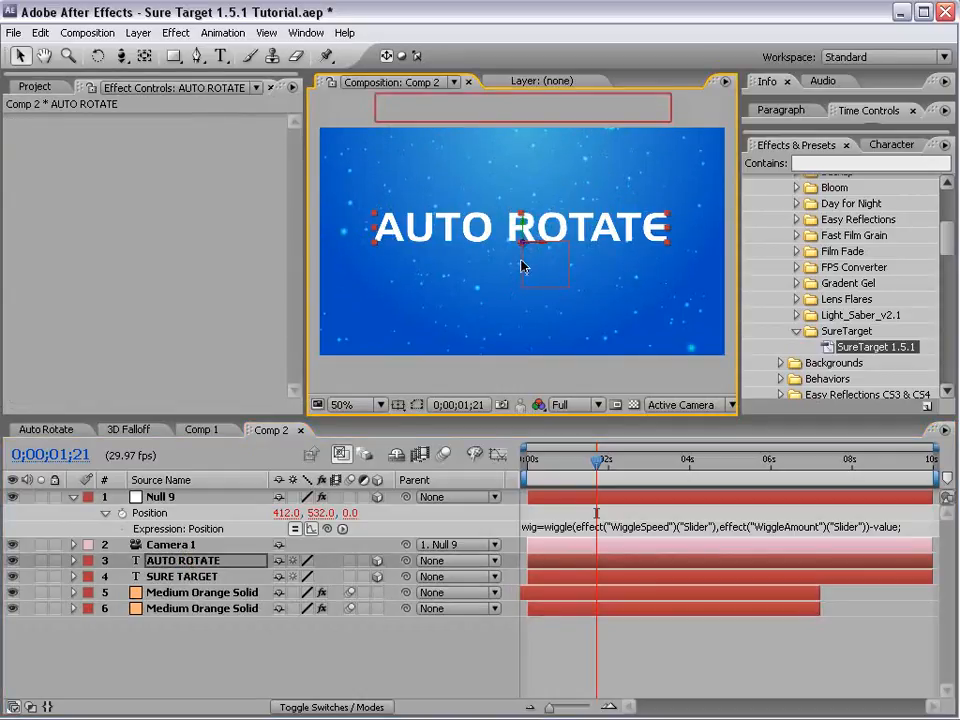
Give AUTO ROTATE Orientation 342° and Y Rotation 137°, then check it at its target moment.
left_click(73, 560)
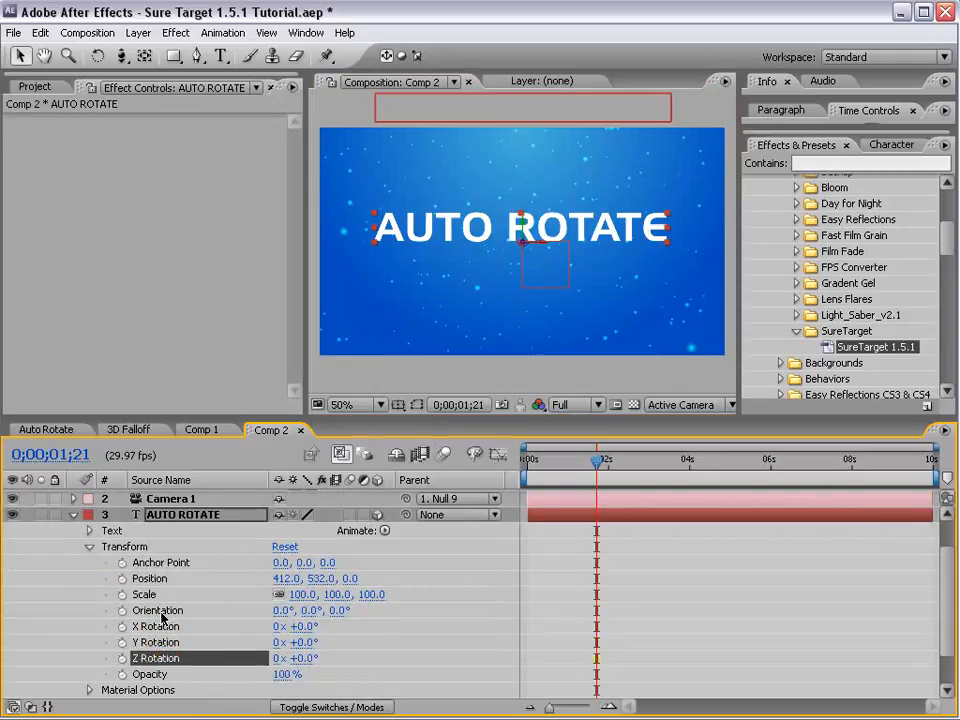
left_click(157, 610)
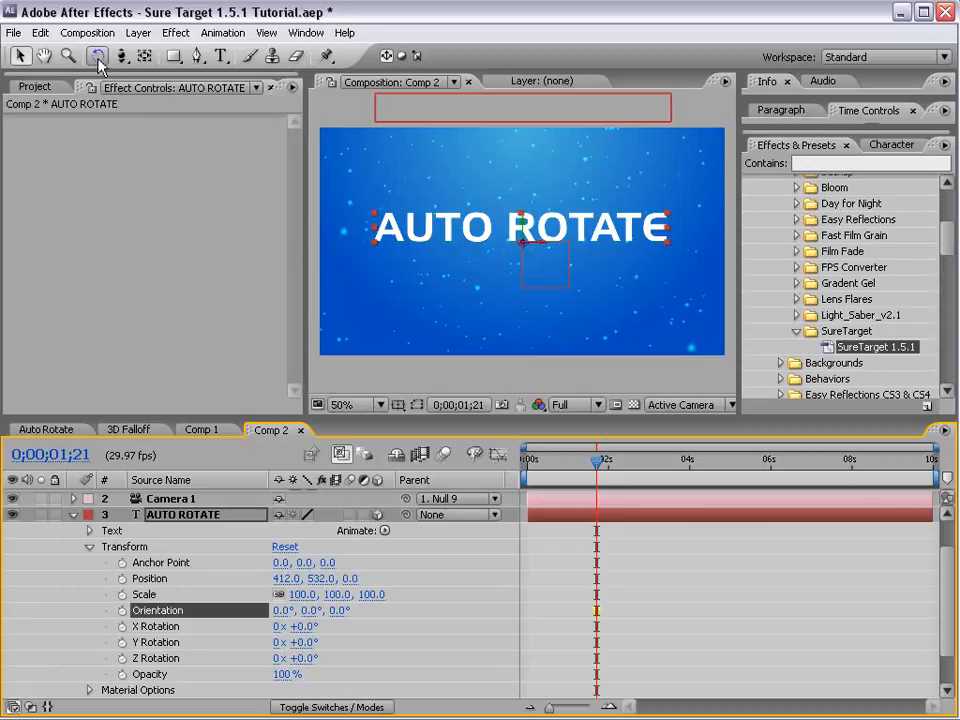
left_click(98, 56)
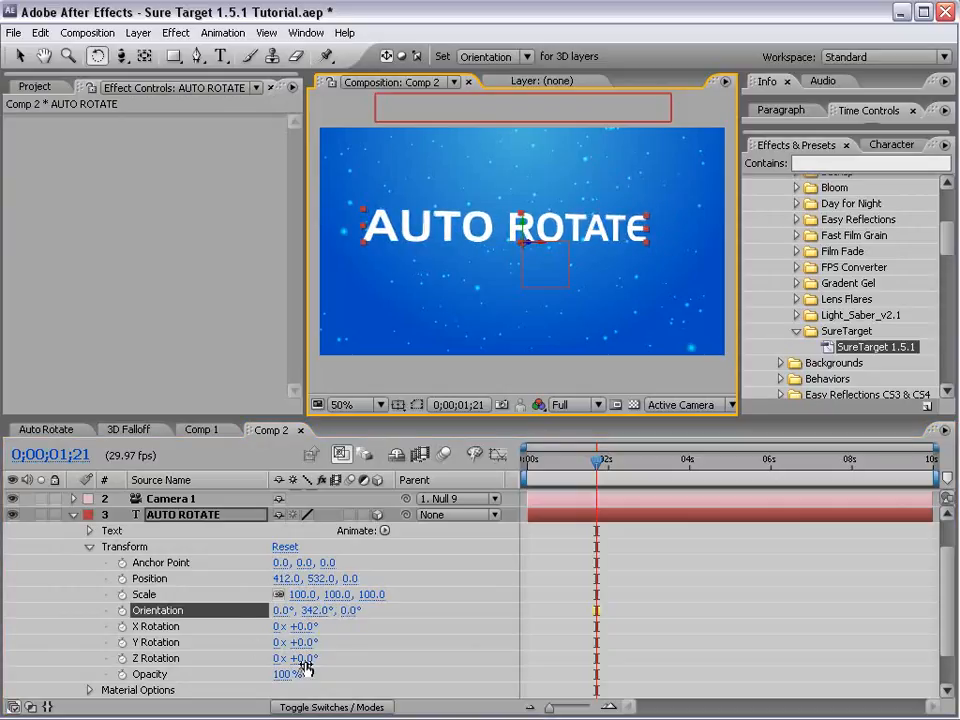
left_click(156, 626)
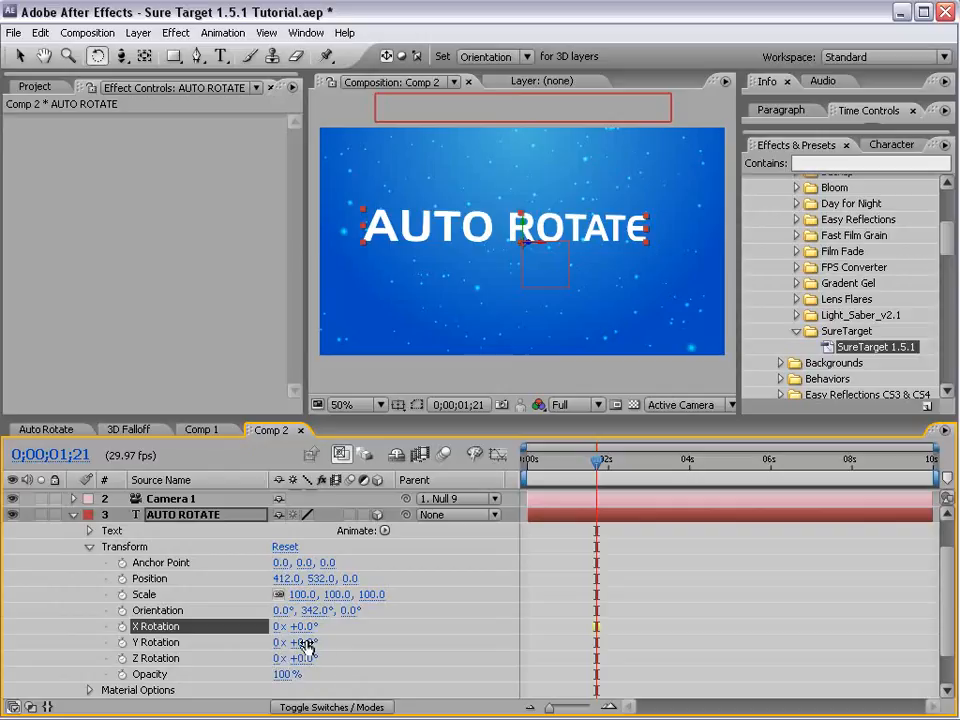
left_click_drag(295, 642, 340, 642)
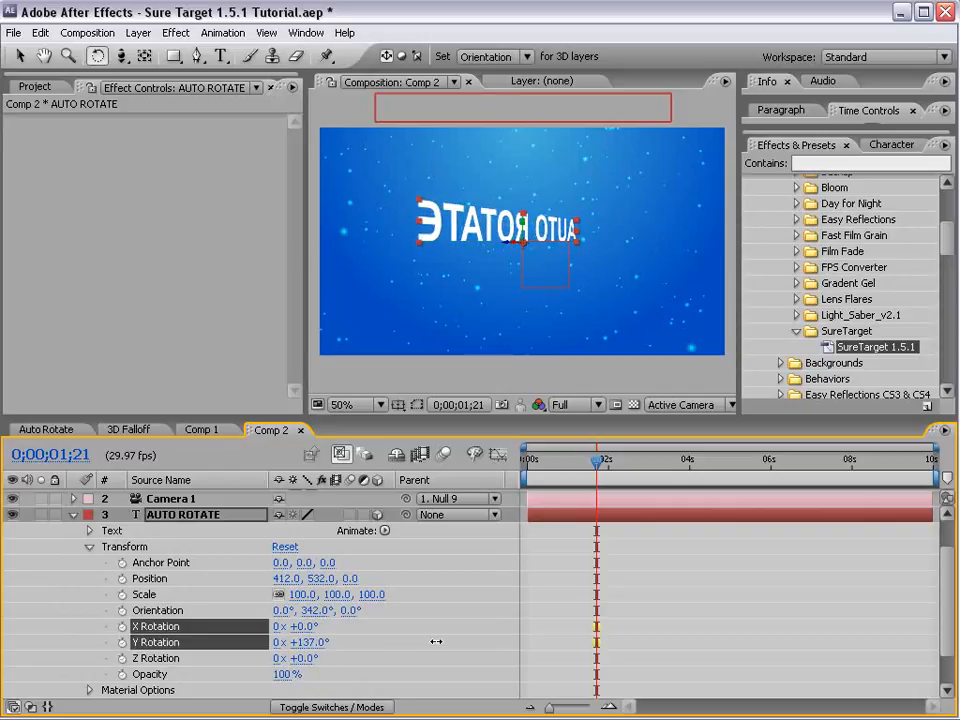
left_click_drag(597, 462, 571, 462)
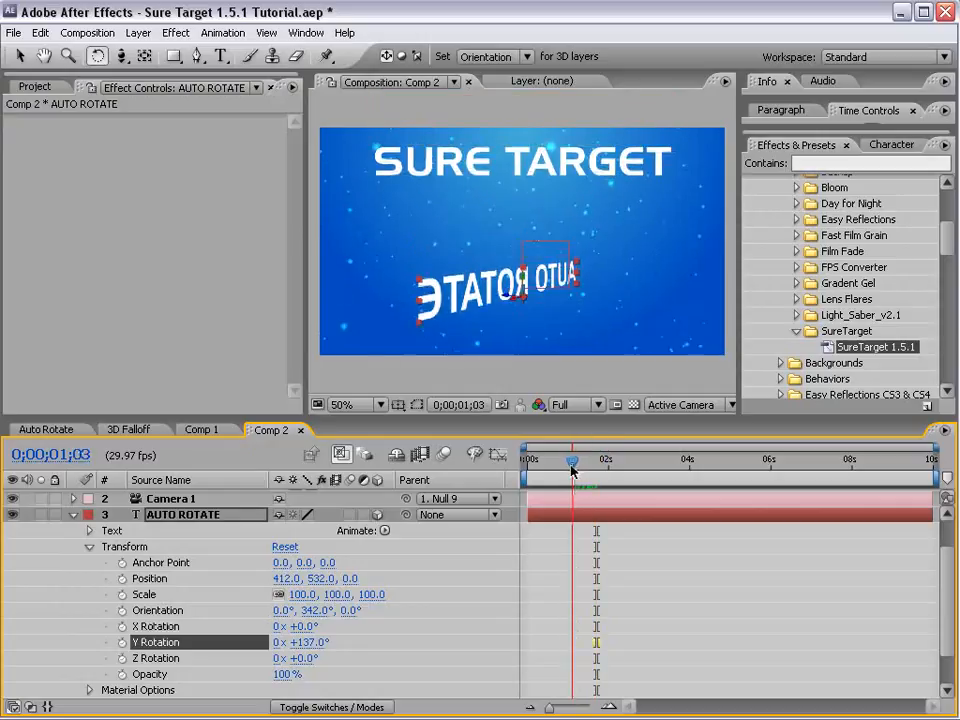
left_click_drag(572, 464, 600, 464)
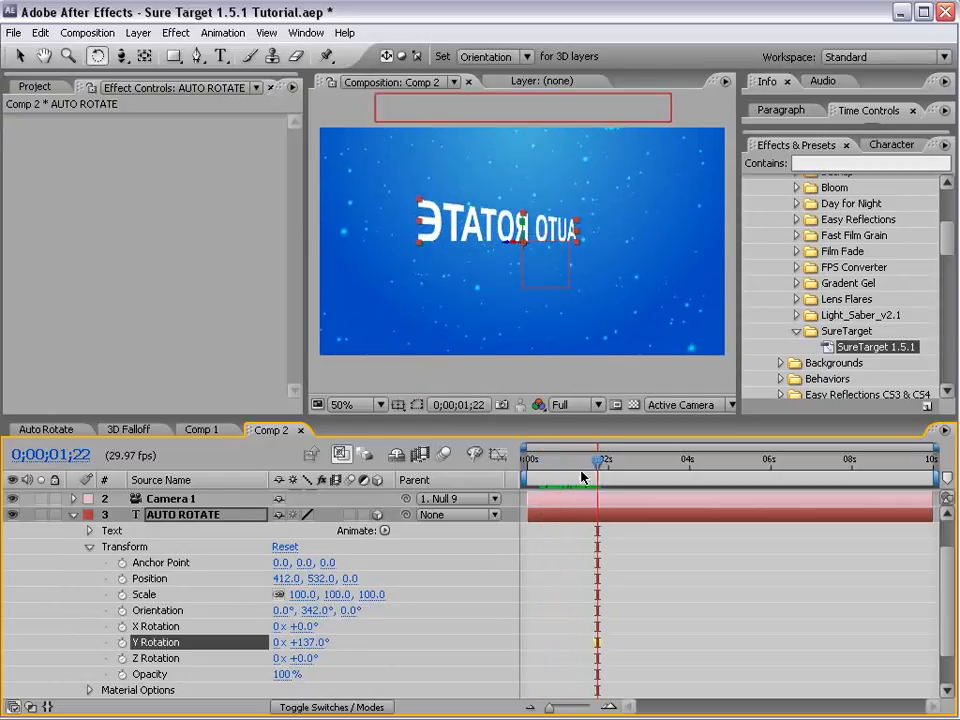
mouse_move(583, 476)
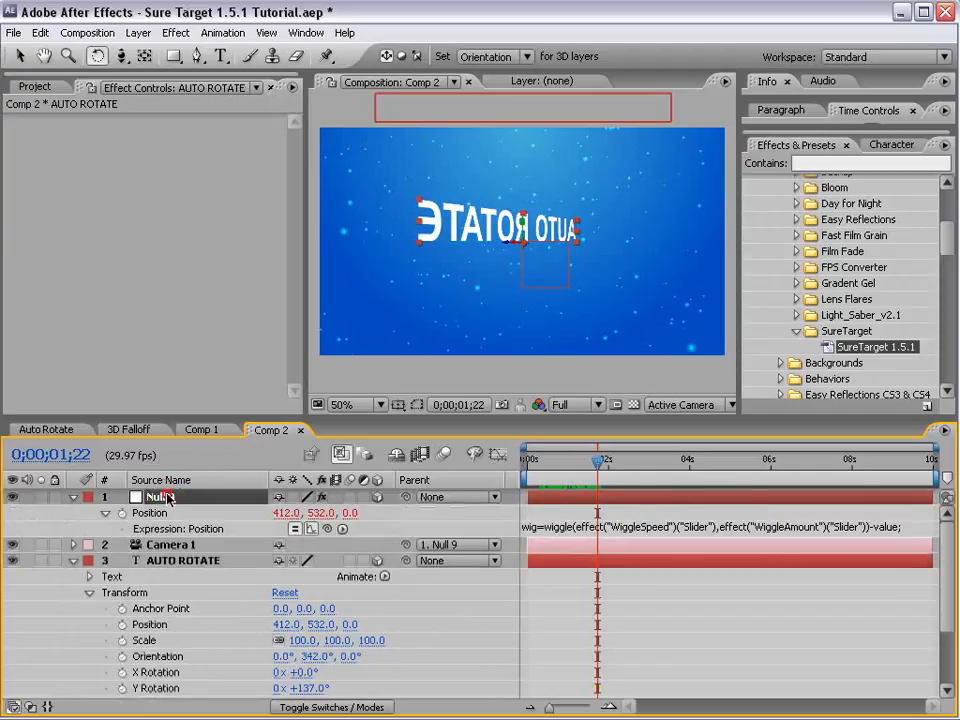
Enable Null 9's AutoRotate, rotate the AUTO ROTATE text to 28° orientation, and collapse the layers.
left_click(160, 497)
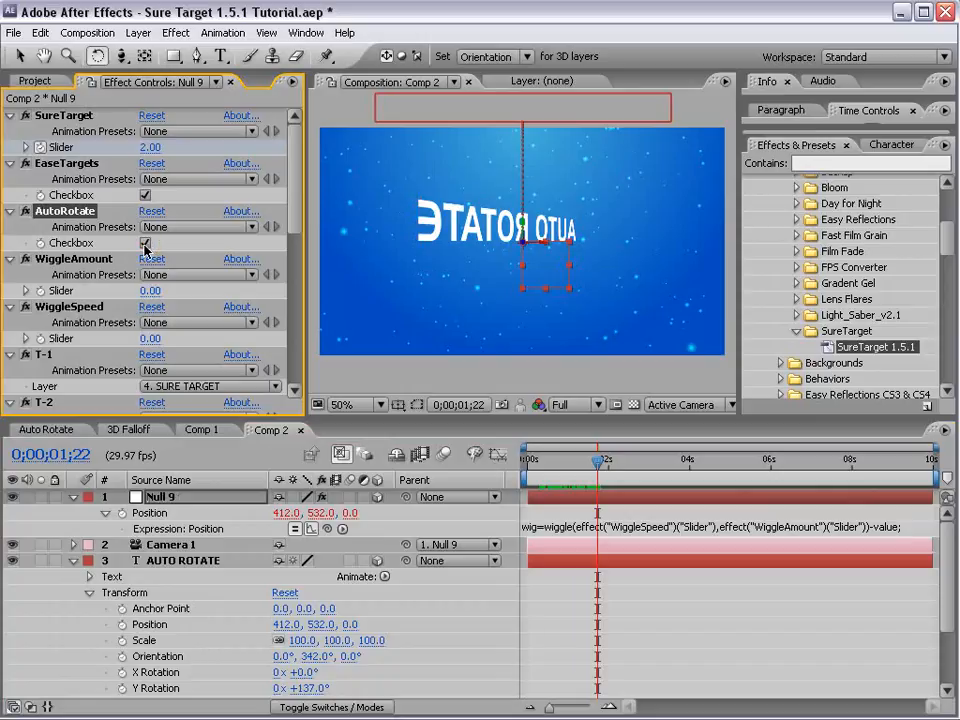
left_click(145, 242)
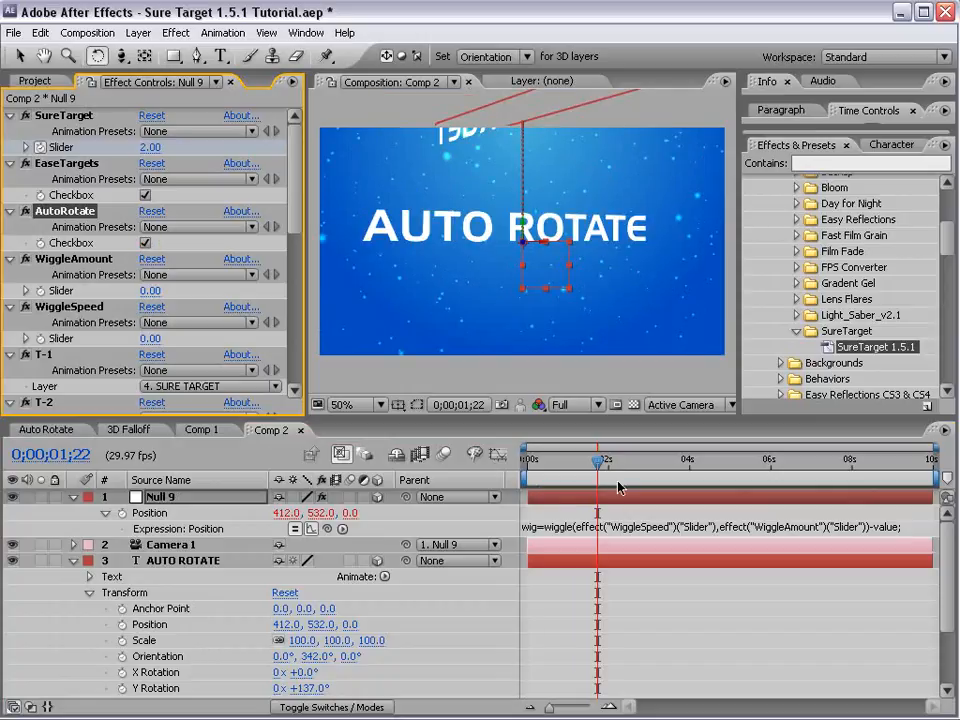
left_click_drag(598, 463, 588, 463)
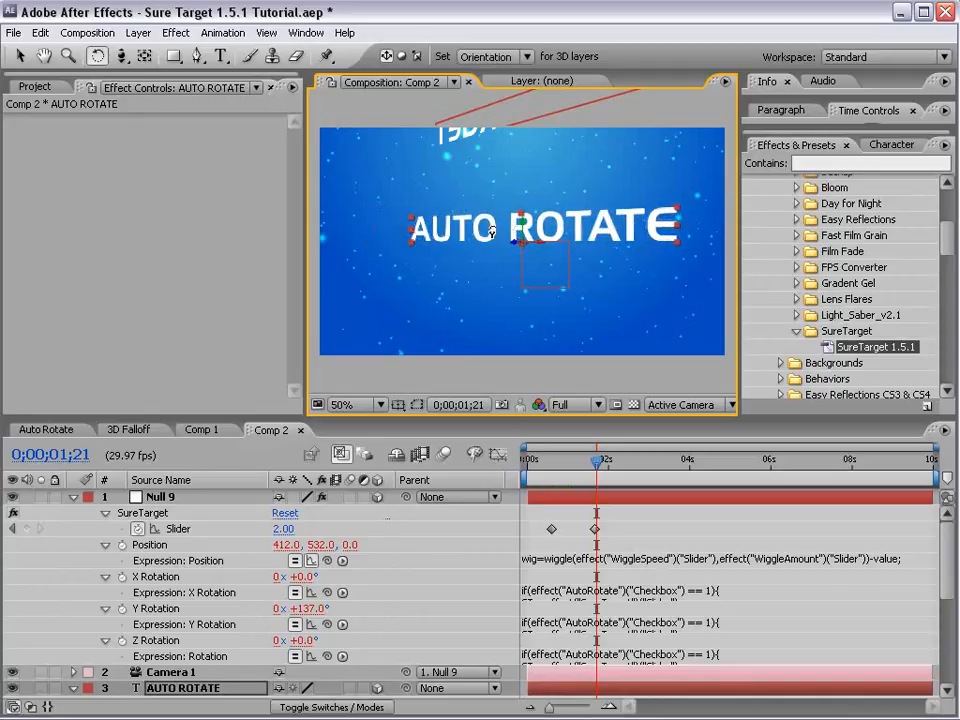
left_click_drag(596, 461, 538, 461)
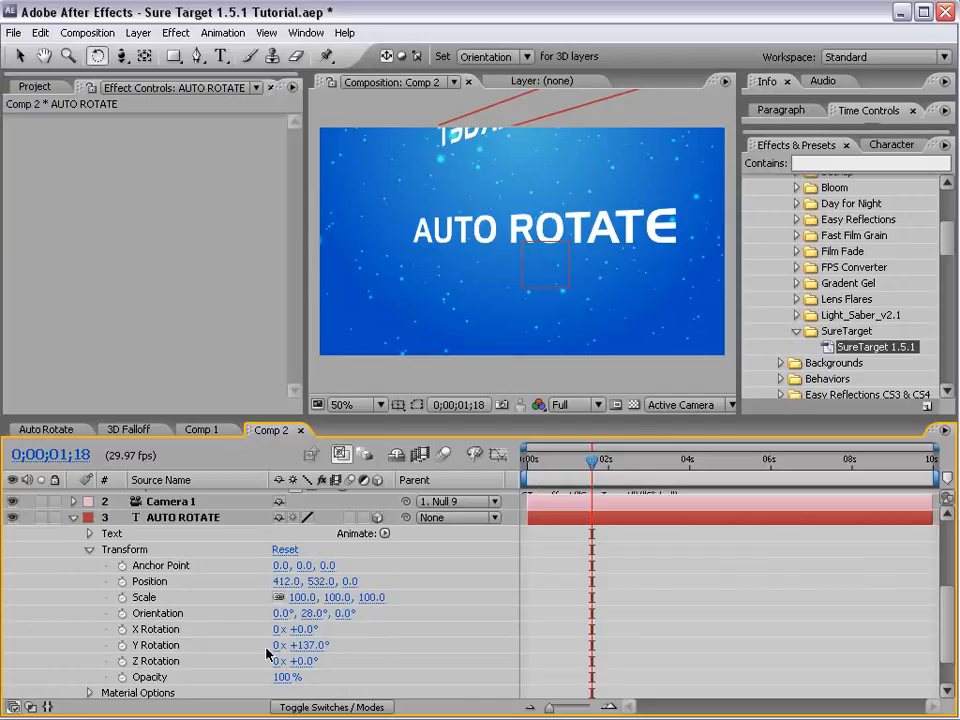
double_click(301, 644)
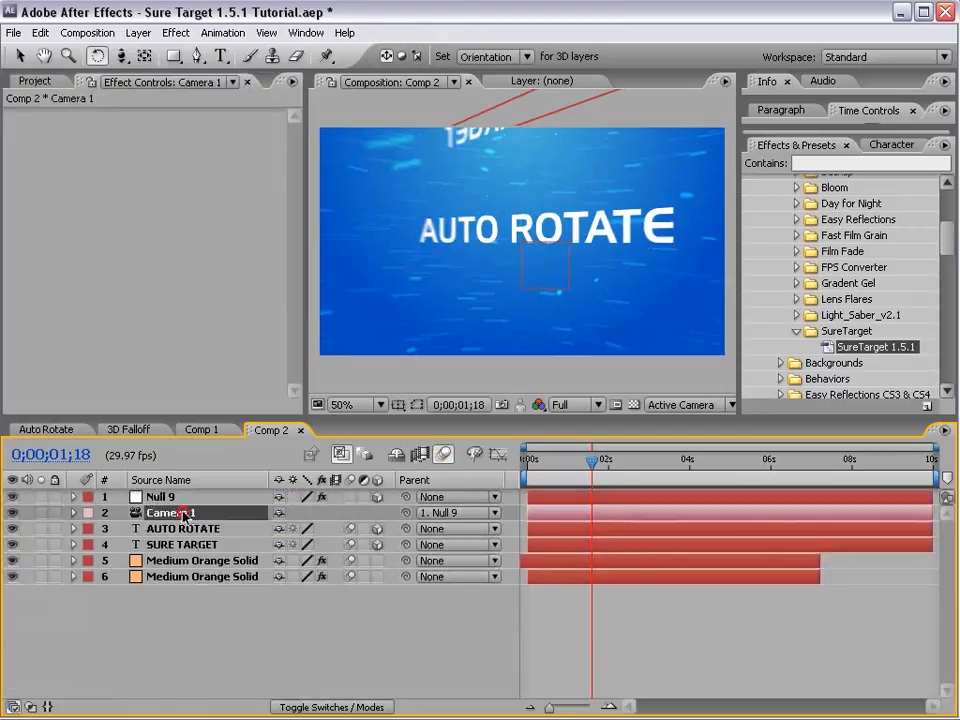
Add a wiggle(.2,200) expression to Camera 1's Position and preview the camera shake.
left_click(73, 512)
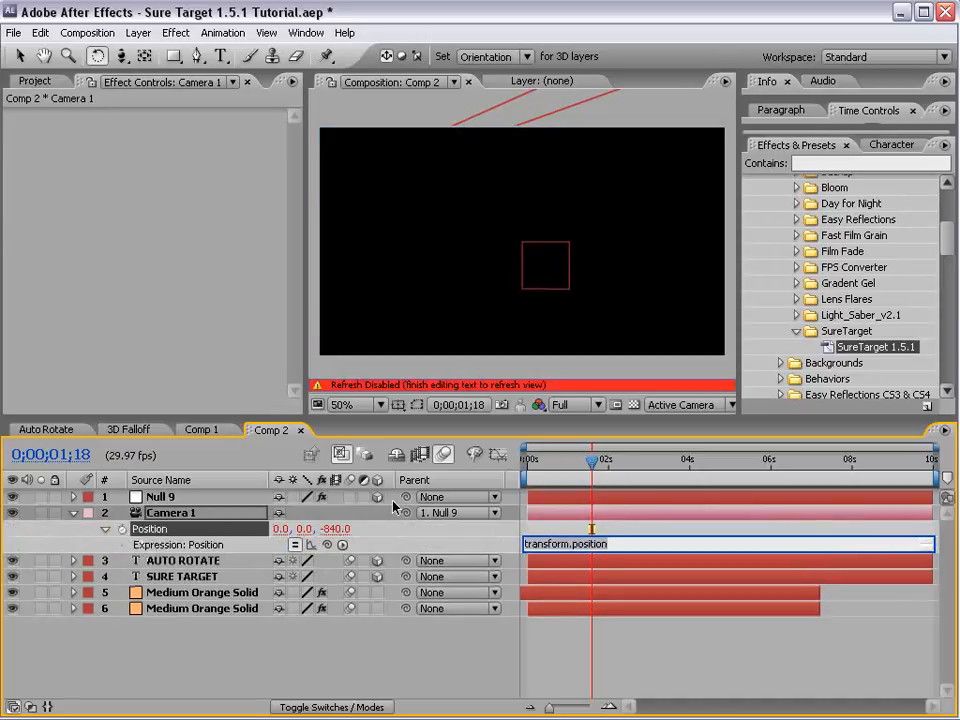
type("wiggle(")
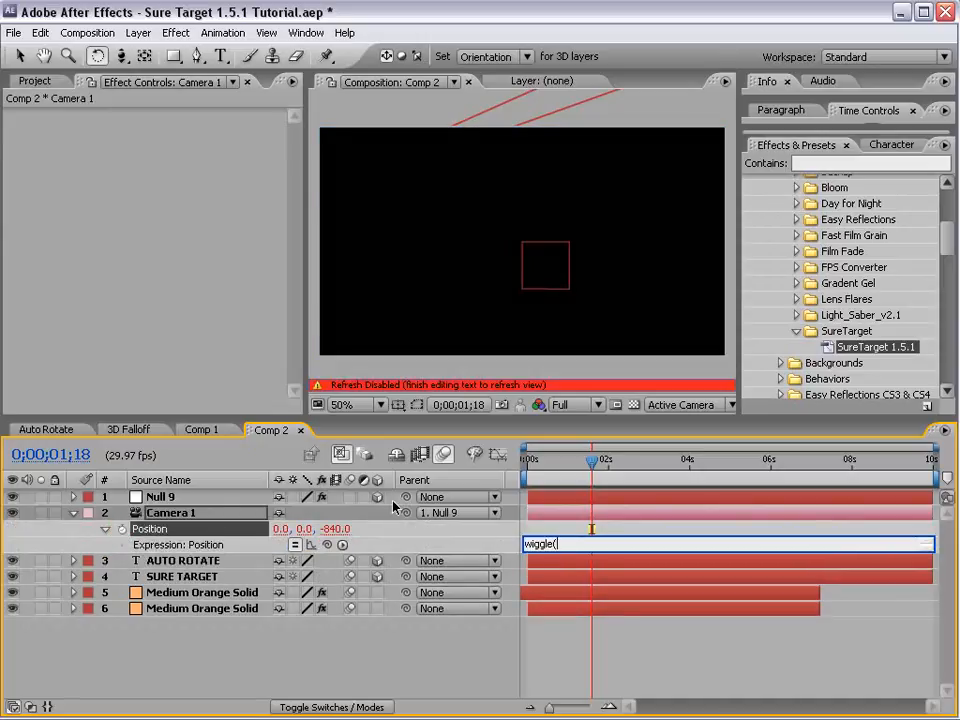
type(".2,")
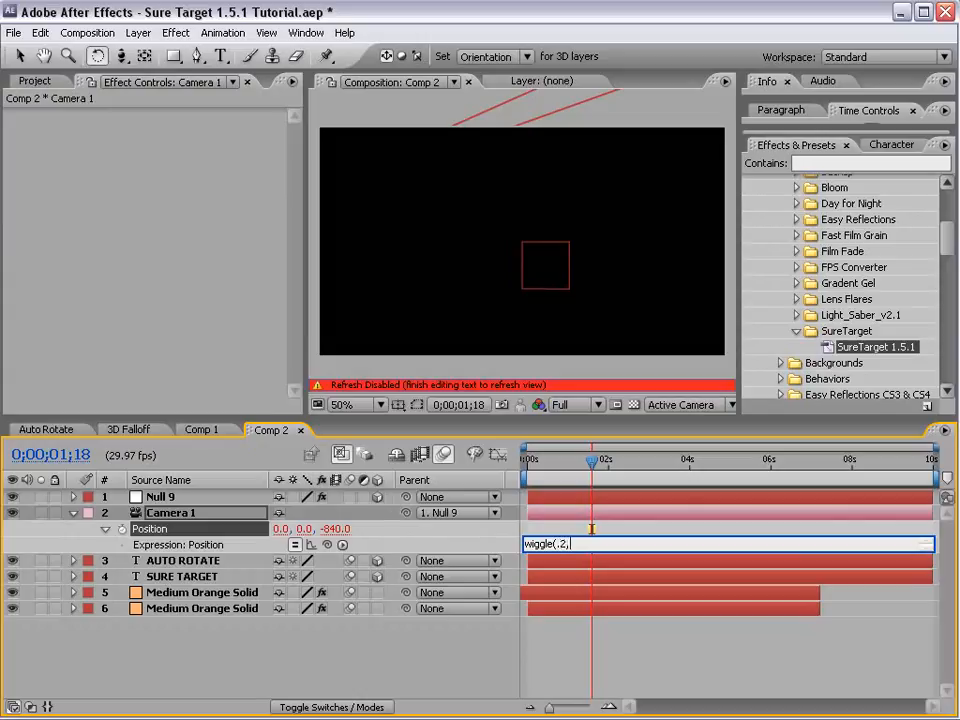
type("200)")
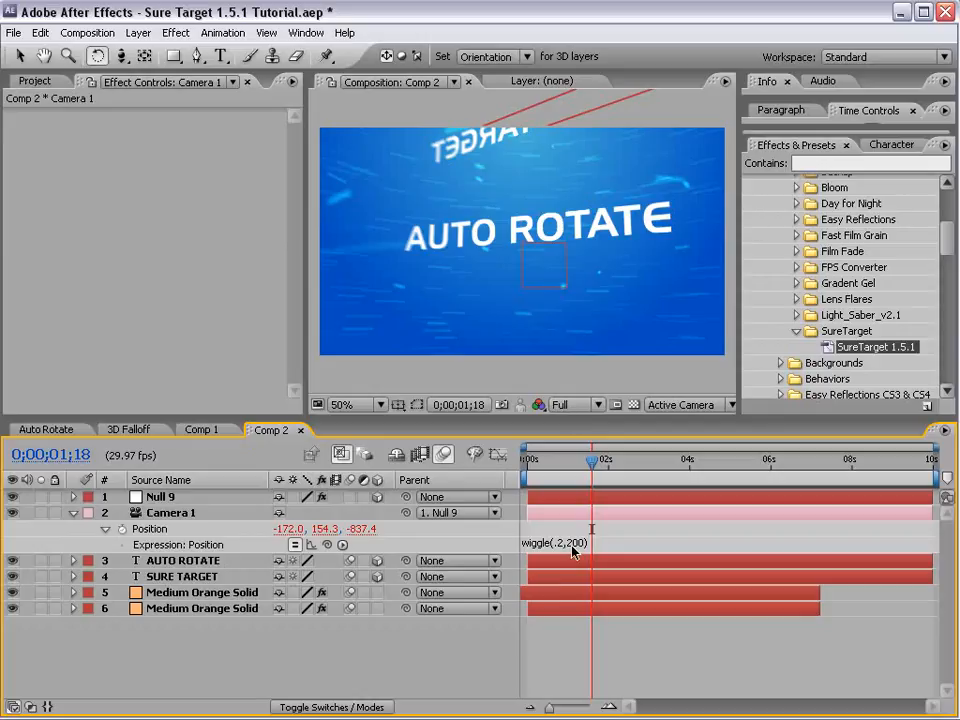
mouse_move(619, 634)
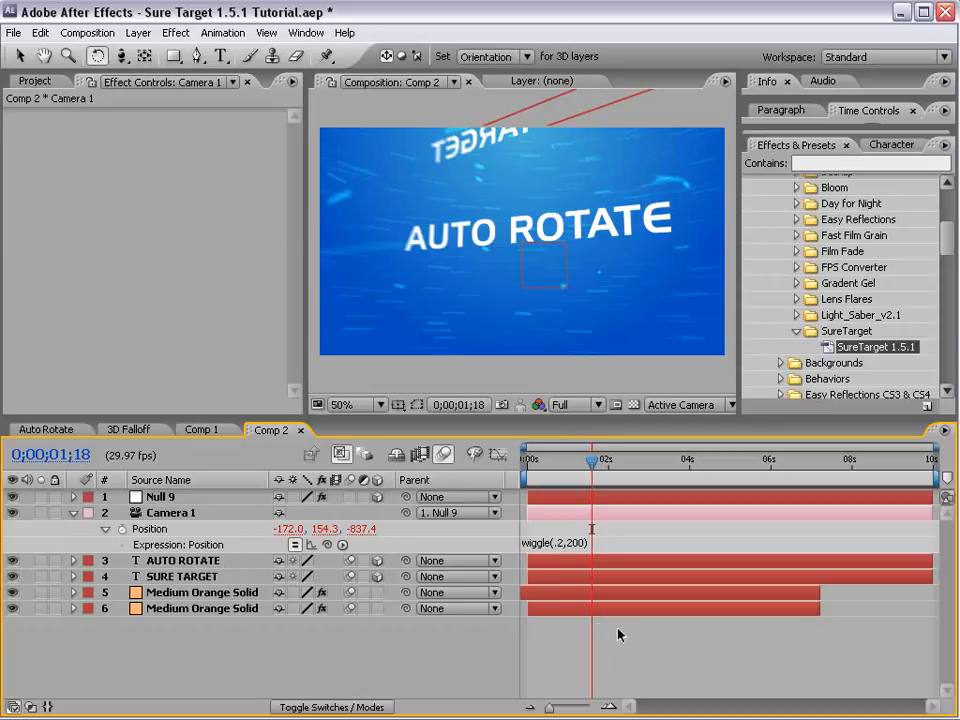
left_click(605, 459)
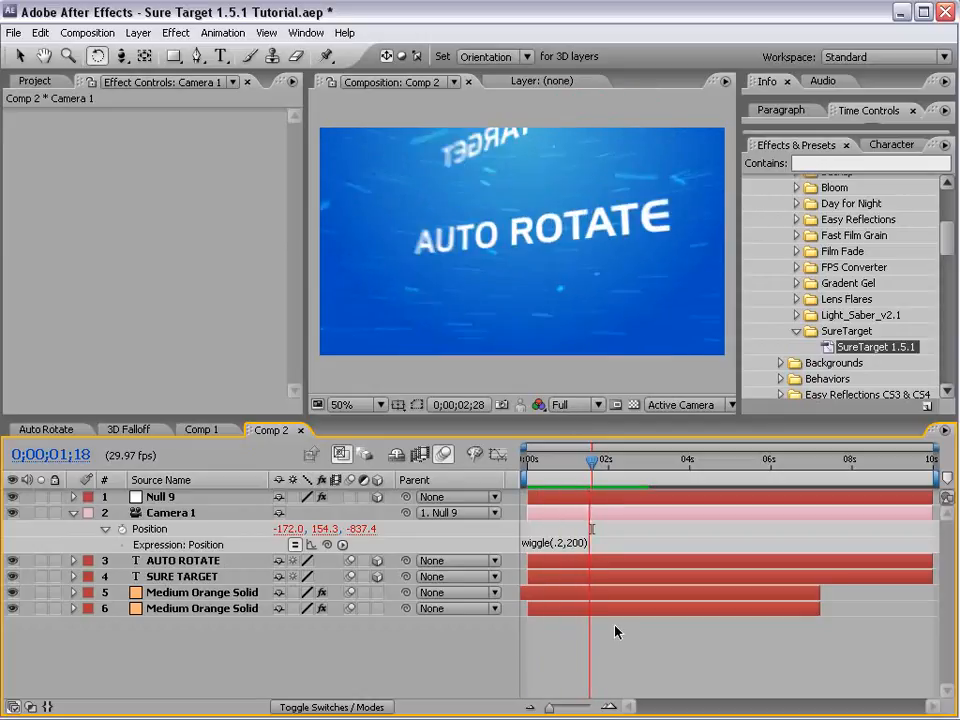
left_click(576, 404)
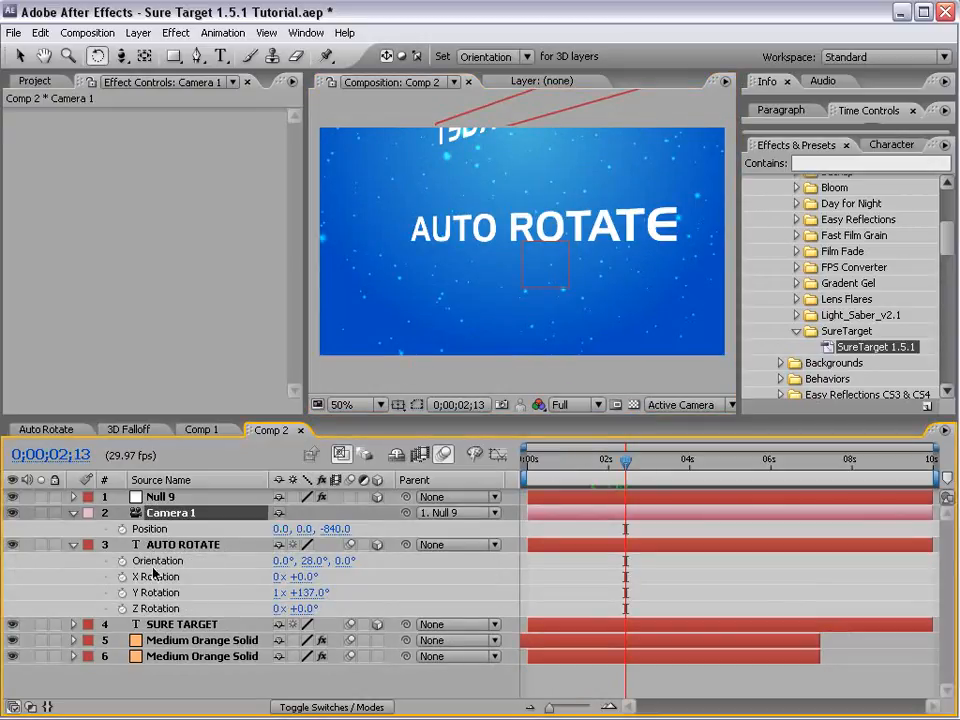
Zero AUTO ROTATE's Orientation, set X Rotation 171° and Z Rotation 41°, and save.
left_click(182, 544)
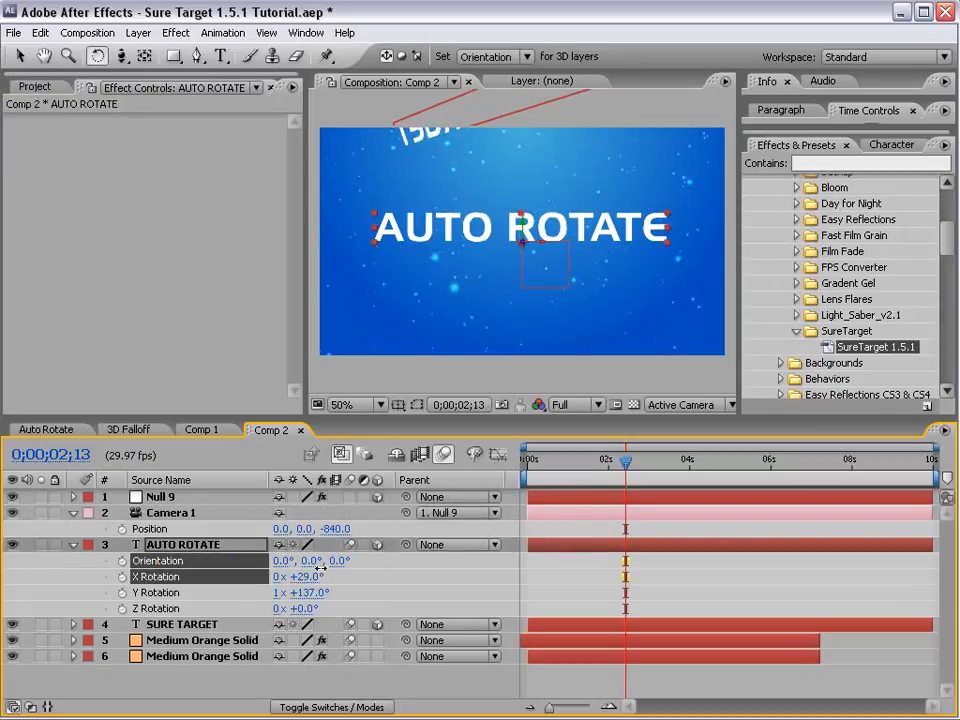
left_click_drag(290, 576, 317, 576)
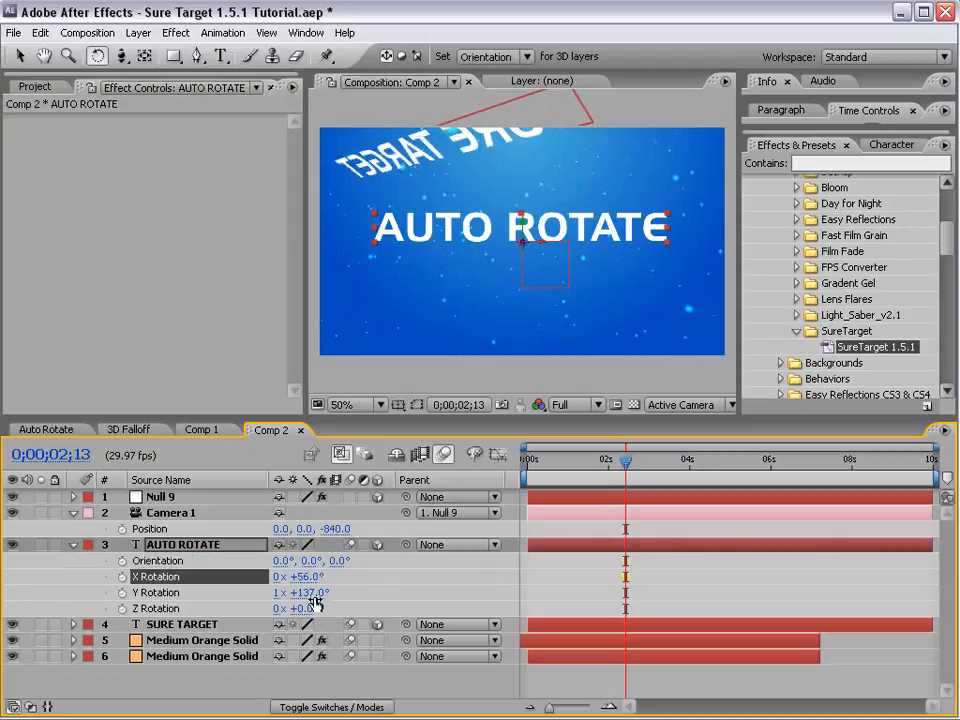
left_click_drag(300, 608, 280, 608)
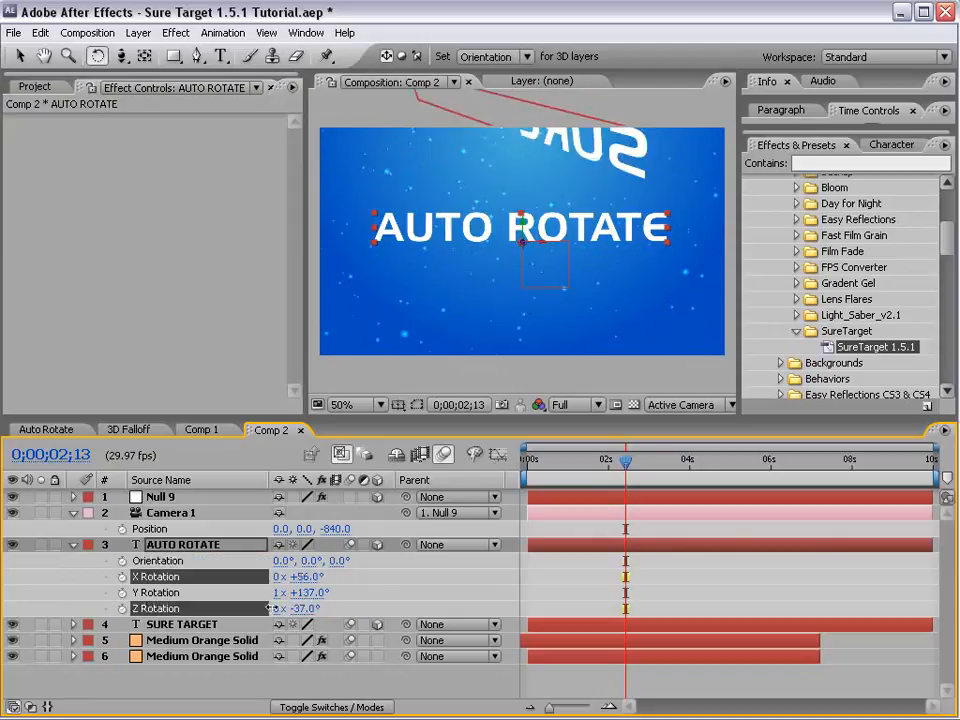
left_click_drag(298, 608, 288, 608)
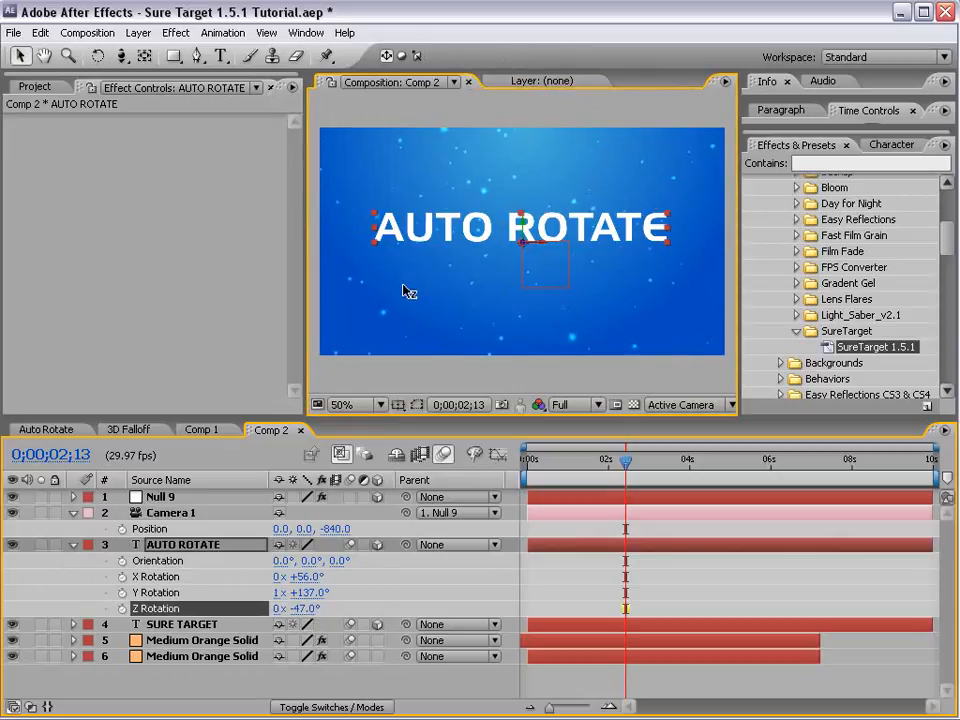
left_click_drag(625, 459, 598, 459)
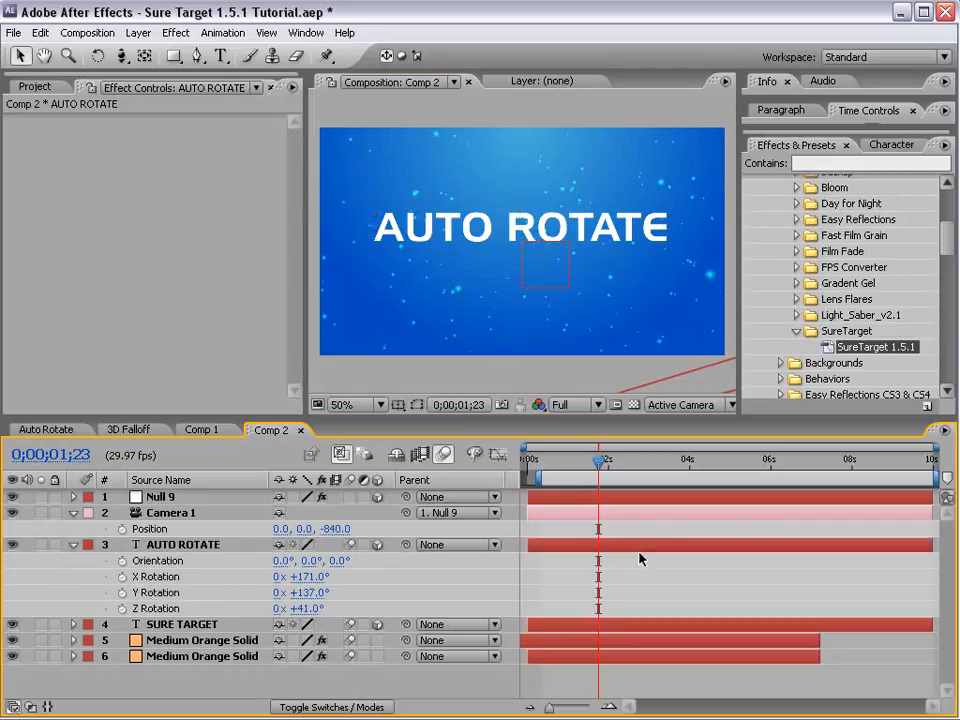
left_click(35, 87)
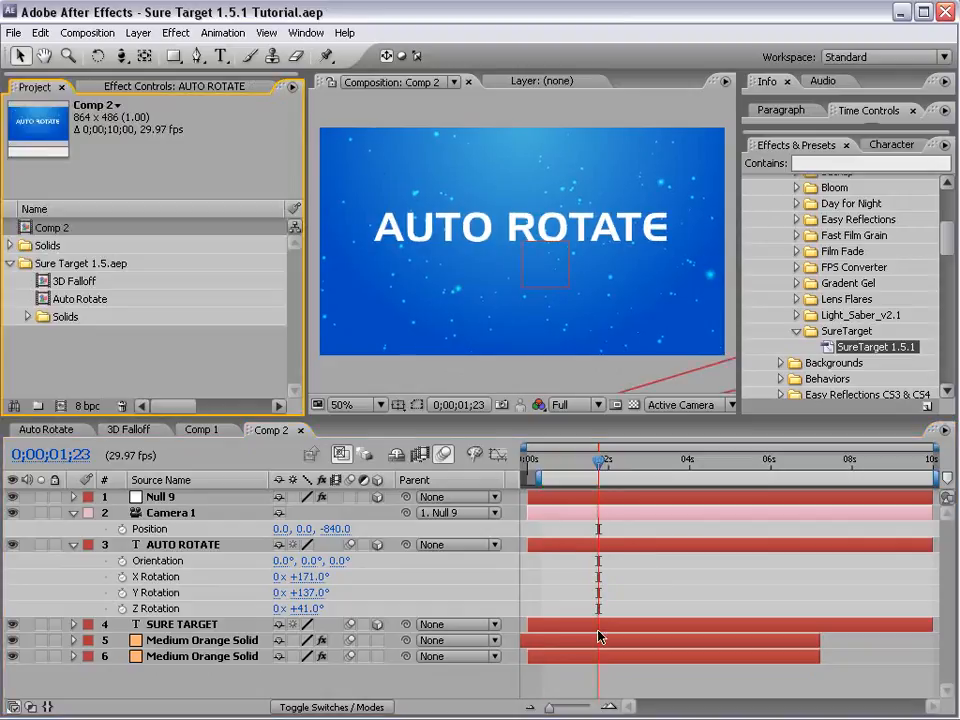
mouse_move(130, 452)
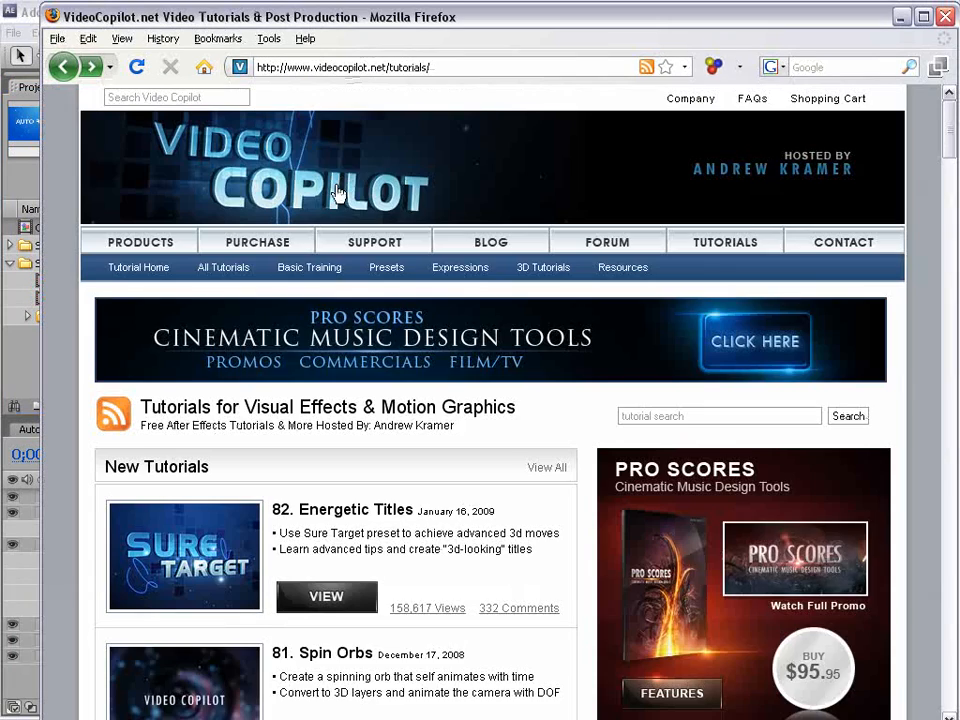
scroll("down", 3)
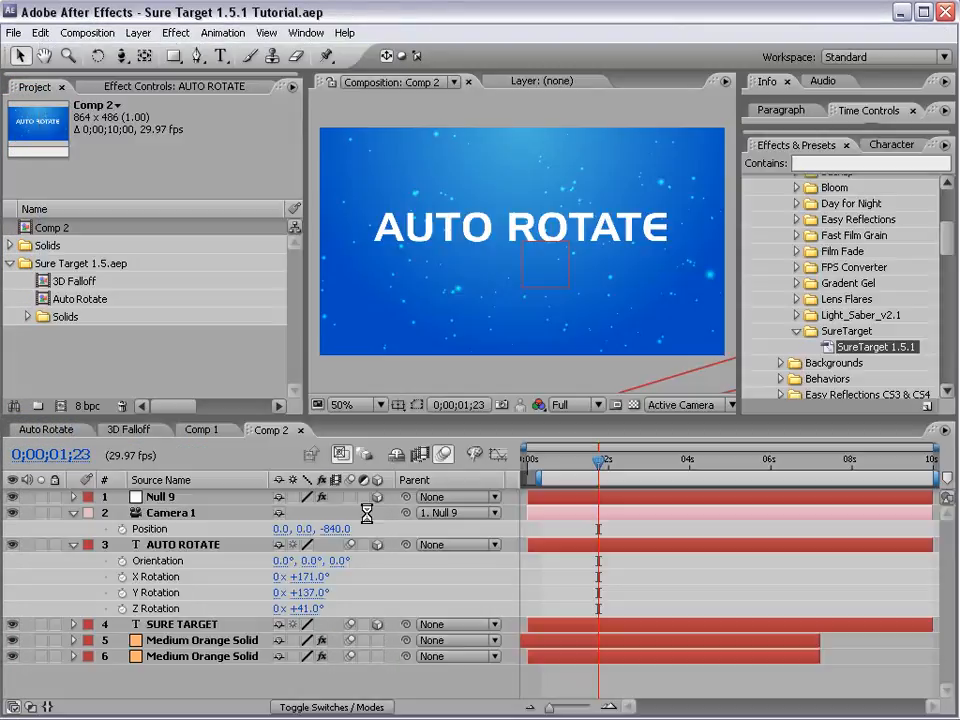
Open 3D Falloff and scrub between one and two seconds to watch the FALLOFF WORKS title.
left_click(128, 429)
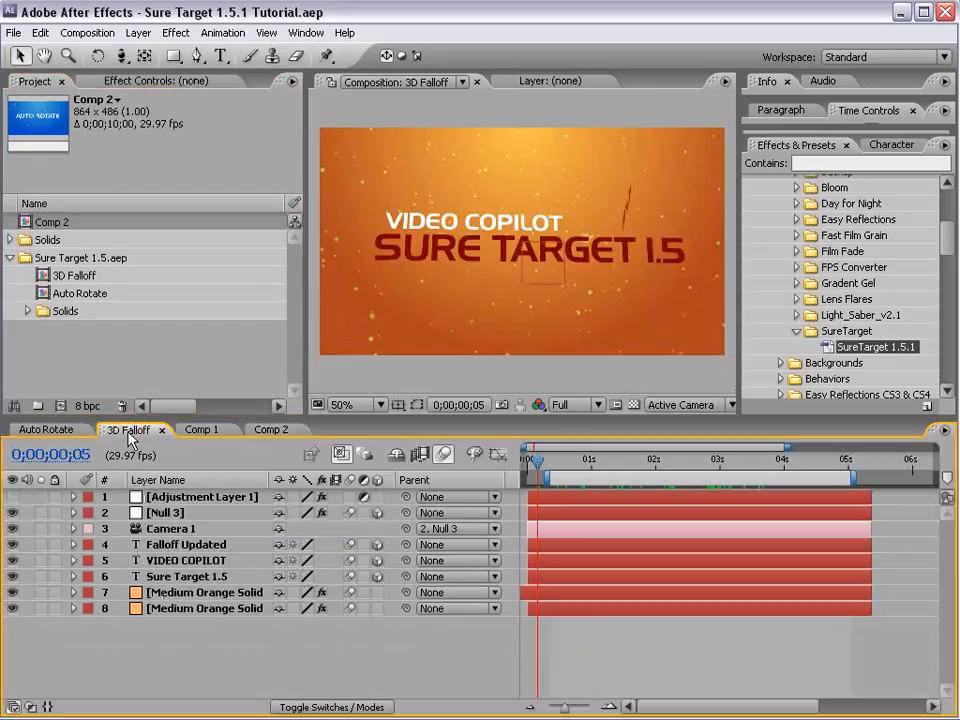
left_click_drag(530, 461, 610, 461)
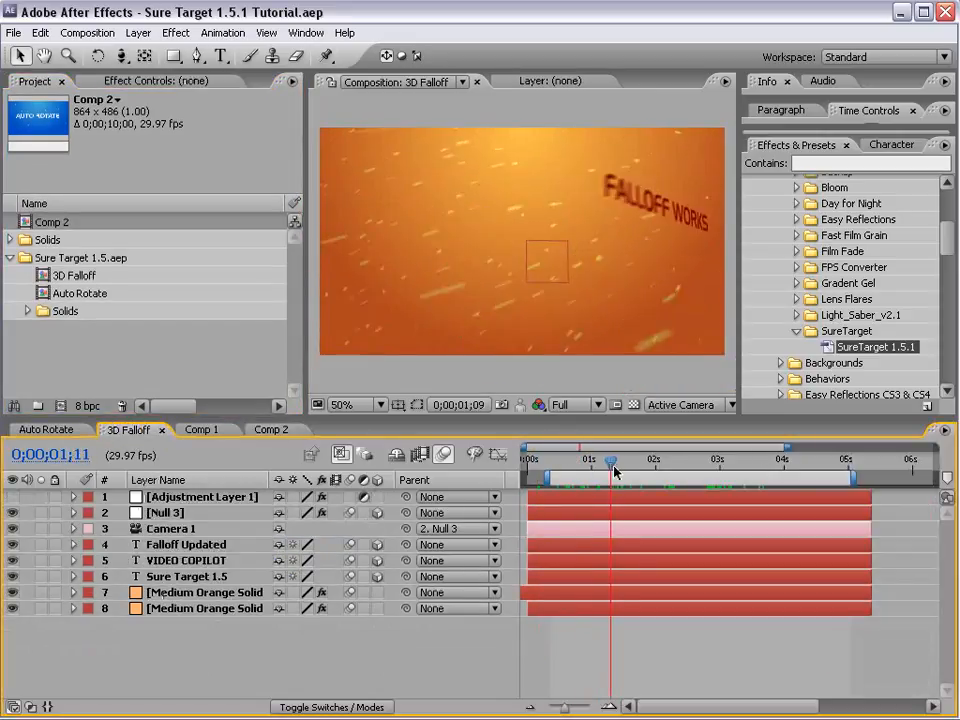
left_click_drag(610, 460, 580, 460)
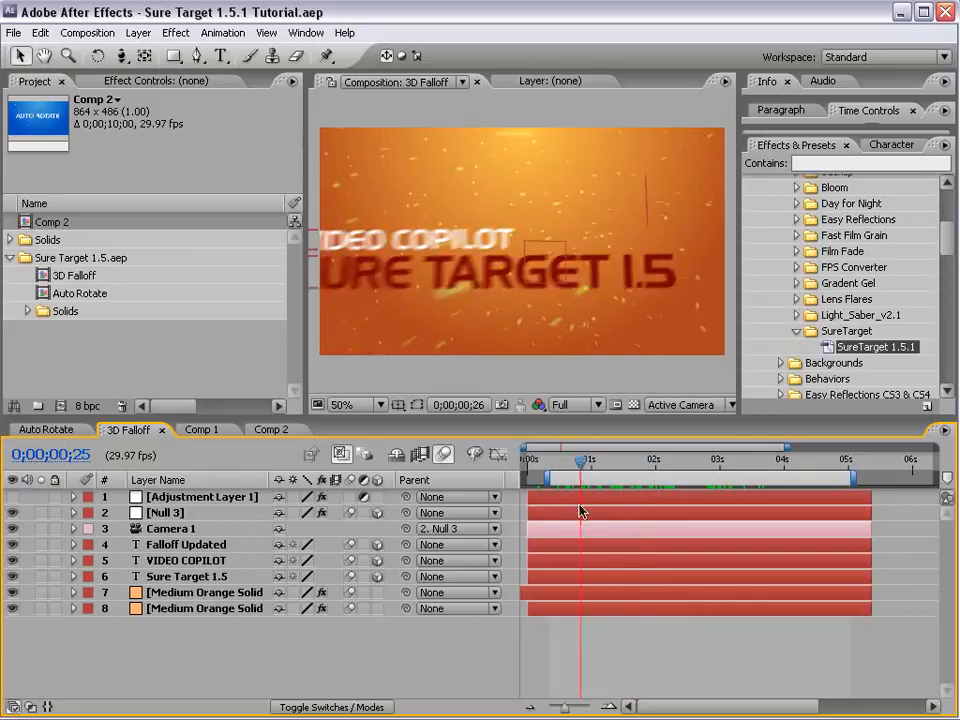
left_click_drag(581, 460, 656, 460)
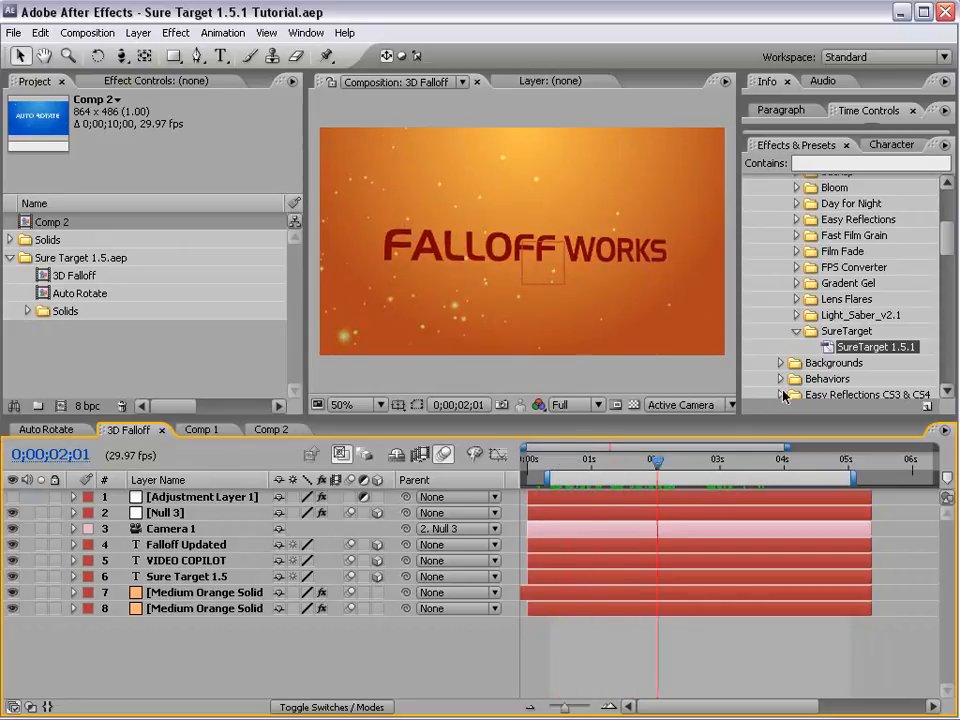
scroll("up", 3)
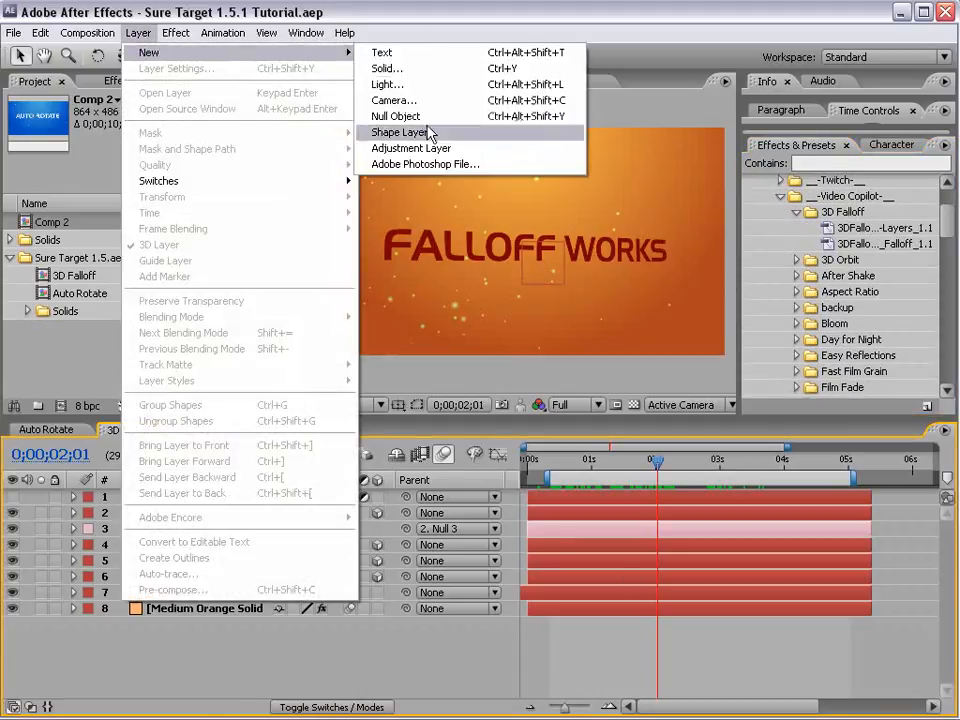
Create an adjustment layer and apply the 3DFalloff_Control_Rename_Falloff preset to it.
left_click(410, 148)
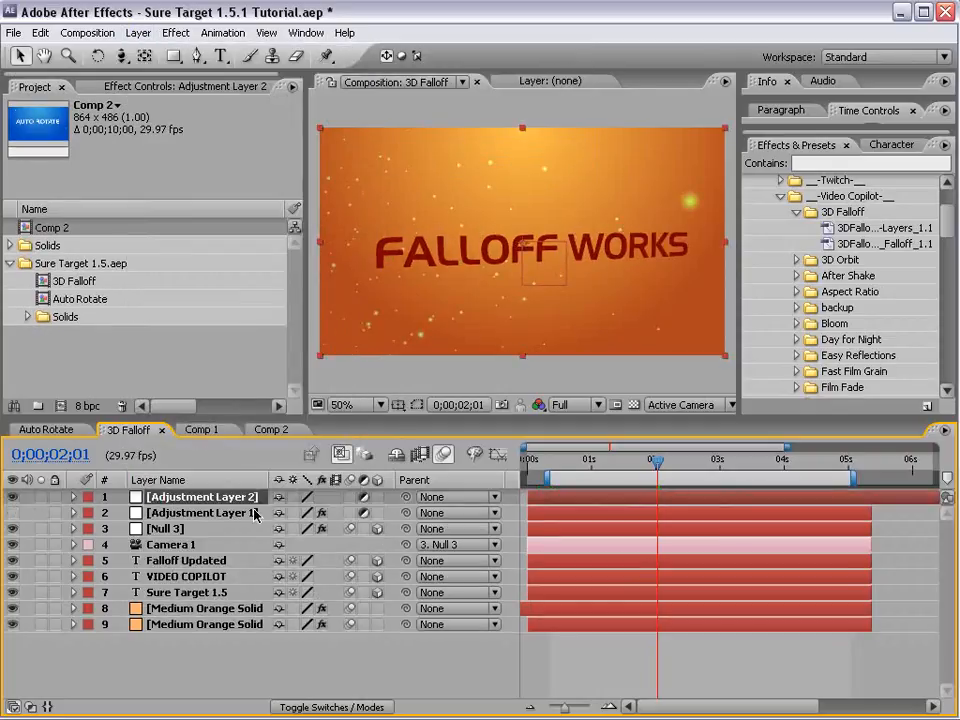
double_click(202, 497)
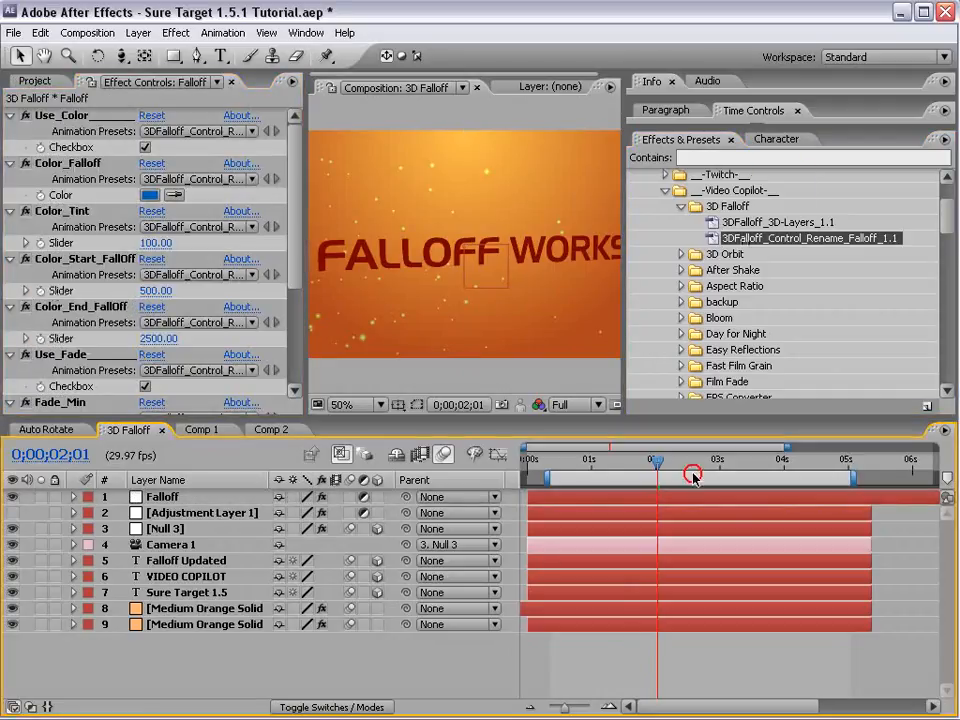
Apply the 3DFalloff_3D-Layers preset and check FallOffColor on Falloff Updated, VIDEO COPILOT and Sure Target 1.5.
left_click(778, 221)
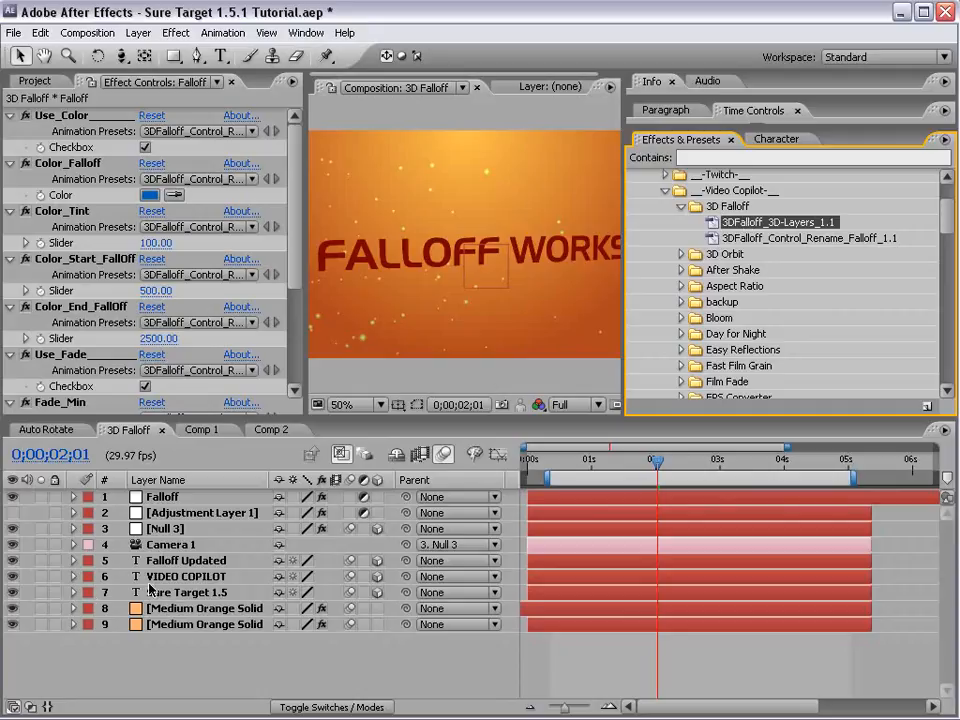
mouse_move(425, 410)
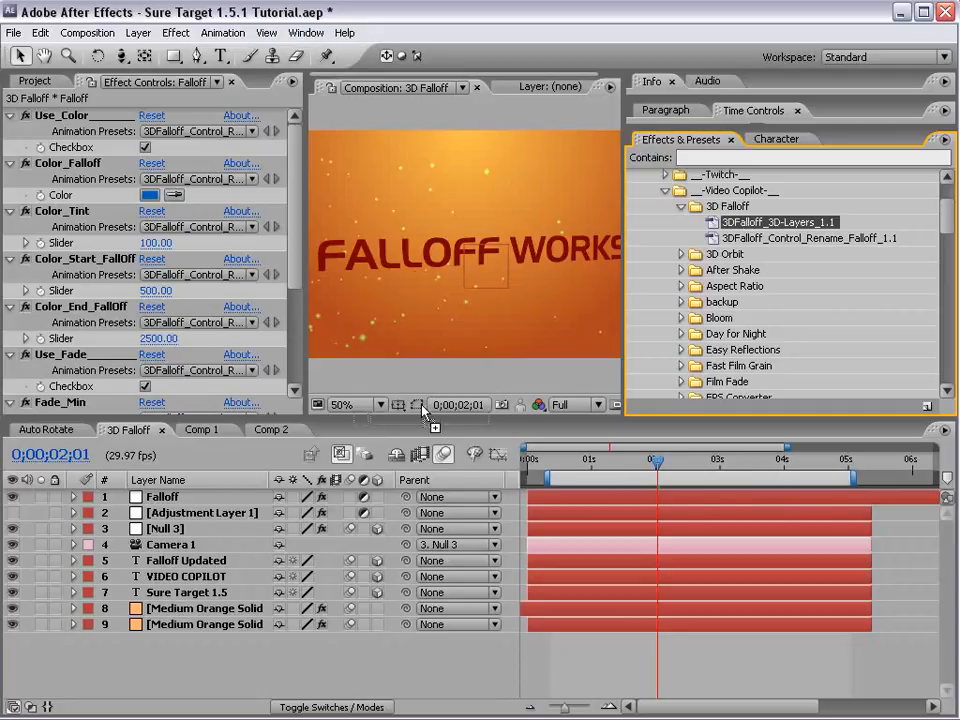
left_click(184, 560)
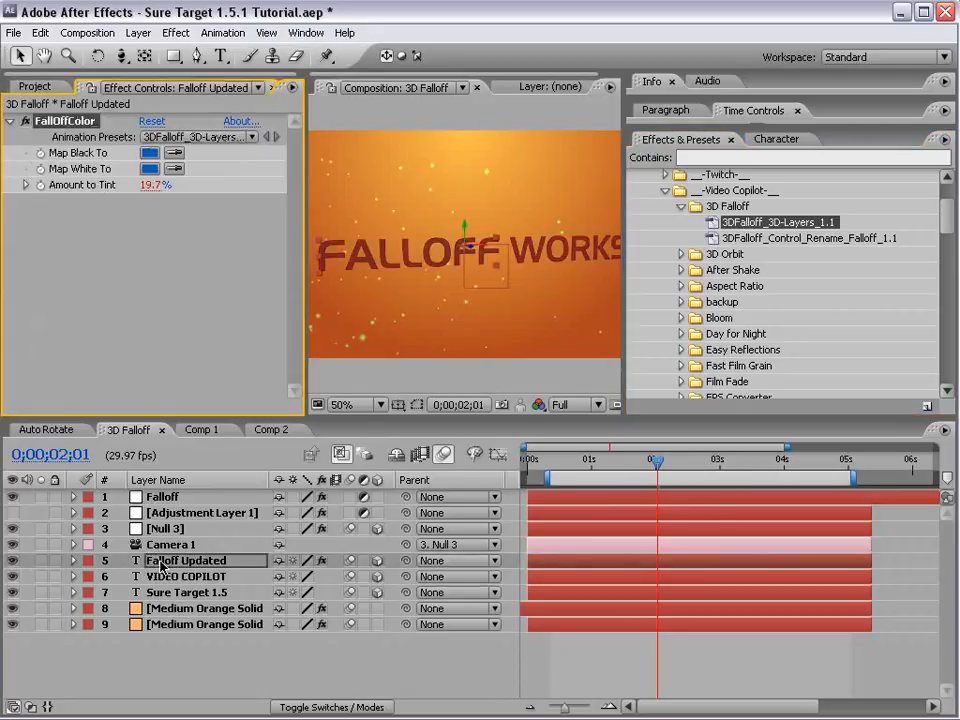
left_click(186, 576)
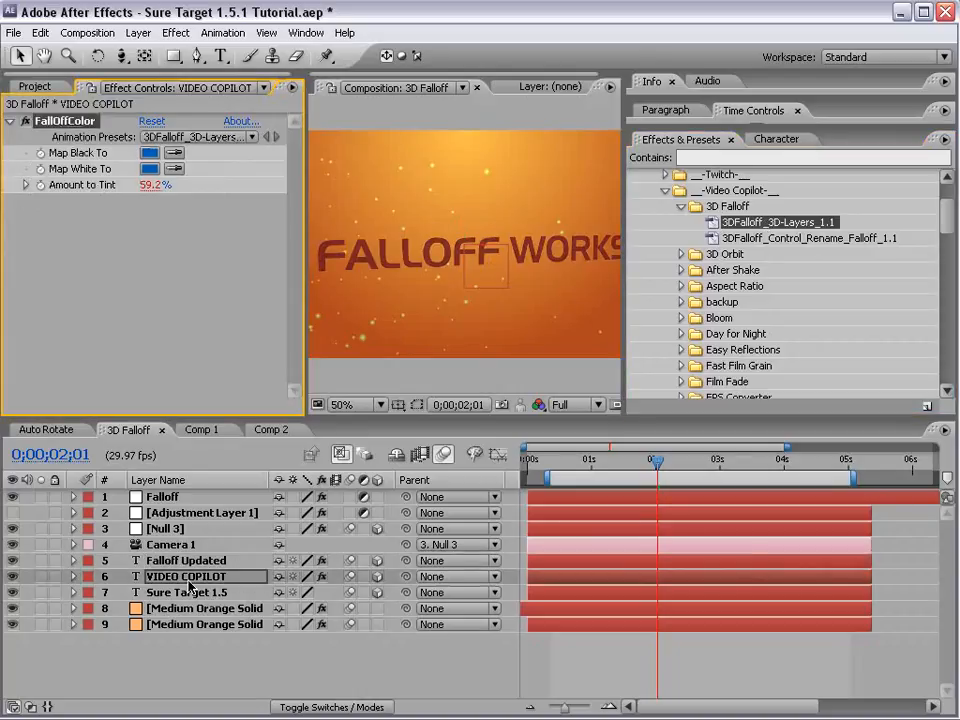
left_click(186, 592)
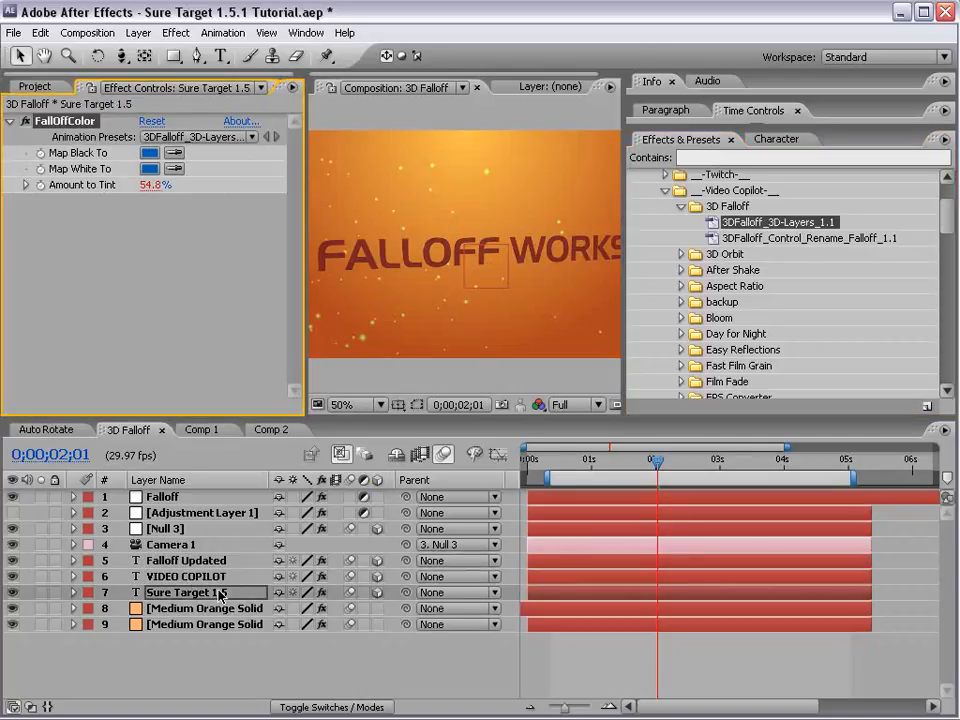
left_click(161, 496)
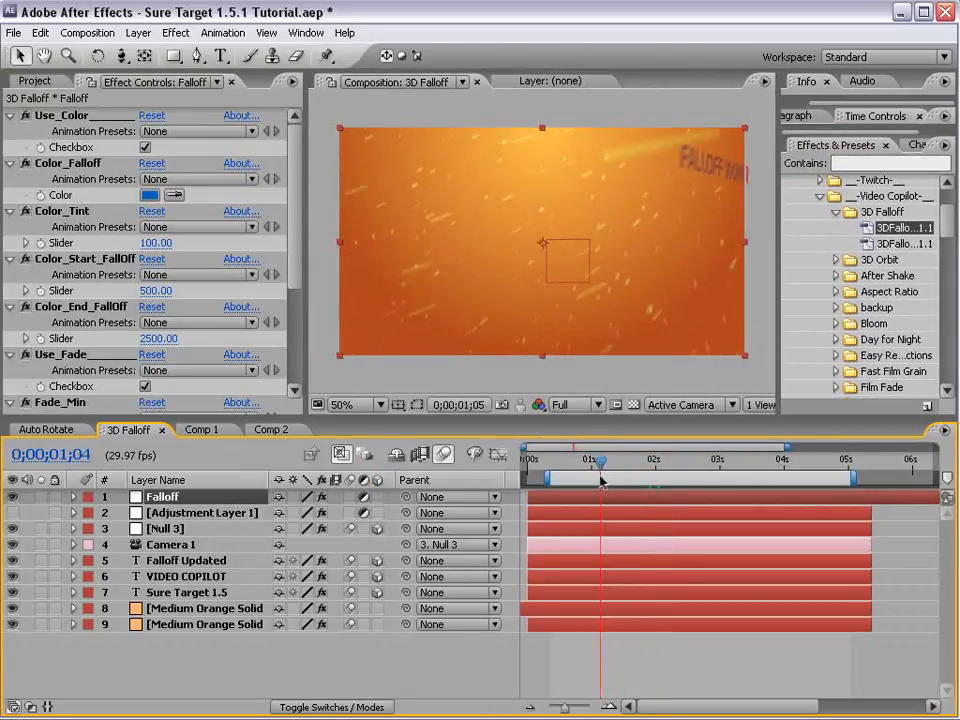
Reset the falloff colour to orange and scrub through the distance-fade animation.
left_click_drag(600, 478, 565, 478)
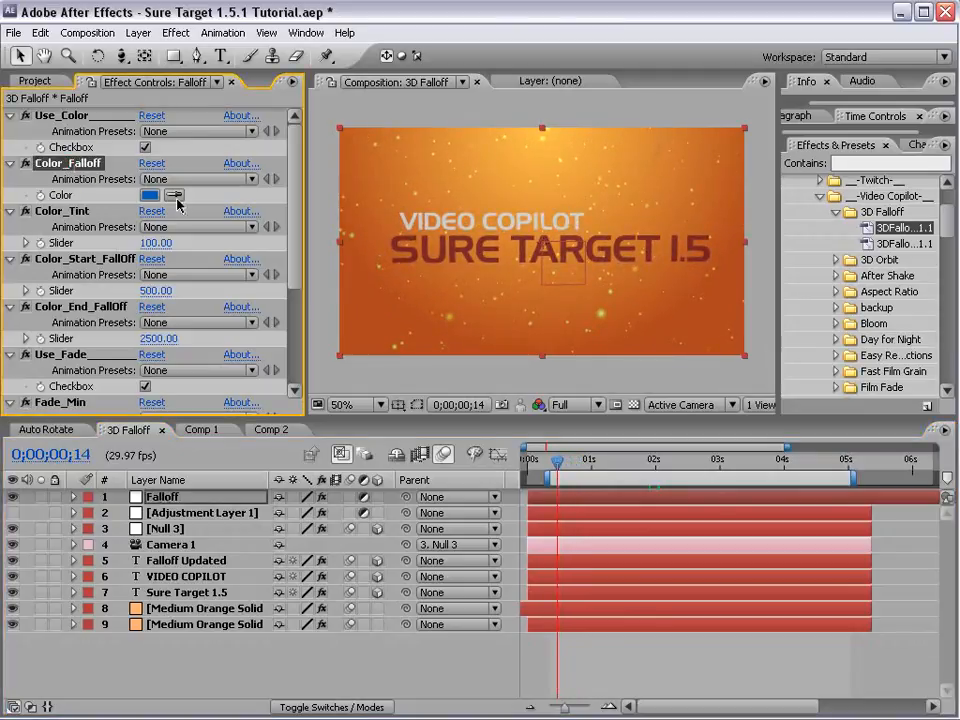
left_click(149, 194)
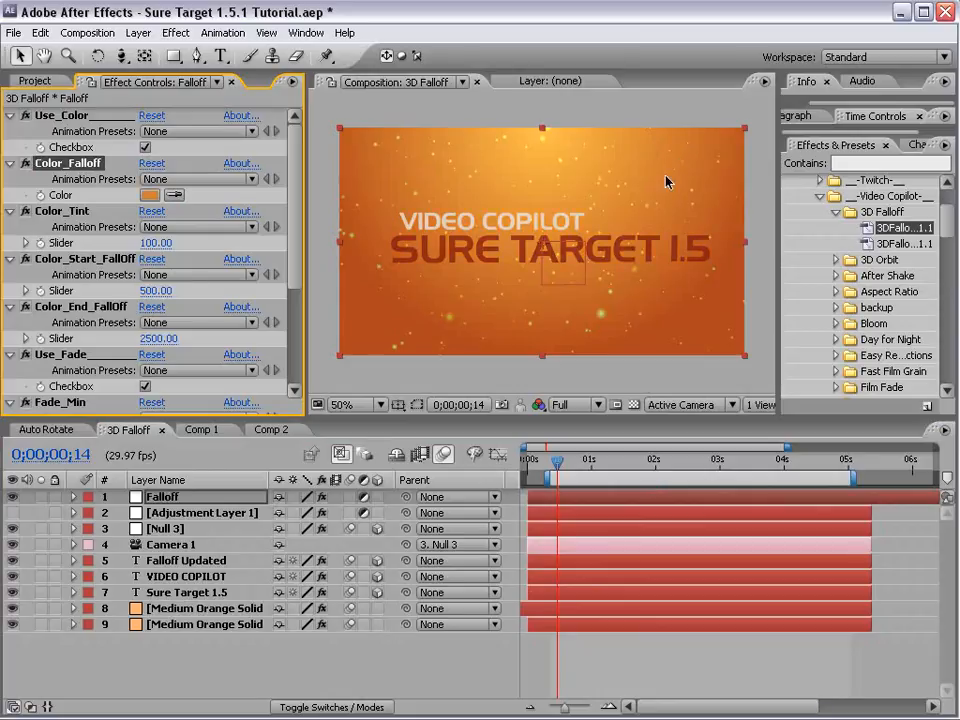
mouse_move(563, 447)
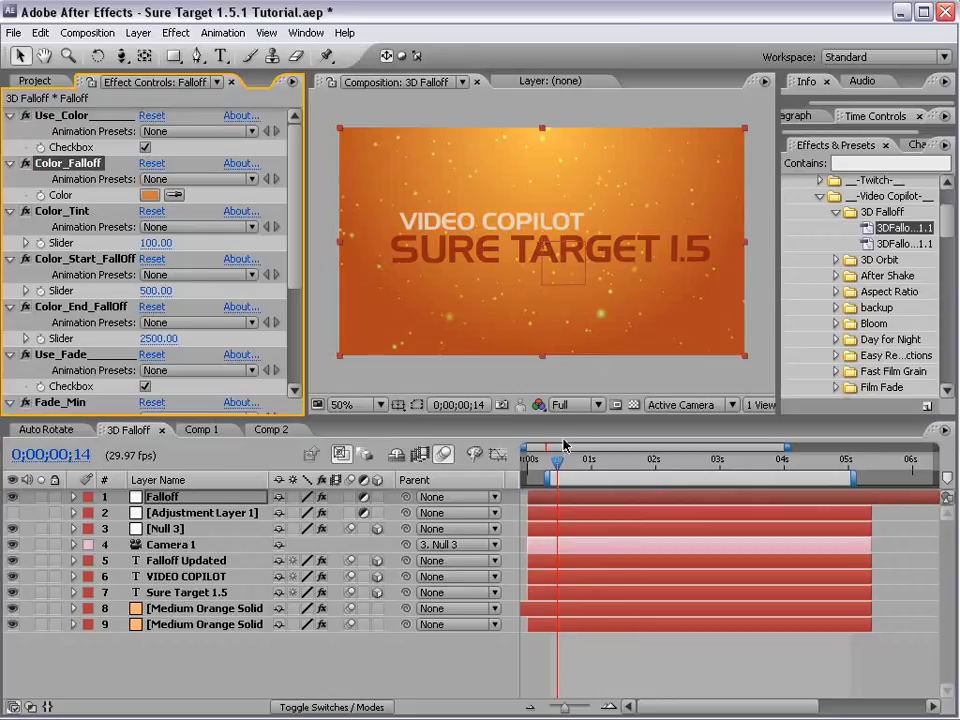
left_click_drag(558, 450, 603, 450)
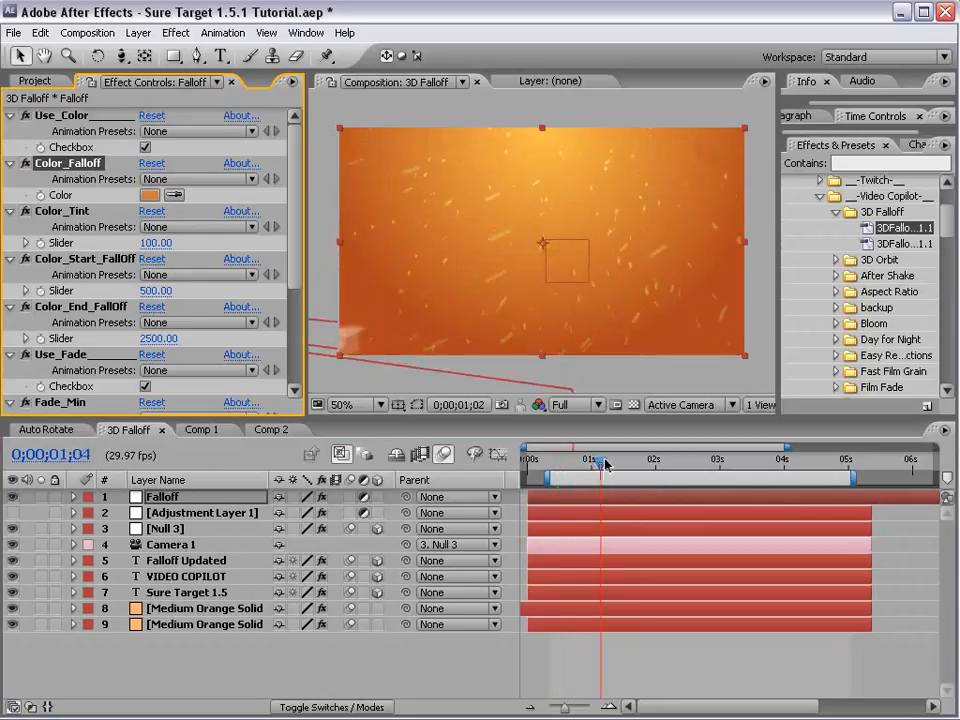
left_click_drag(602, 475, 618, 475)
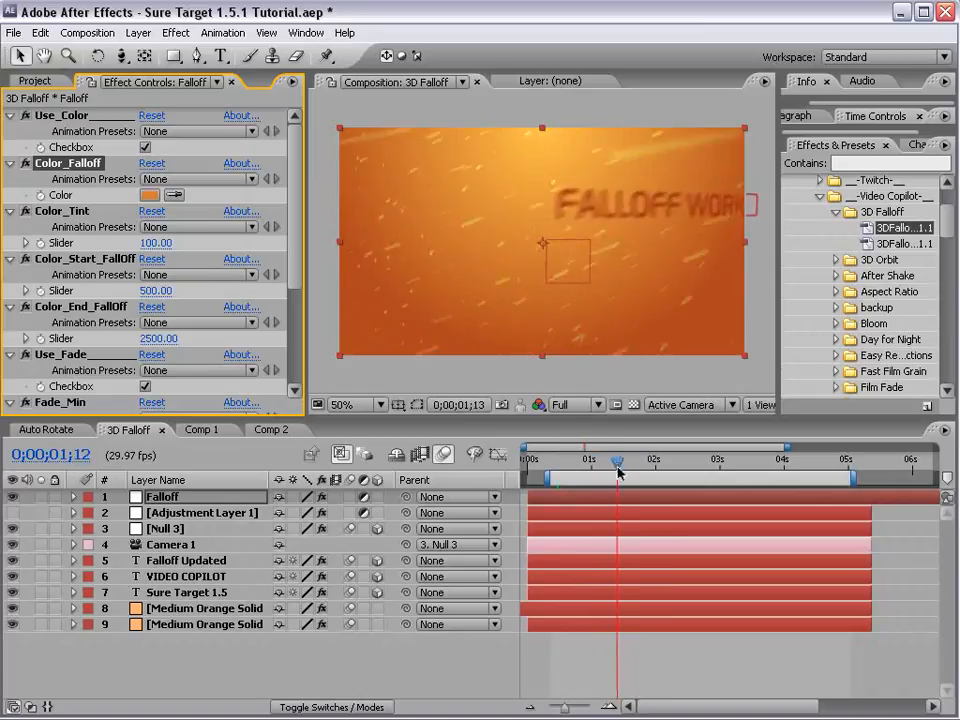
Toggle Use_Color and Use_Fade to compare, leave both on, and show the Project panel.
left_click(535, 459)
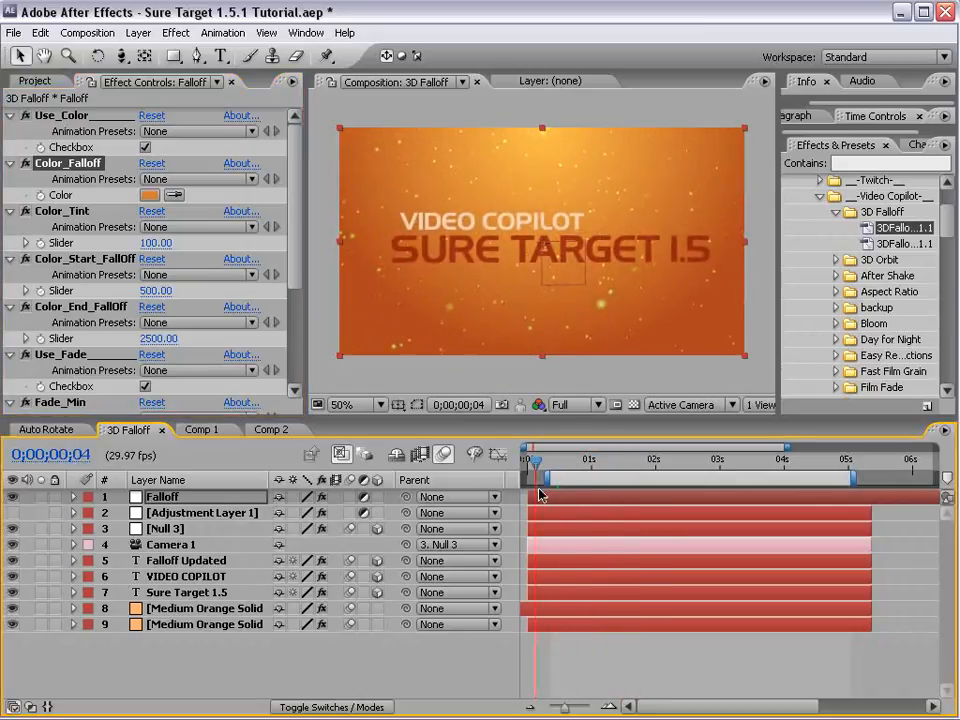
left_click(145, 386)
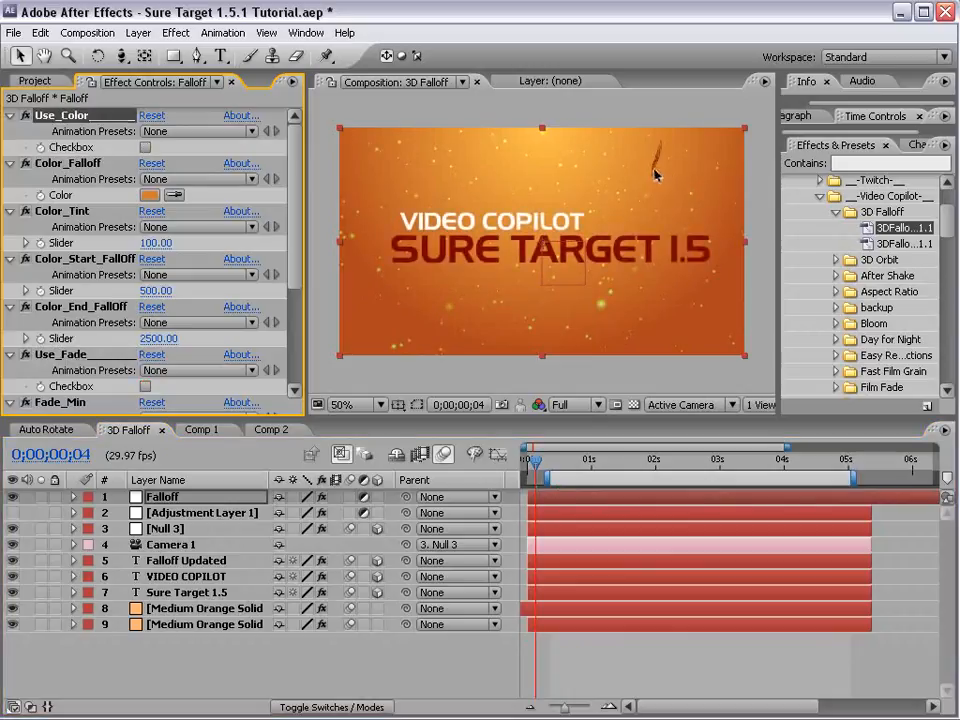
left_click(144, 147)
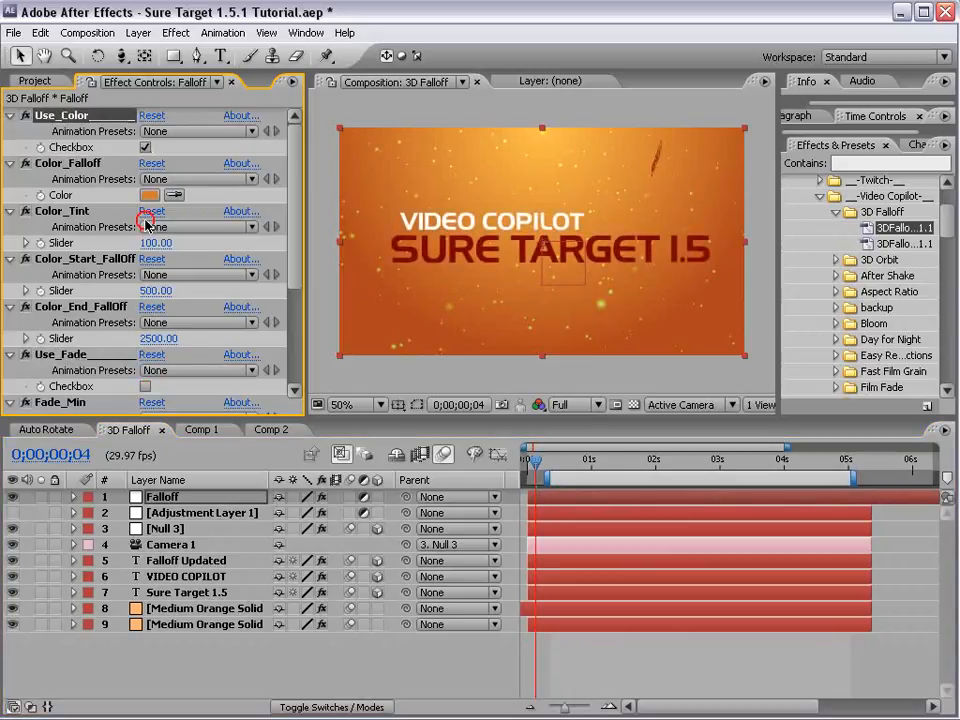
left_click(145, 386)
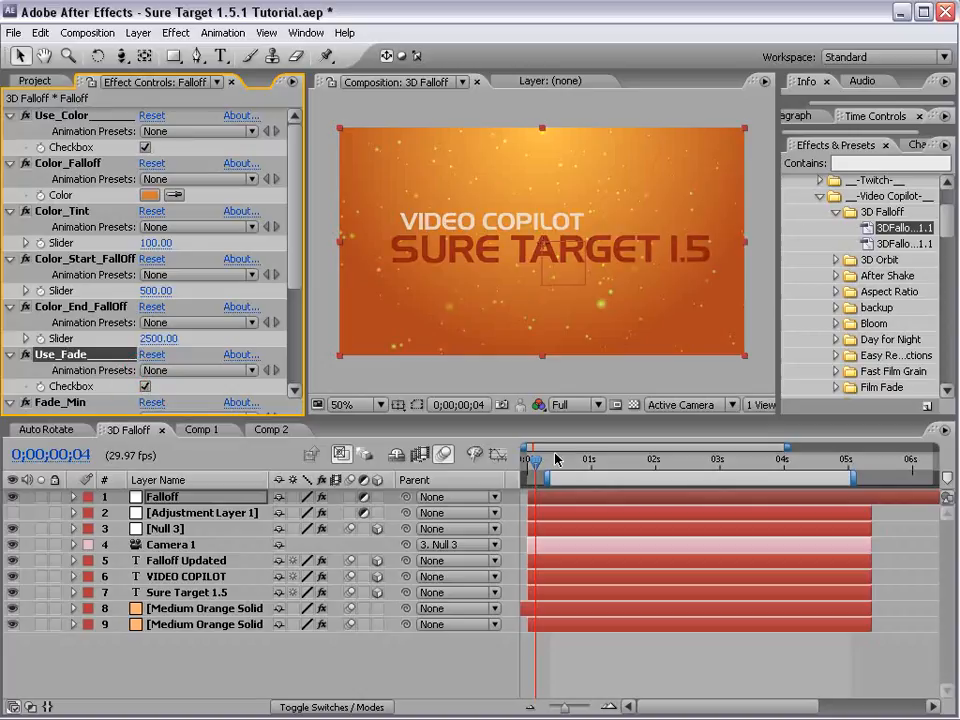
mouse_move(556, 461)
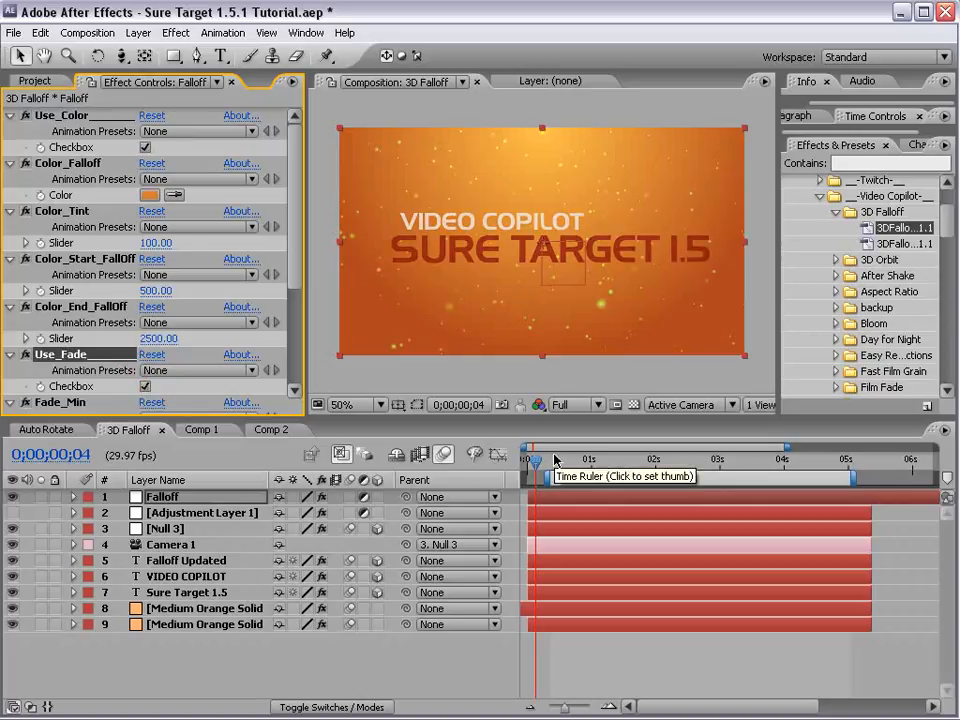
mouse_move(483, 367)
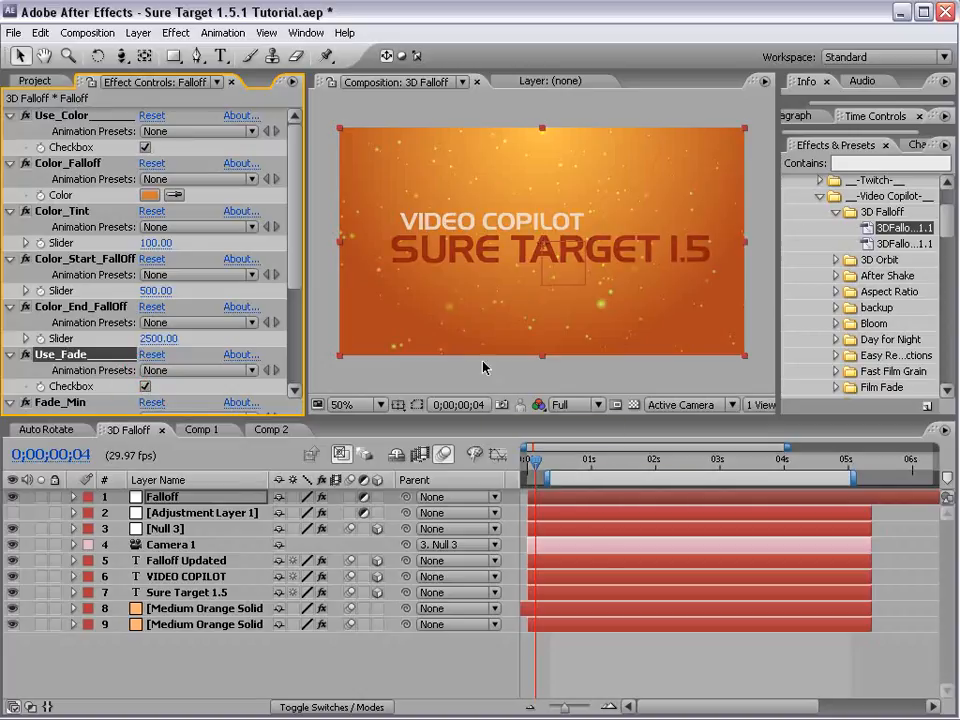
mouse_move(371, 250)
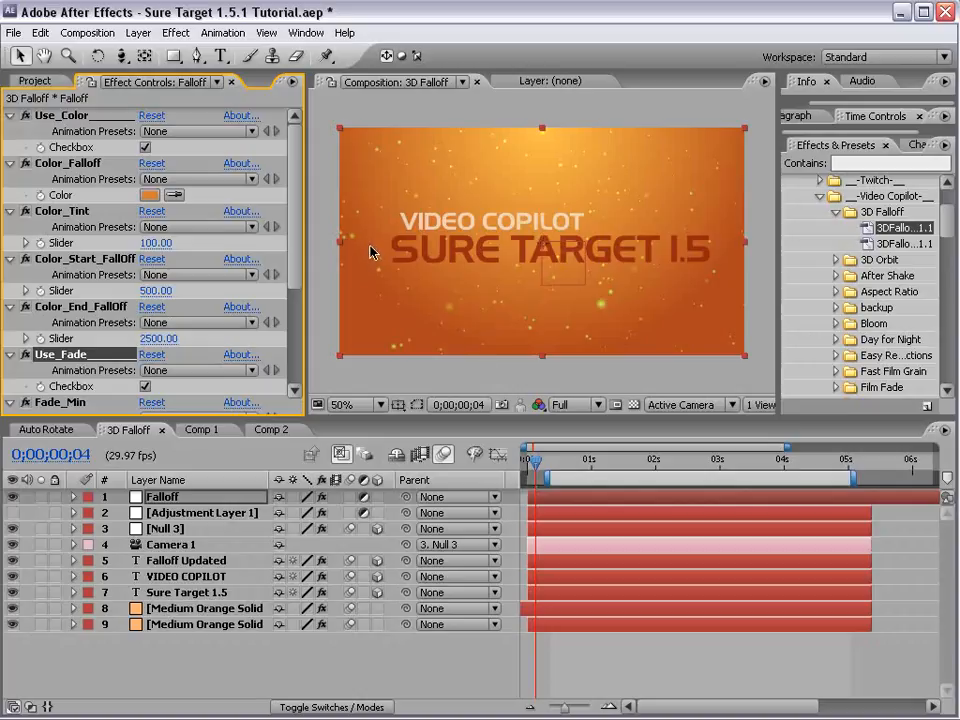
left_click(35, 81)
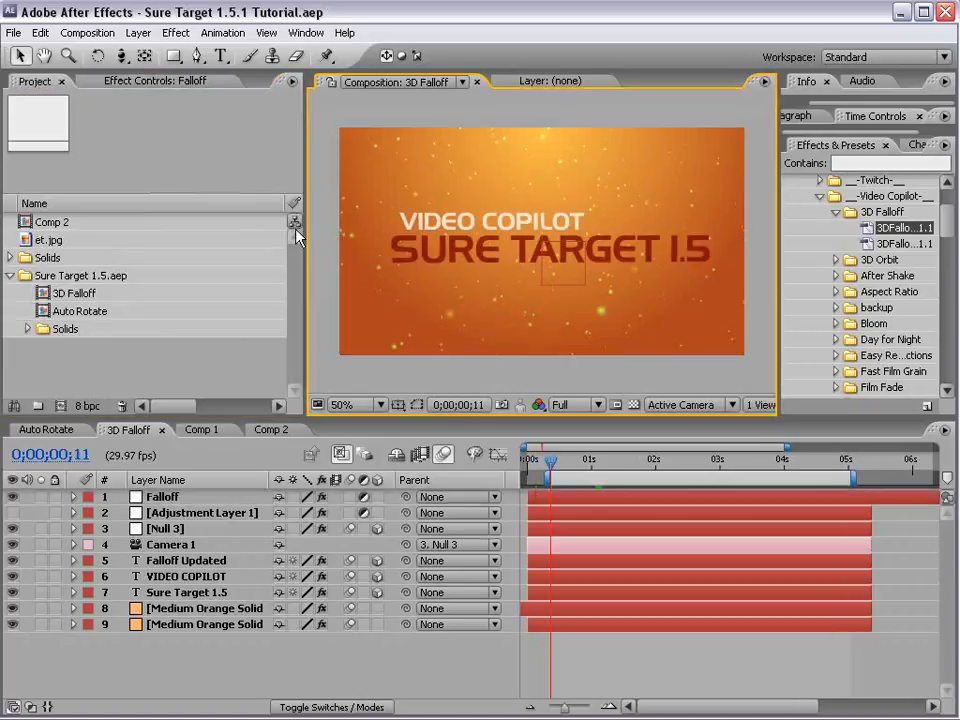
Create Comp 3 and apply the EasyReflect preset from Easy Reflections to et.jpg.
left_click(86, 32)
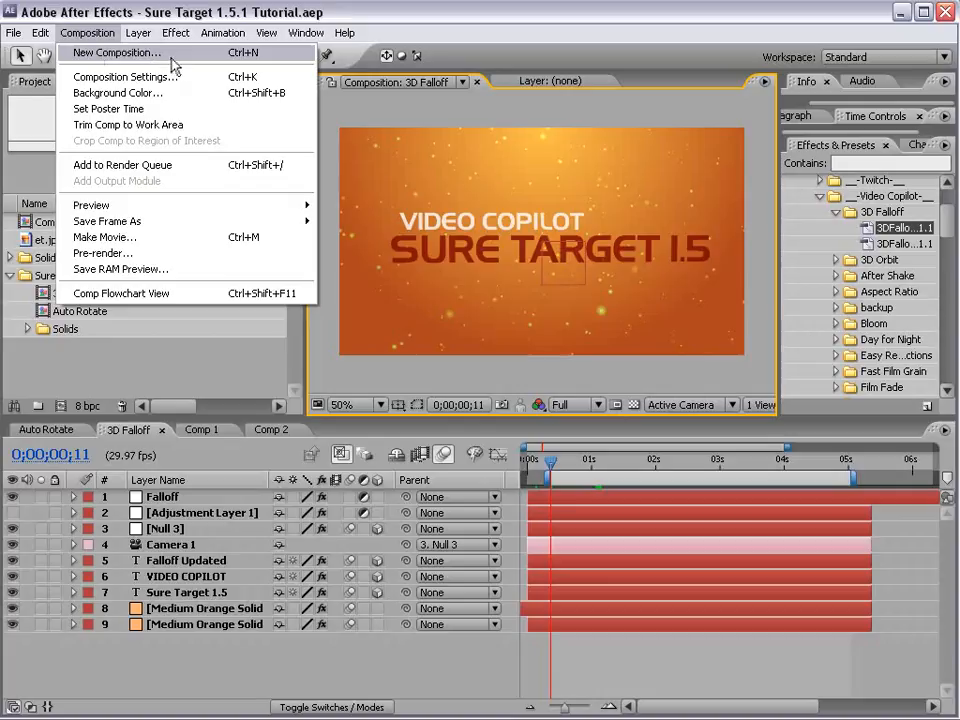
left_click(112, 52)
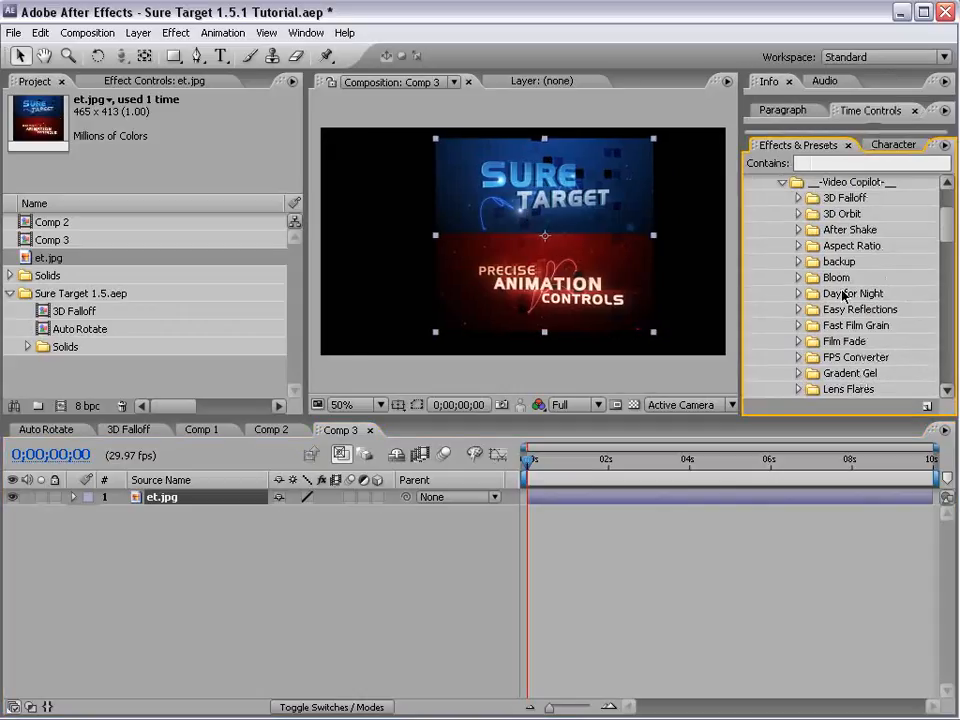
left_click(798, 309)
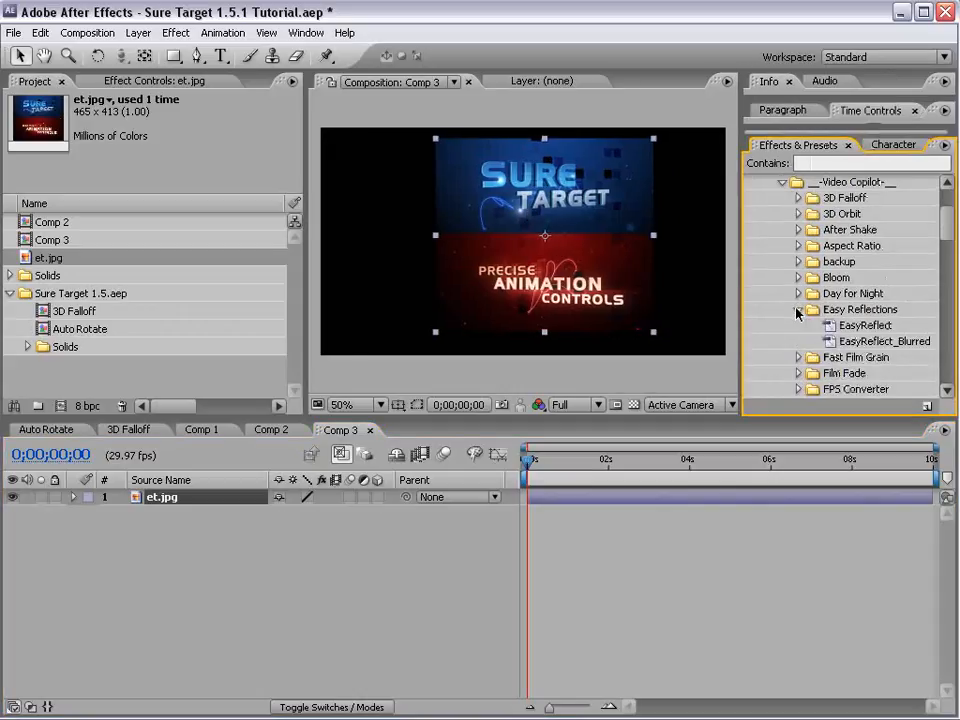
left_click(865, 325)
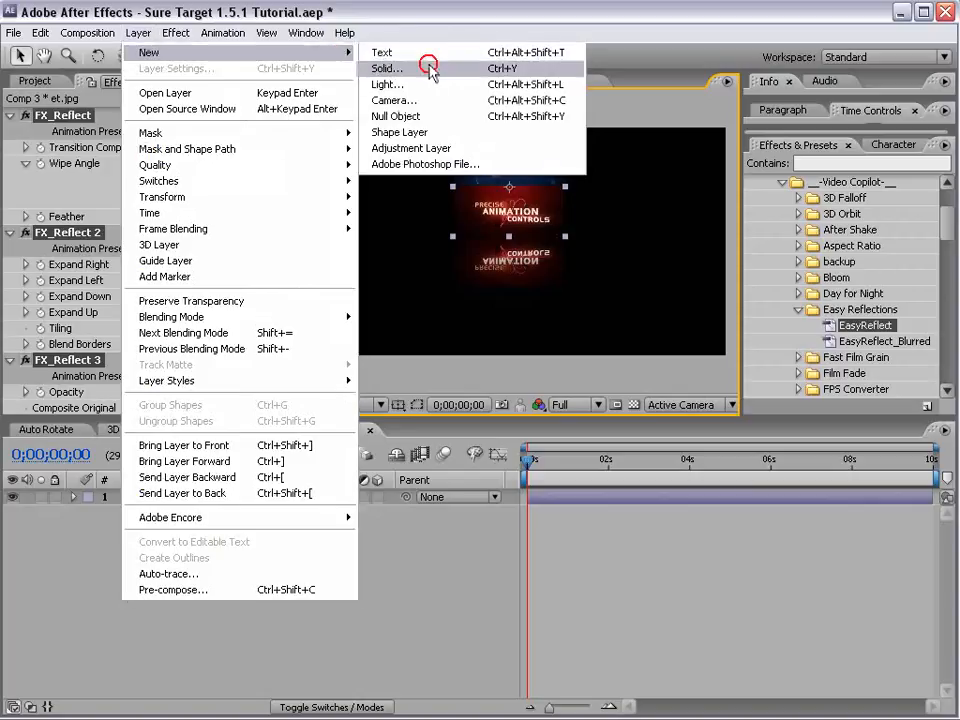
Add a gray solid backdrop, view at 100%, and raise Transition Complete to 87%.
left_click(387, 68)
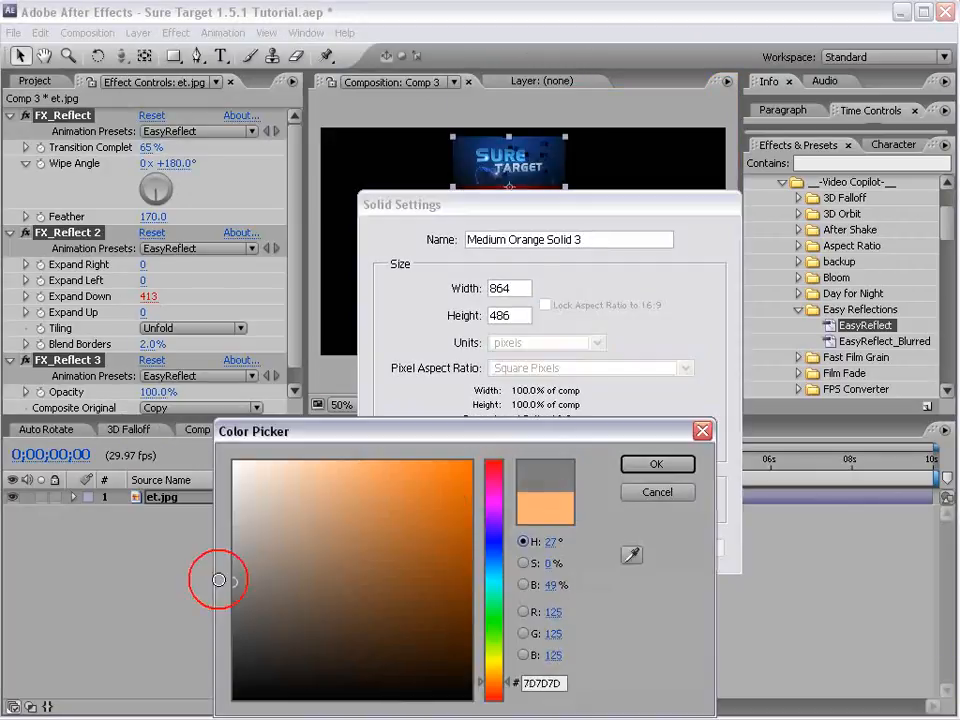
left_click(657, 463)
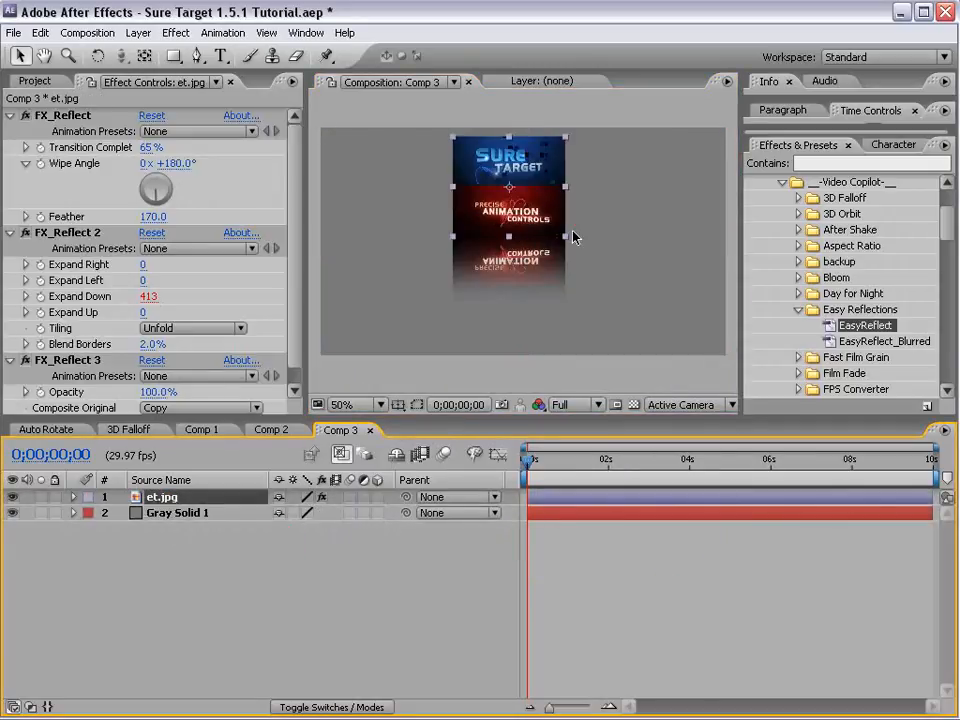
left_click(342, 404)
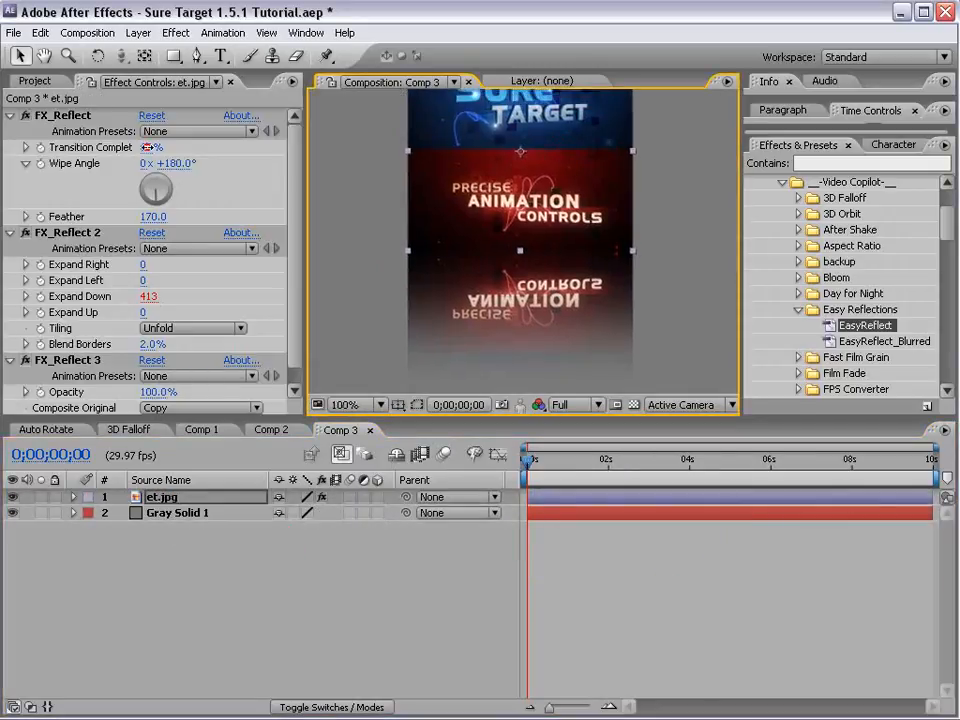
left_click_drag(152, 147, 151, 147)
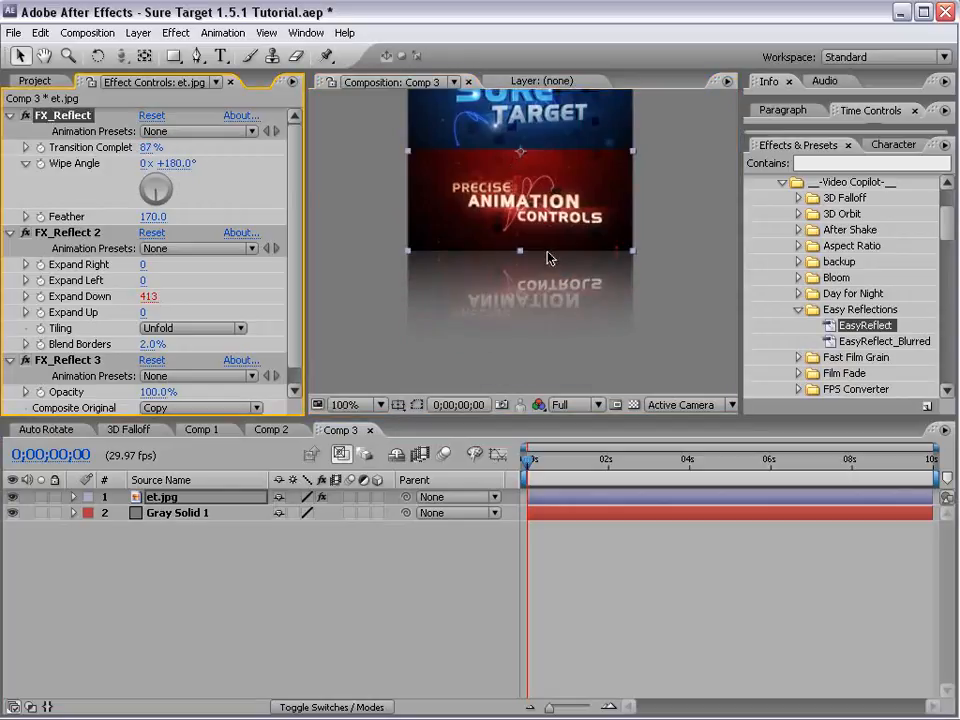
left_click(344, 404)
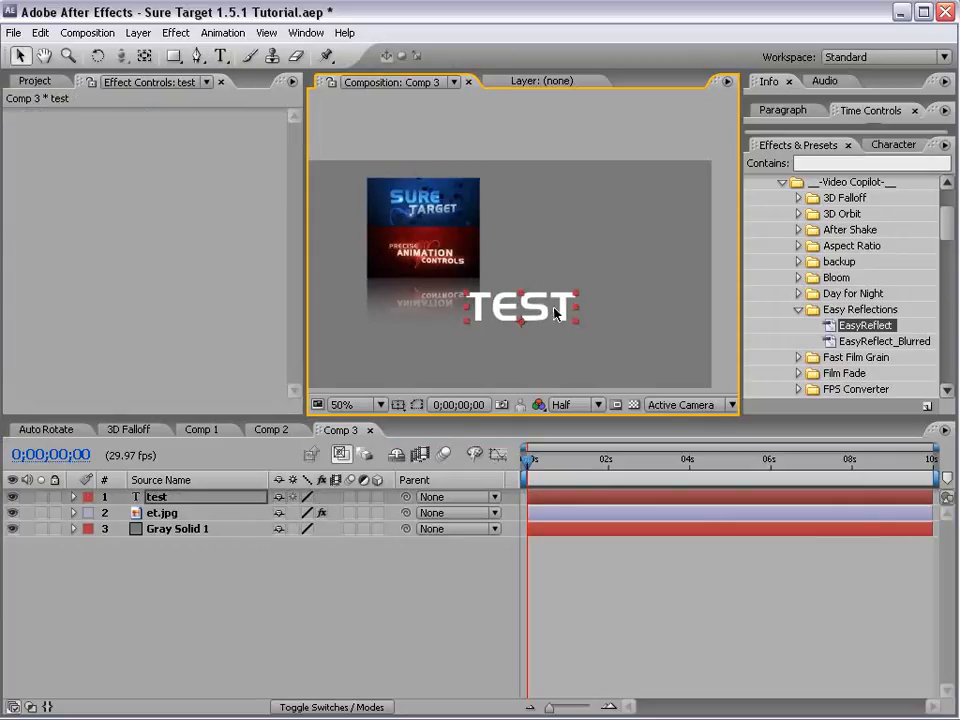
Move the TEST text lower and pre-compose it into test Comp 1.
left_click_drag(520, 305, 500, 375)
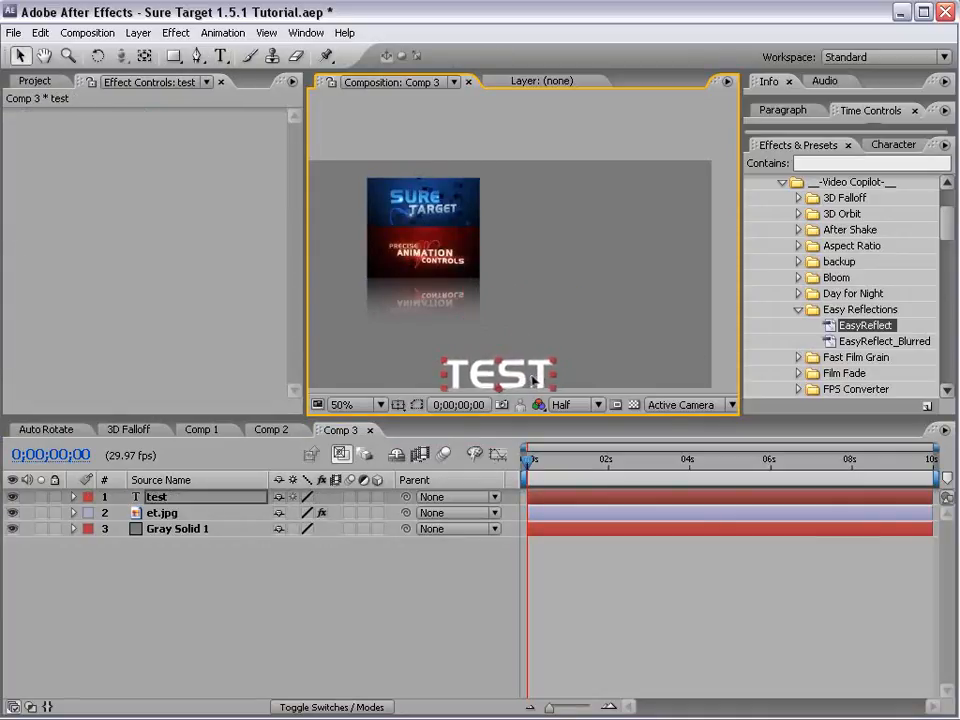
left_click(140, 32)
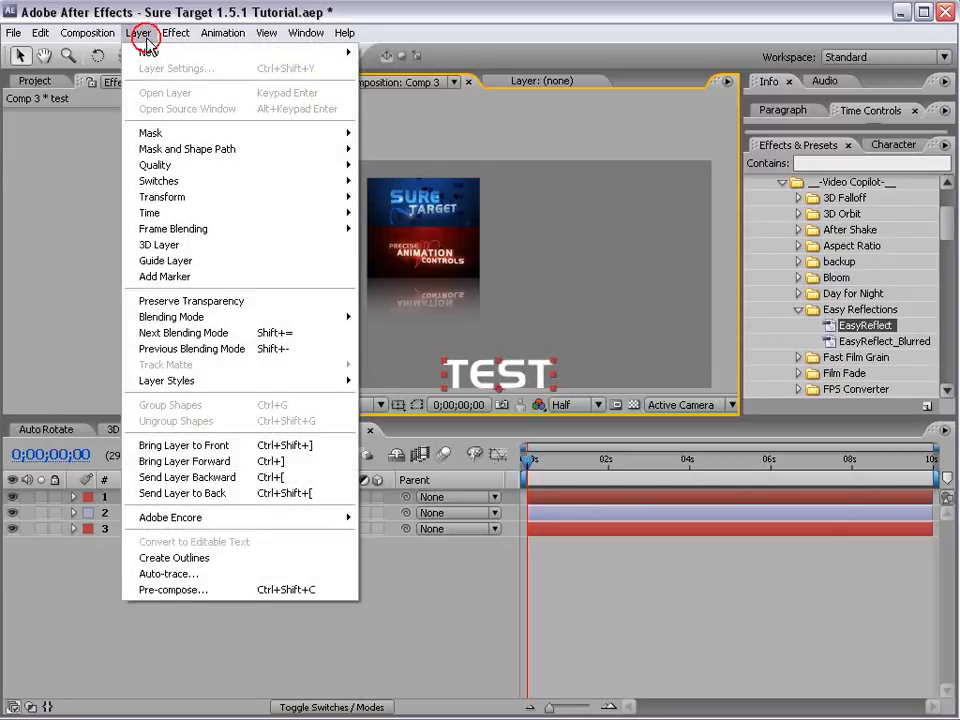
left_click(172, 589)
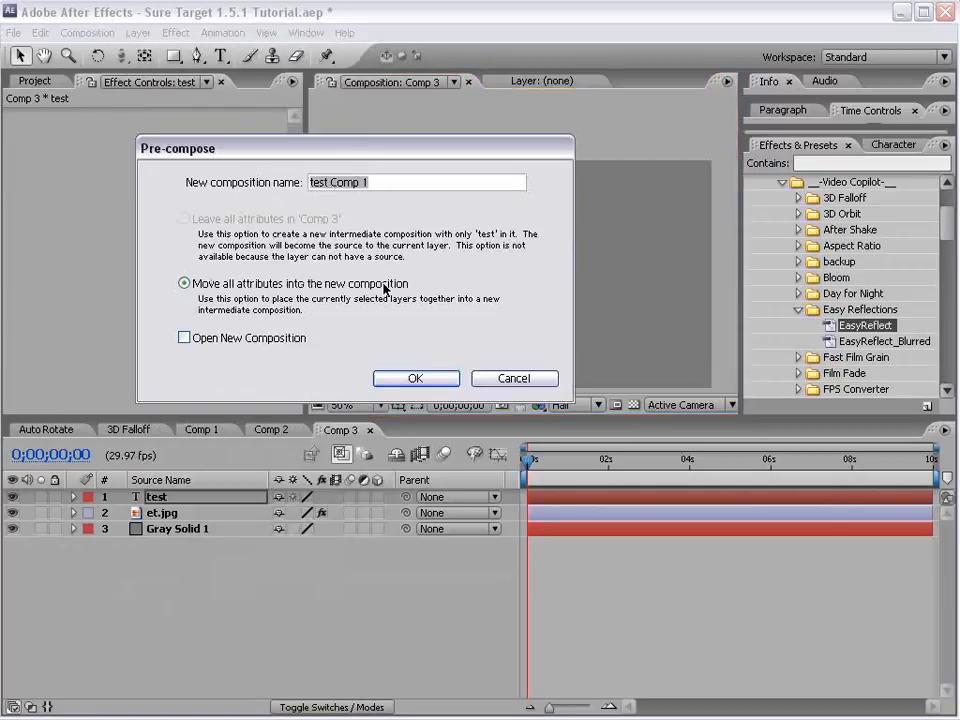
left_click(415, 378)
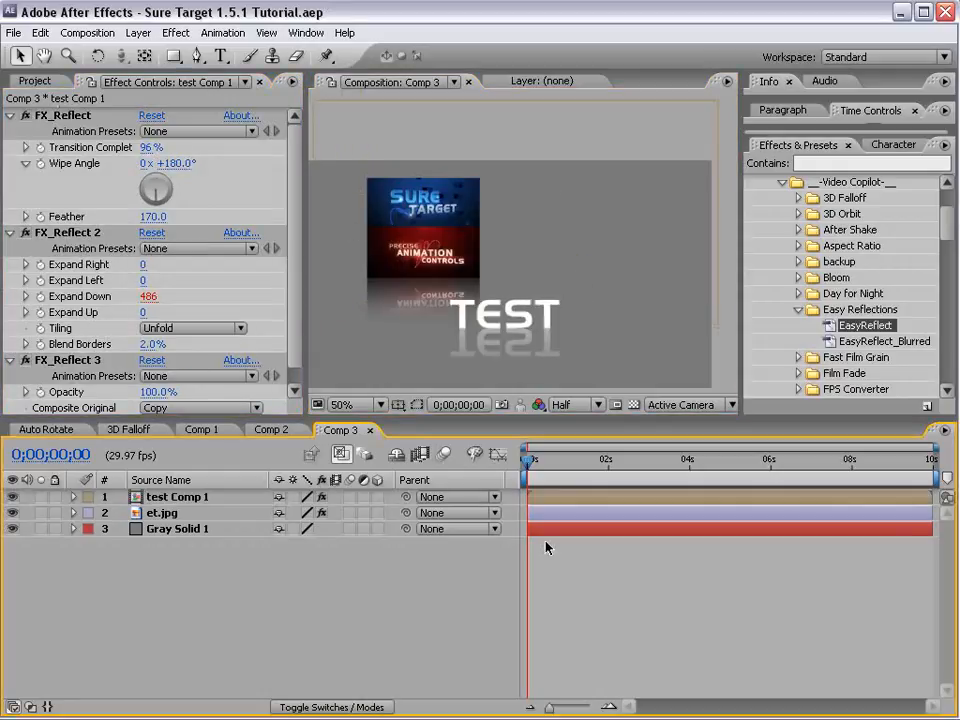
Add a blue Saber beam on Gray Solid 2, nudge its tip up-right, then show Auto Rotate.
left_click(137, 33)
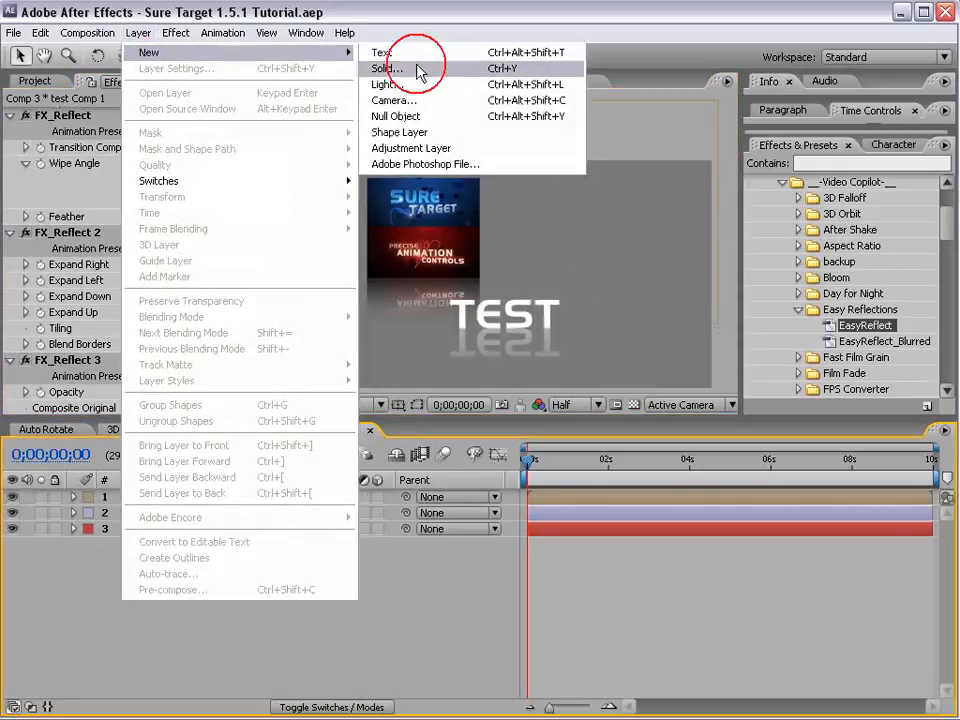
left_click(387, 68)
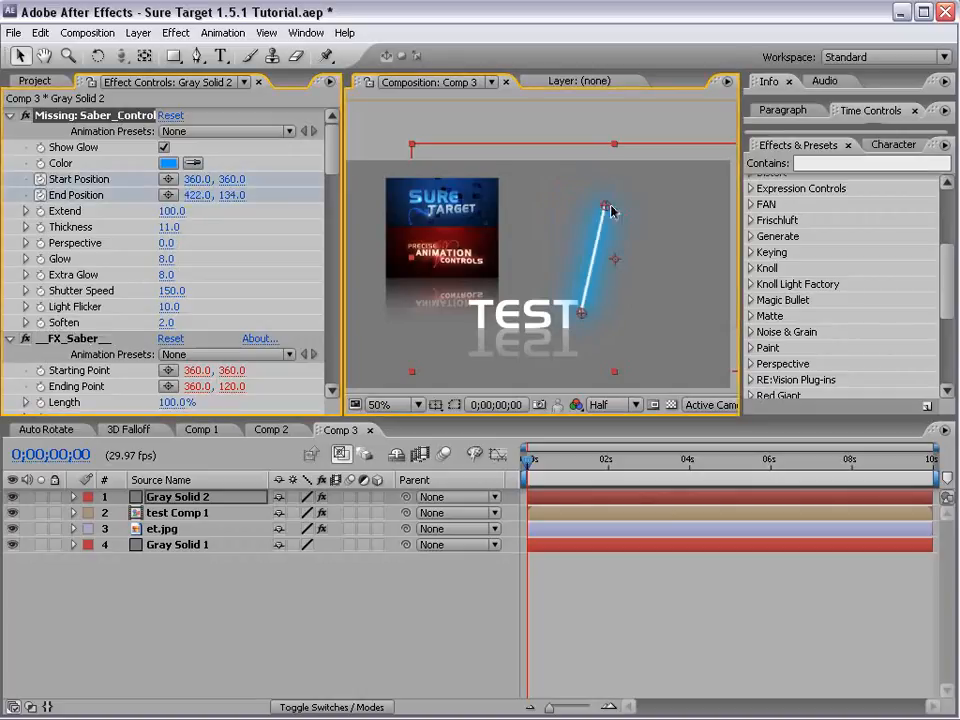
left_click_drag(605, 208, 625, 215)
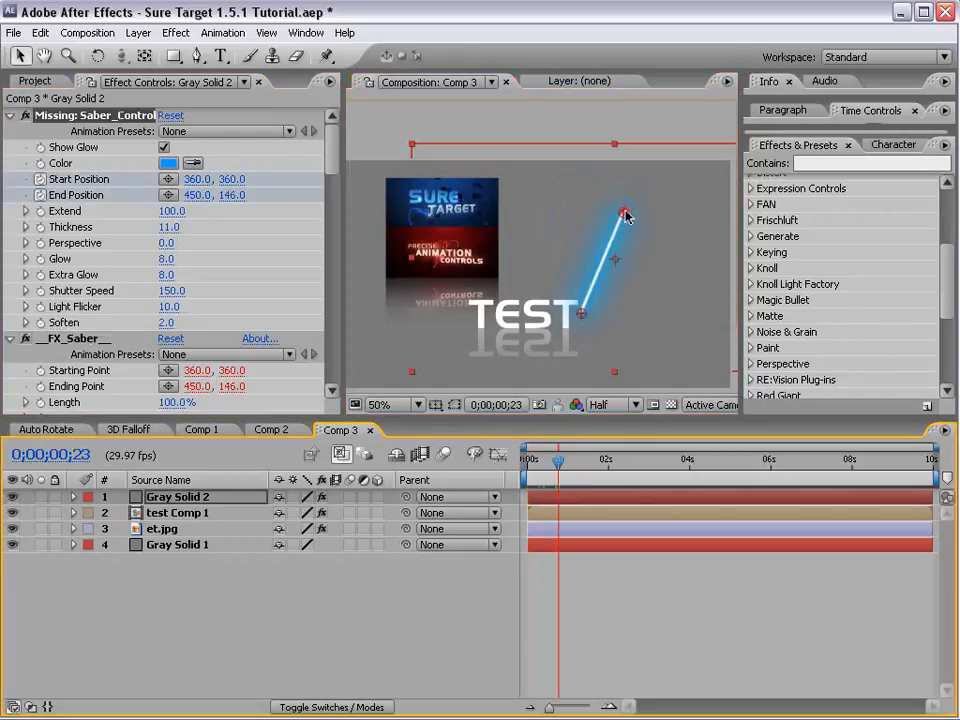
left_click(47, 429)
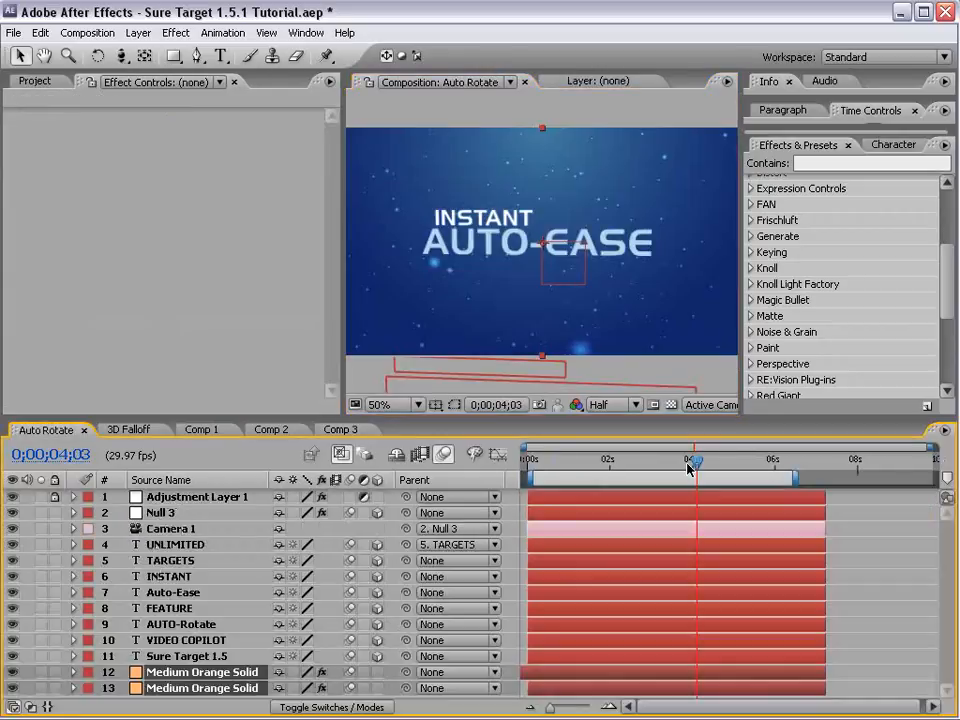